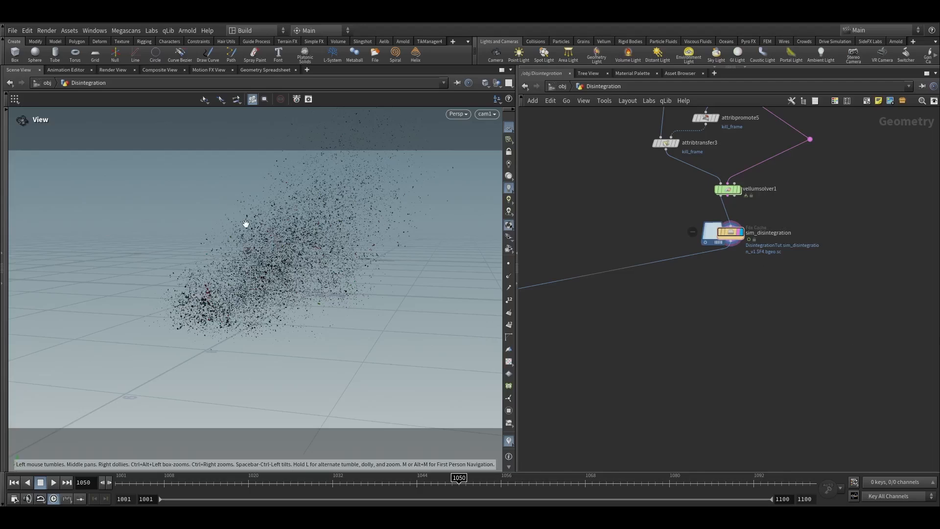
# Step: Add a Trail SOP after the sim_disintegration File Cache and set its display flag
pyautogui.scroll(-3)
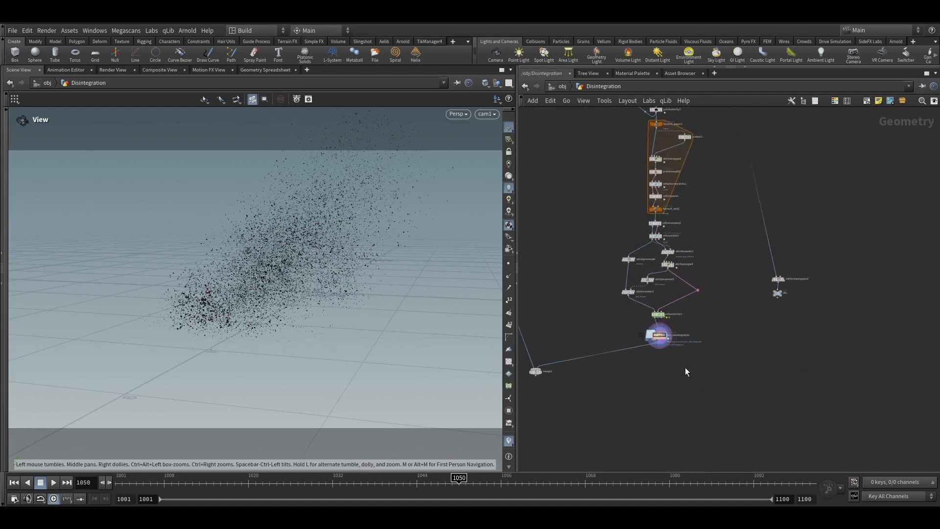
pyautogui.press('Tab')
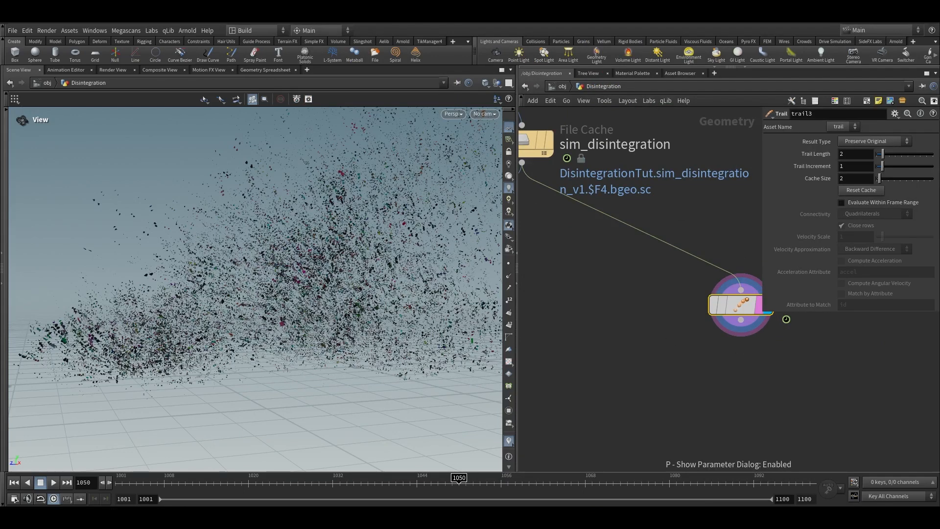
# Step: Set trail3 to Connect as Polygons, length 4, increment 0.33, with Close Rows off
pyautogui.click(872, 141)
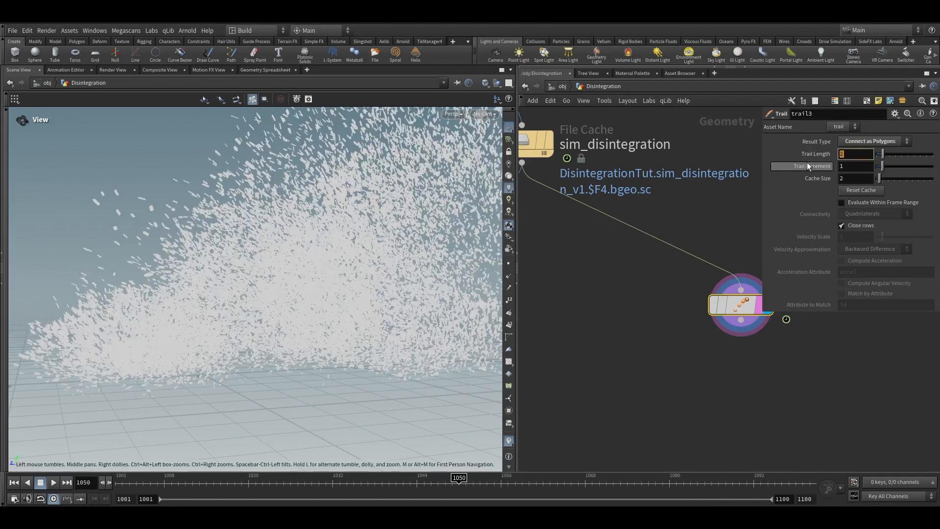
pyautogui.write('4')
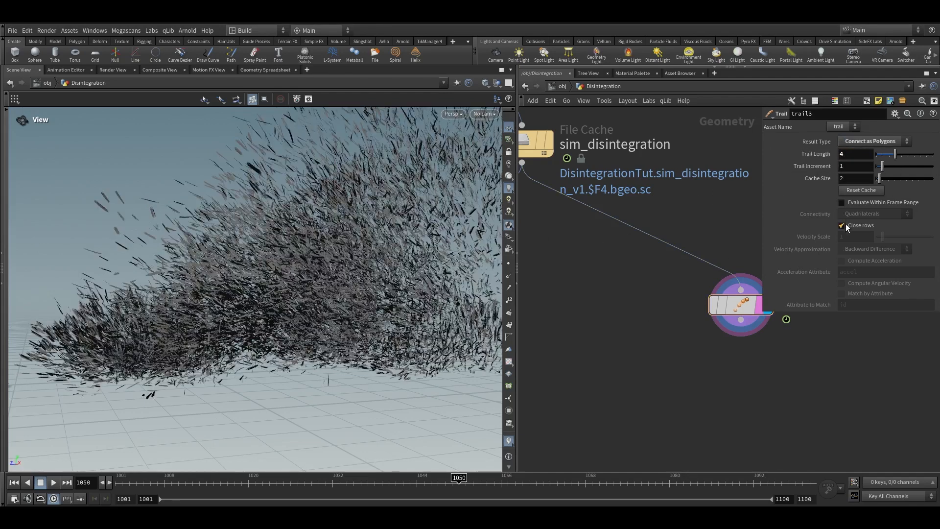
pyautogui.moveTo(845, 234)
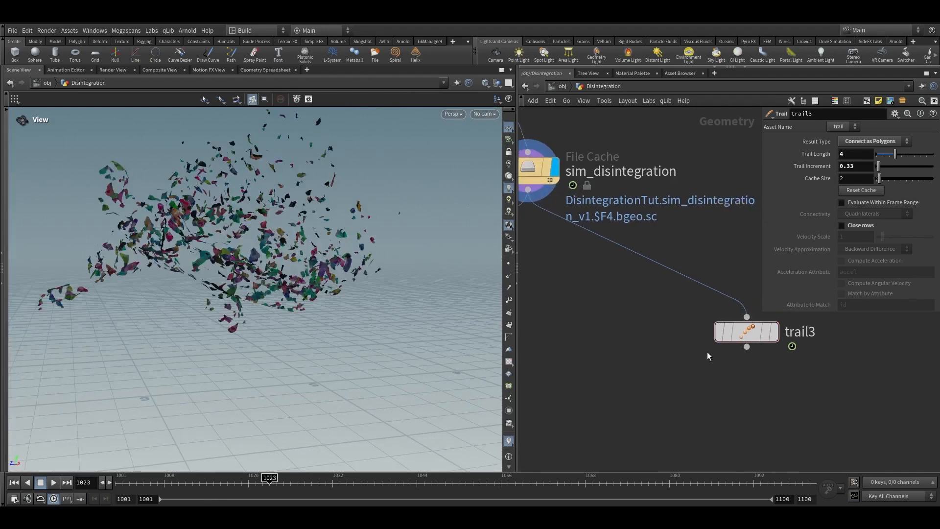
pyautogui.click(746, 331)
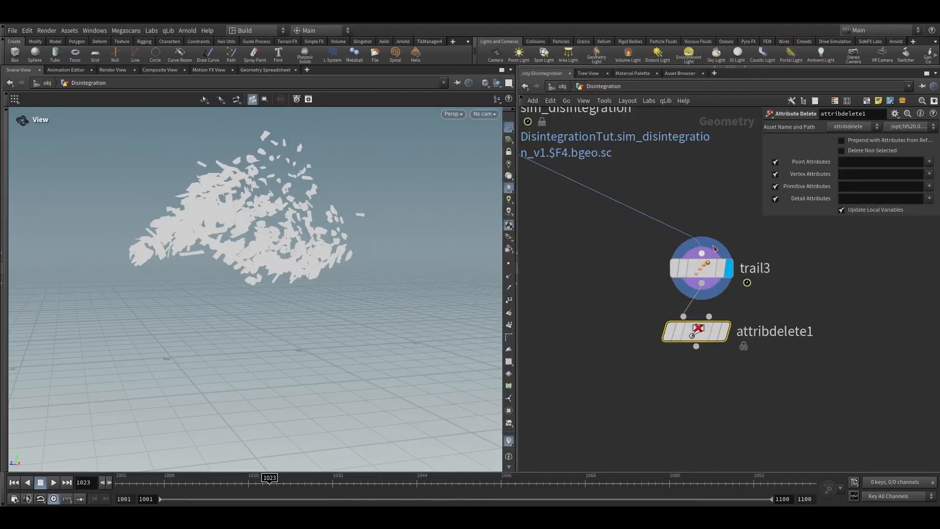
pyautogui.moveTo(709, 310)
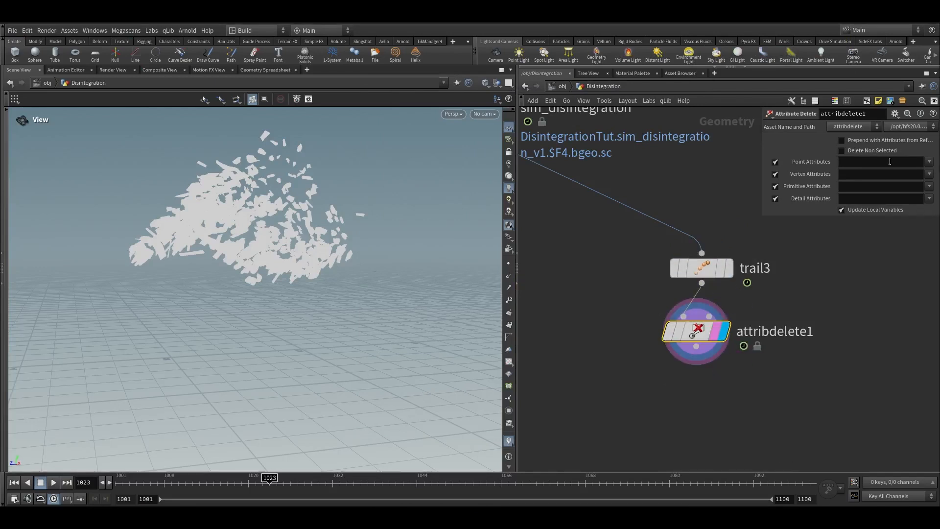
# Step: Enable Delete Non Selected and keep only the kframe, rest and v point attributes
pyautogui.click(929, 161)
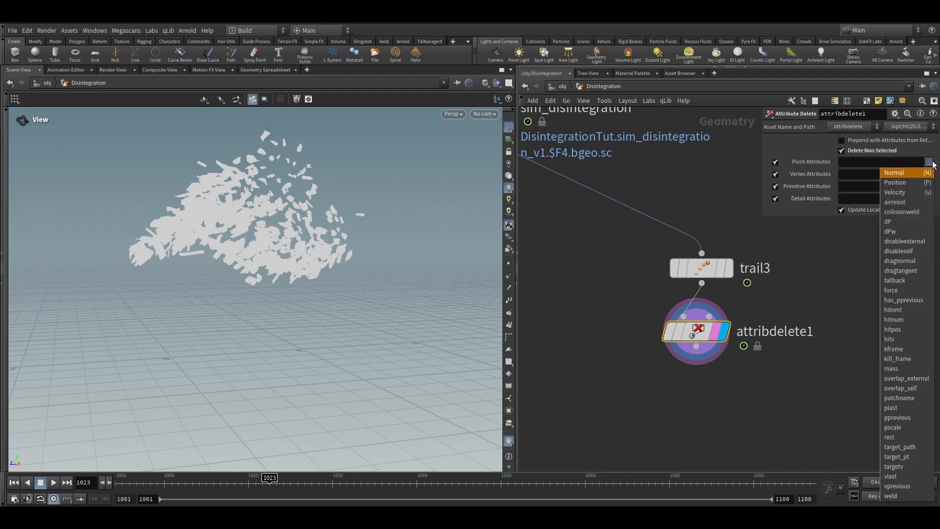
pyautogui.moveTo(892, 348)
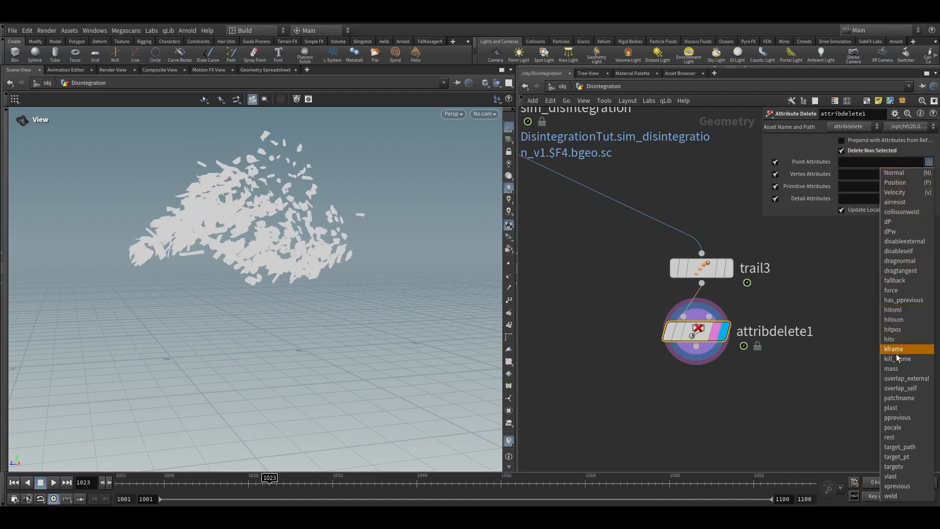
pyautogui.click(893, 348)
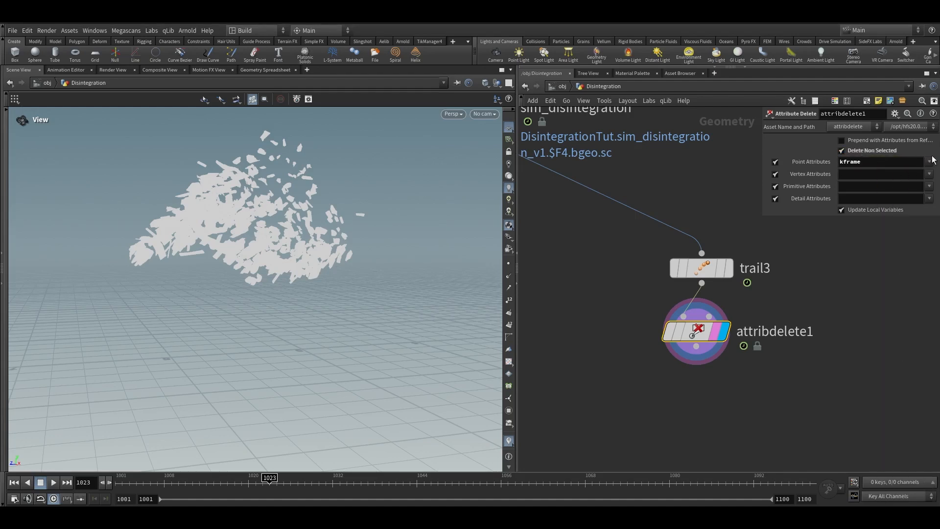
pyautogui.click(928, 161)
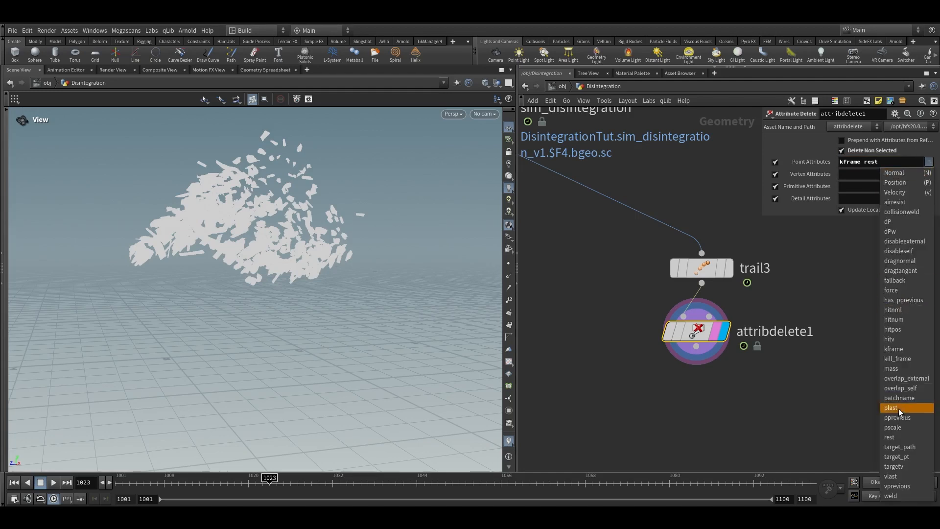
pyautogui.moveTo(907, 191)
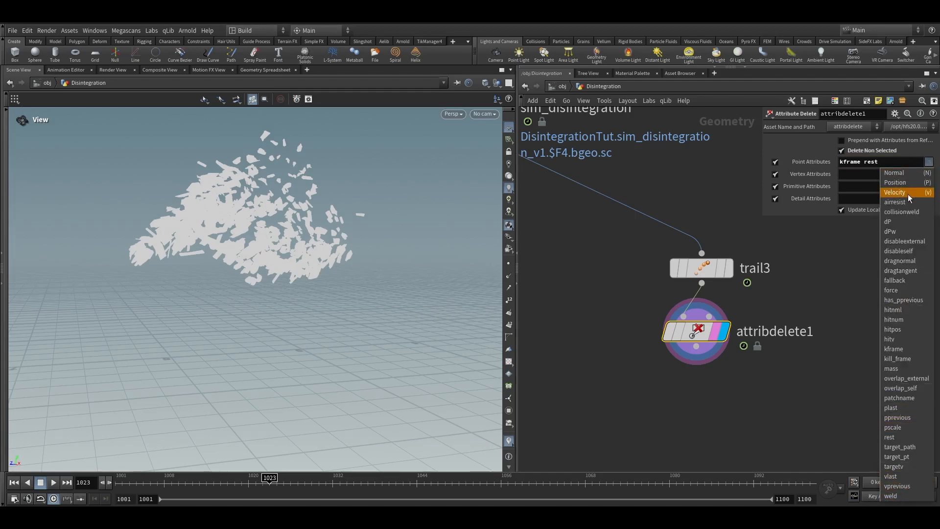
pyautogui.click(895, 192)
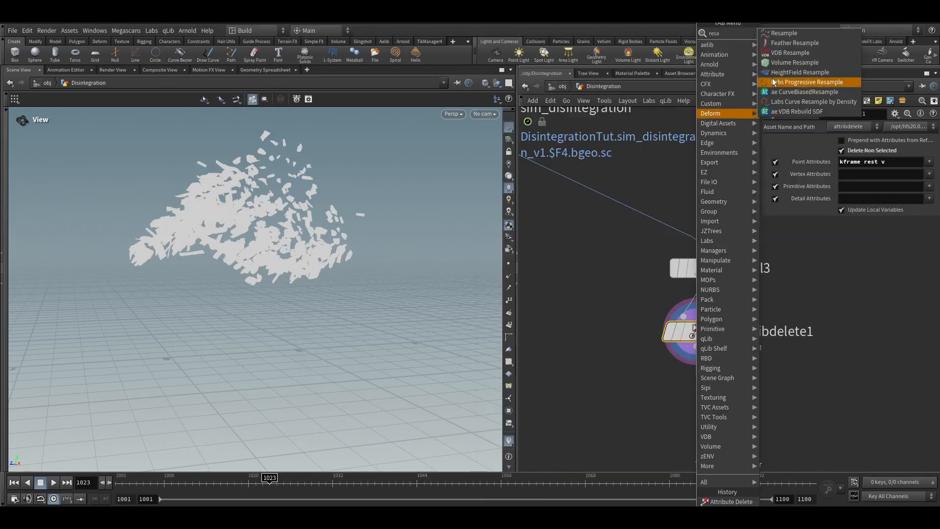
# Step: Insert a Resample node below attribdelete1
pyautogui.click(783, 33)
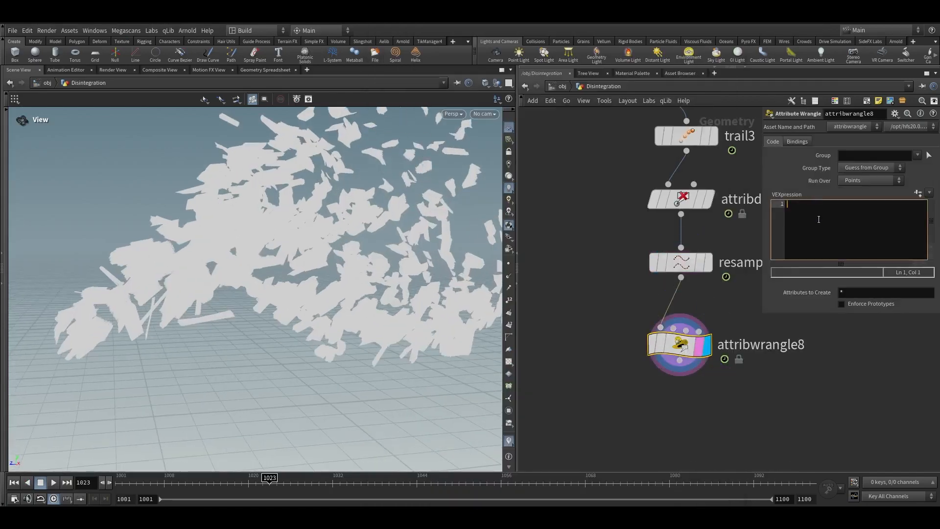
pyautogui.moveTo(819, 208)
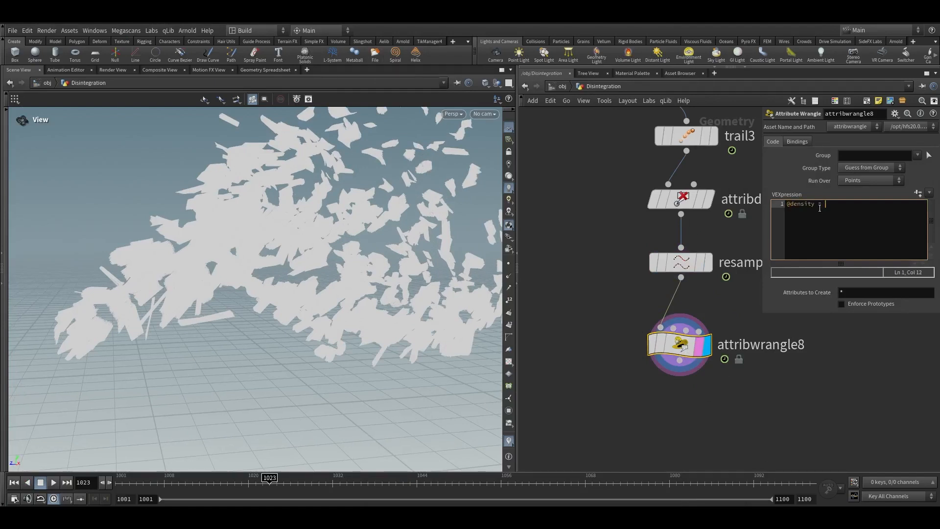
pyautogui.write('fit(@Frame,')
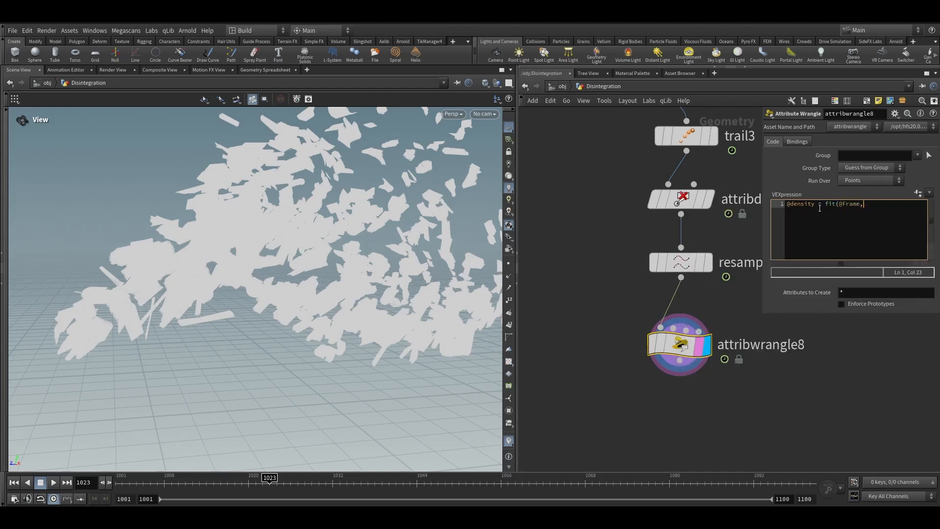
pyautogui.write('@kfram,e')
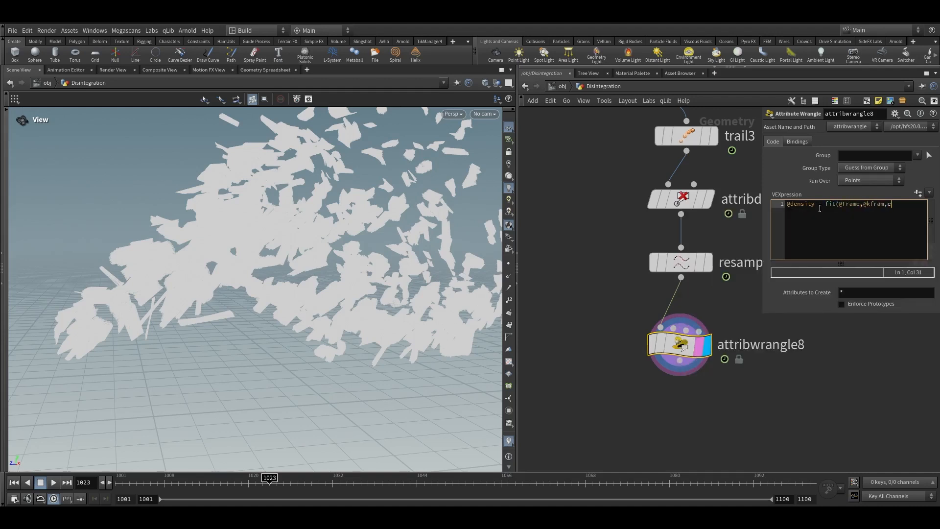
pyautogui.write('@kframe,')
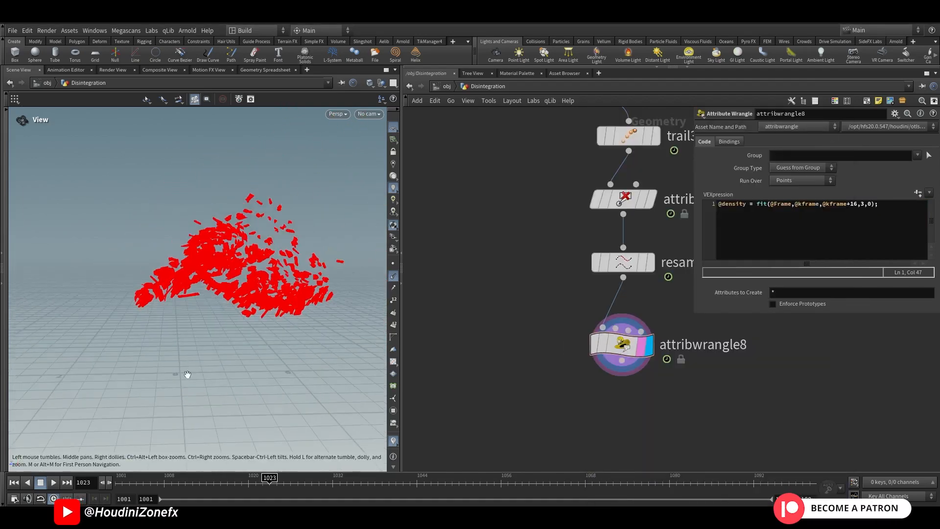
pyautogui.click(53, 482)
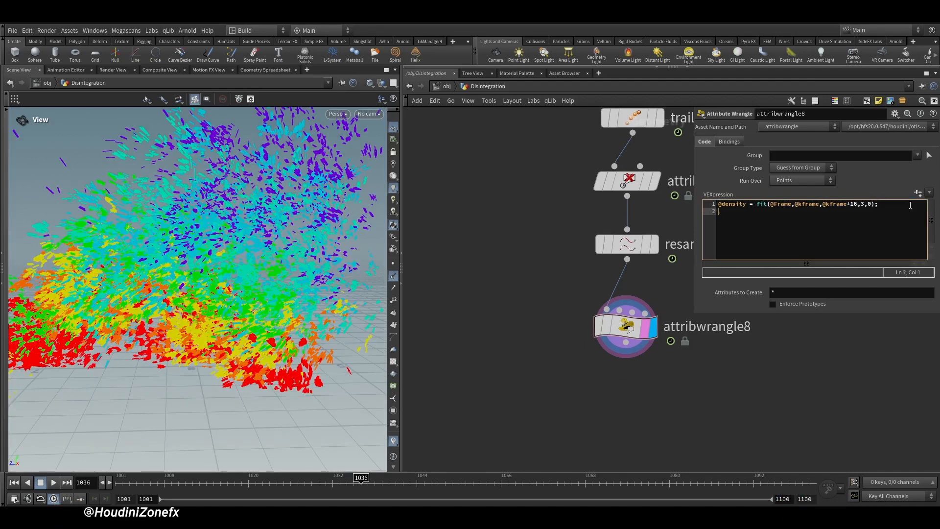
pyautogui.write('@Cd')
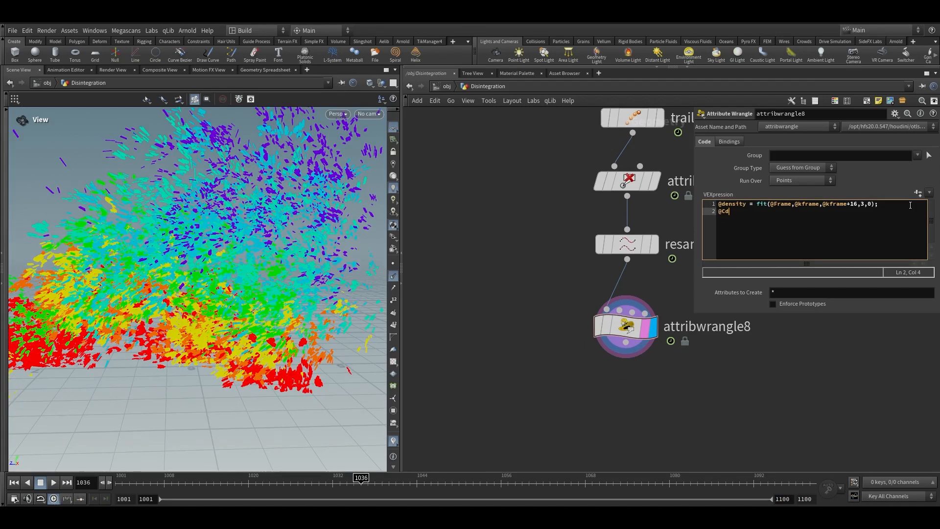
pyautogui.write('= @density;')
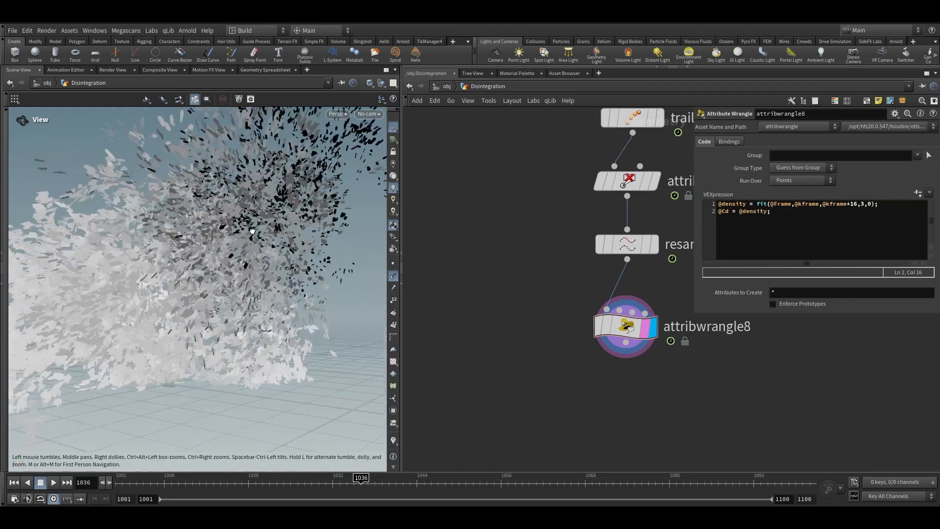
pyautogui.press('Return')
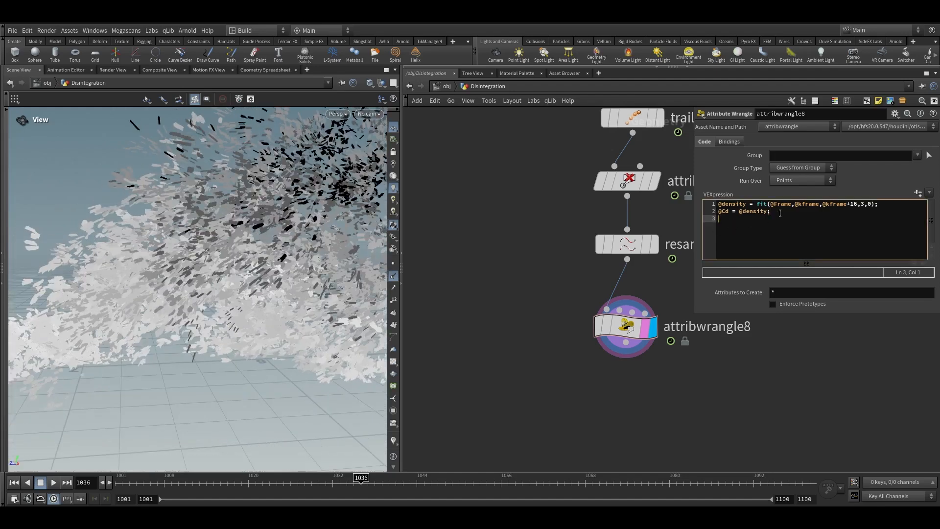
pyautogui.write('@temperature = @density;')
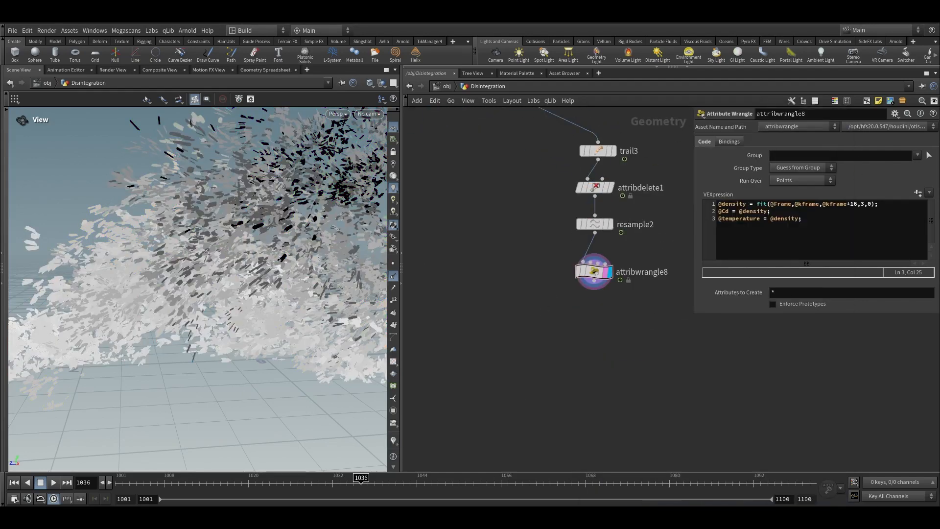
pyautogui.moveTo(823, 272)
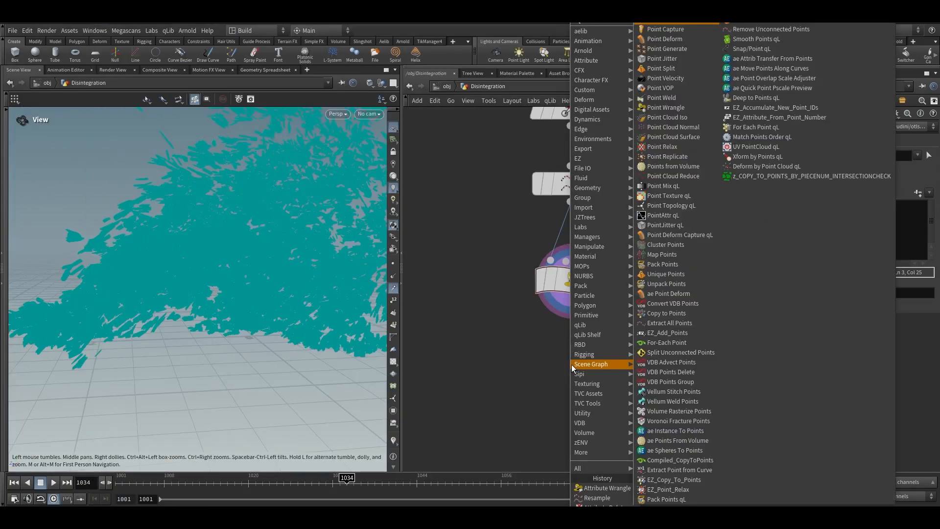
# Step: Add a Point Velocity initialized from attribute v, Replace method, scale 0.1
pyautogui.click(664, 78)
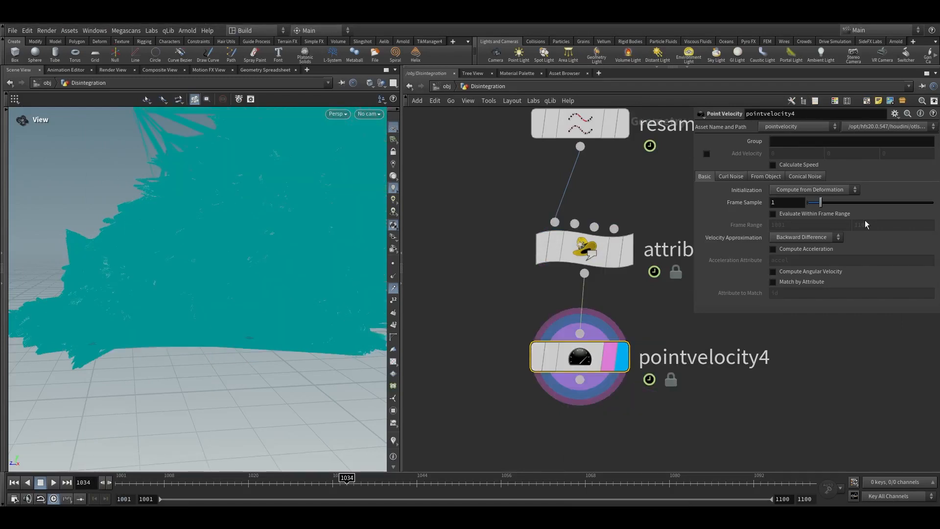
pyautogui.click(811, 189)
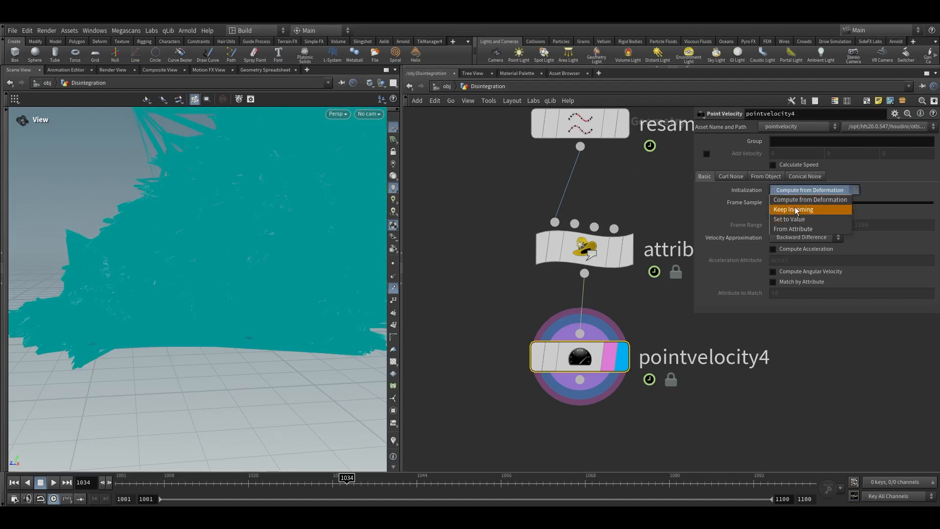
pyautogui.click(792, 228)
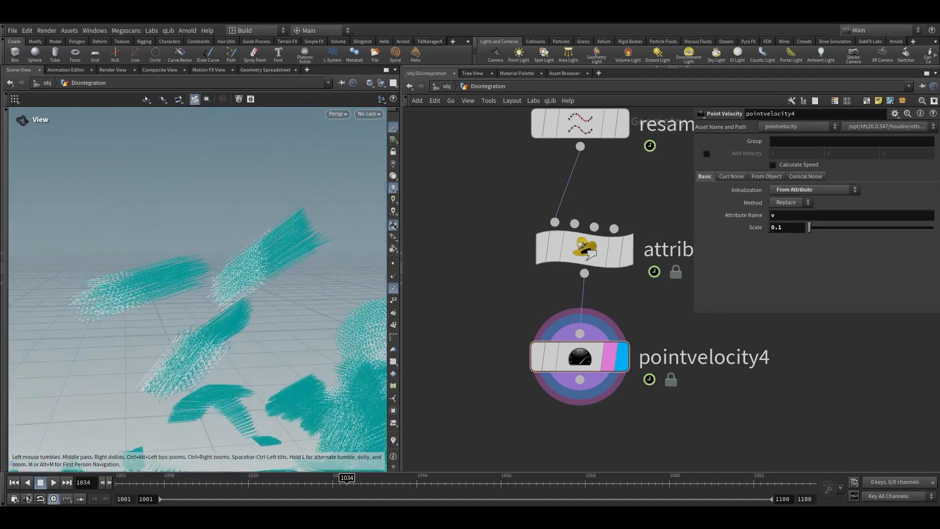
pyautogui.moveTo(694, 162)
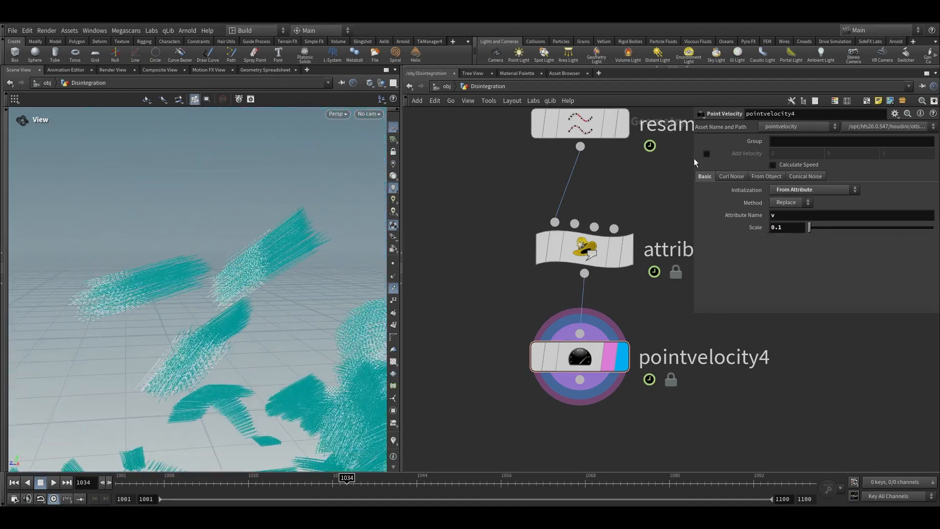
# Step: Enable animated curl noise on pointvelocity4 with scale 0.1 and swirl size 0.04
pyautogui.click(731, 176)
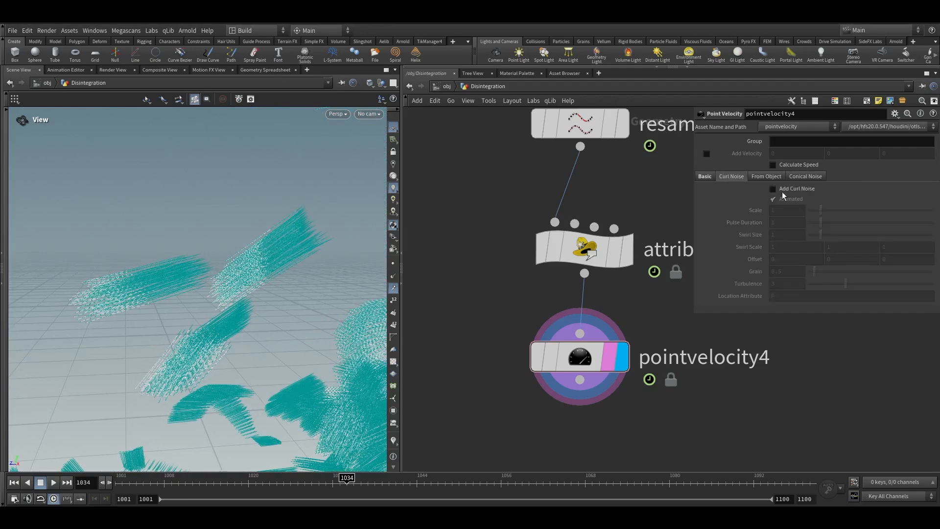
pyautogui.click(772, 188)
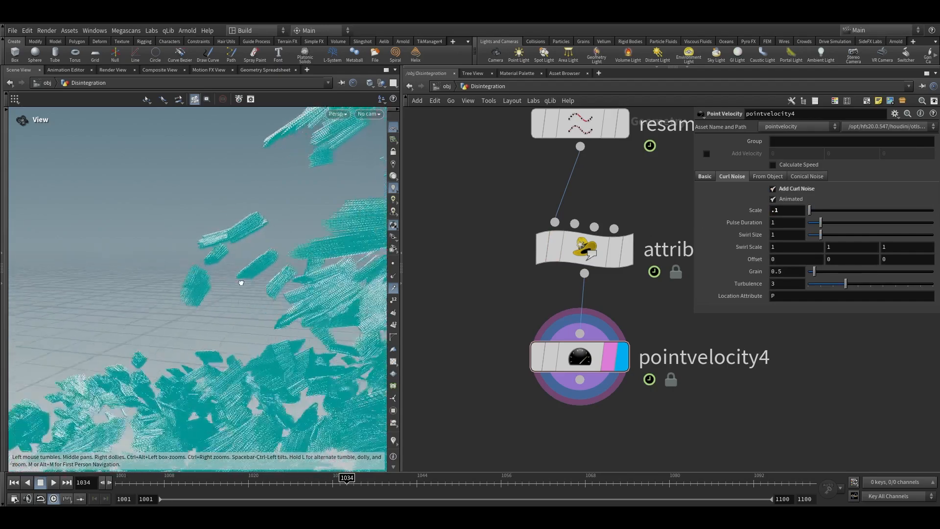
pyautogui.rightClick(578, 357)
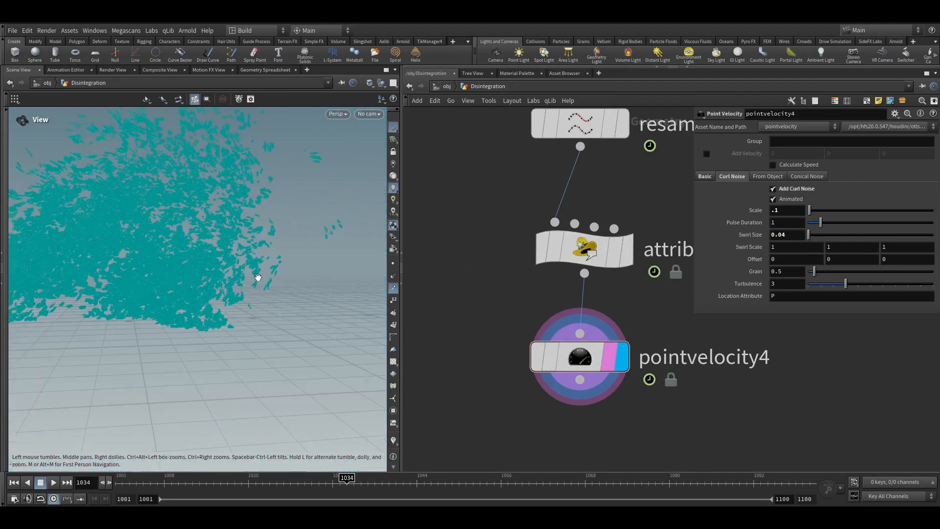
pyautogui.moveTo(258, 277)
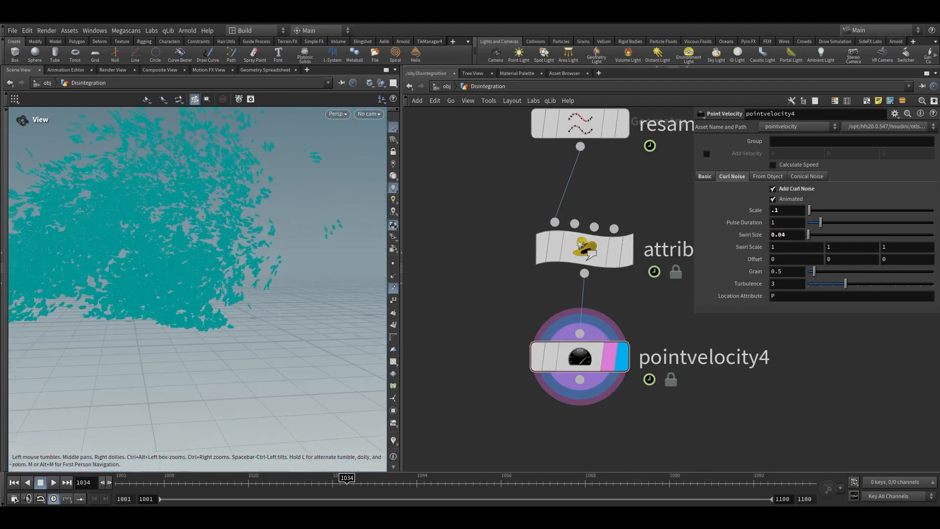
pyautogui.scroll(-3)
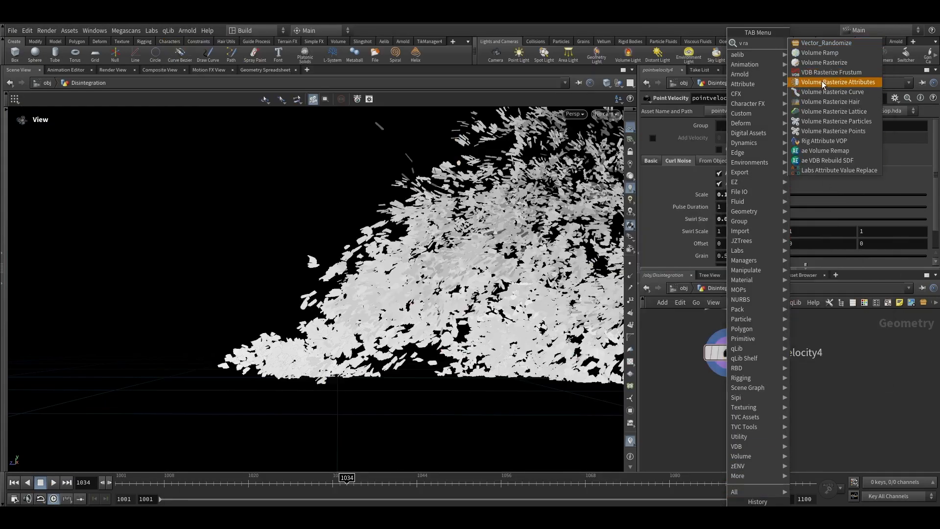
# Step: Add Volume Rasterize Attributes: voxel 0.001, particle scale 0.002, attributes density, temperature, v
pyautogui.click(837, 82)
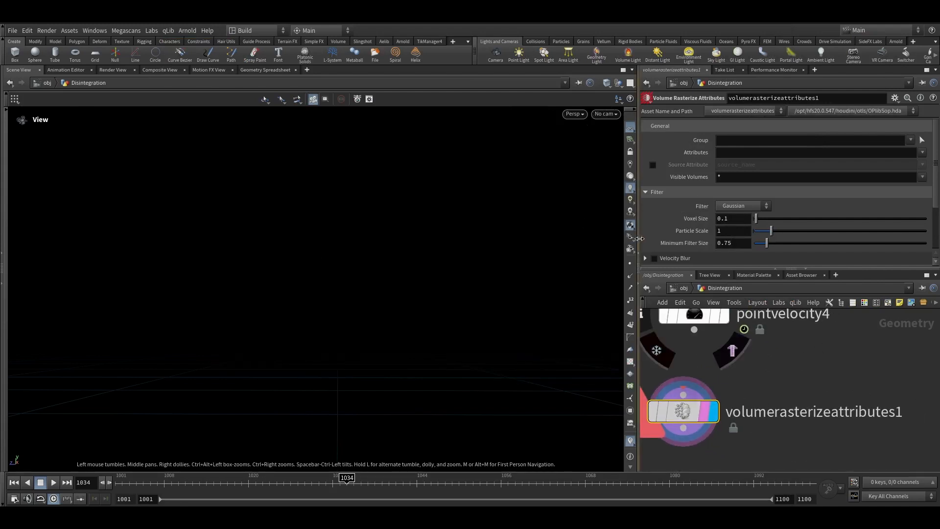
pyautogui.moveTo(691, 152)
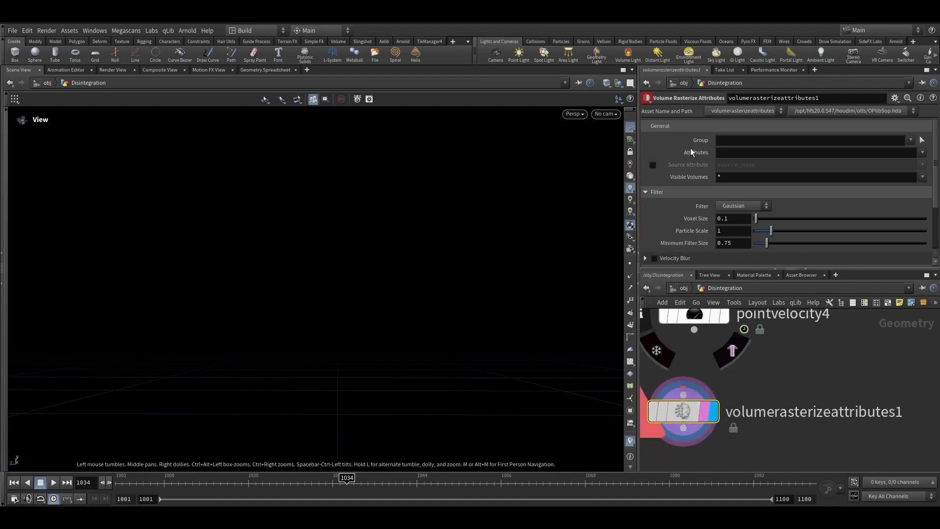
pyautogui.moveTo(695, 218)
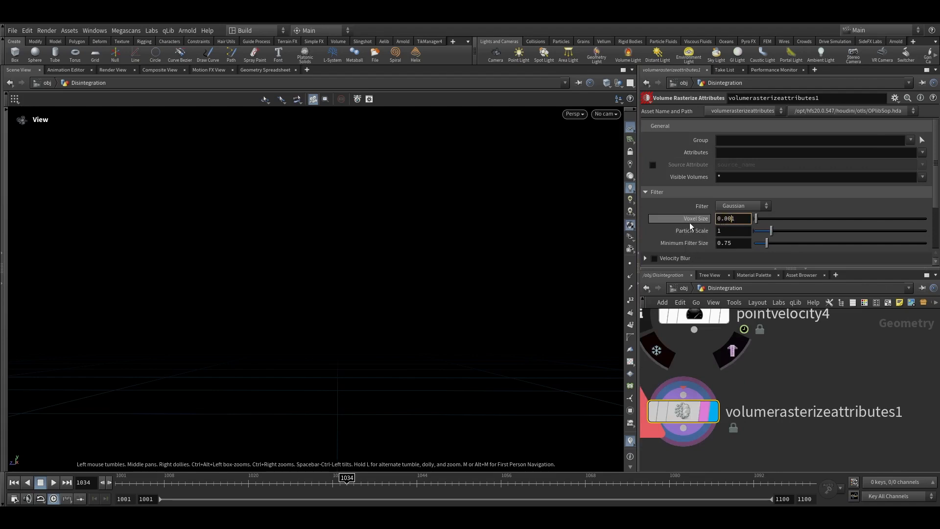
pyautogui.click(731, 230)
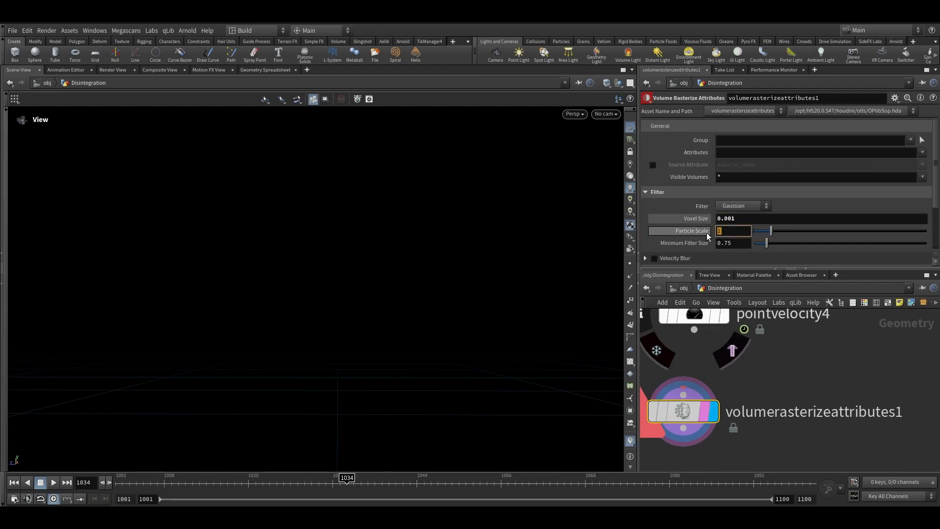
pyautogui.moveTo(692, 231)
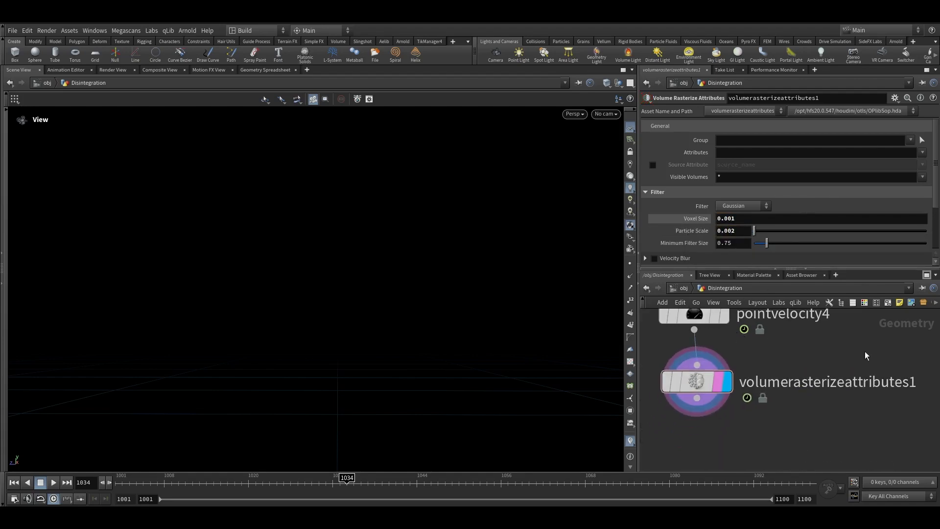
pyautogui.moveTo(904, 273)
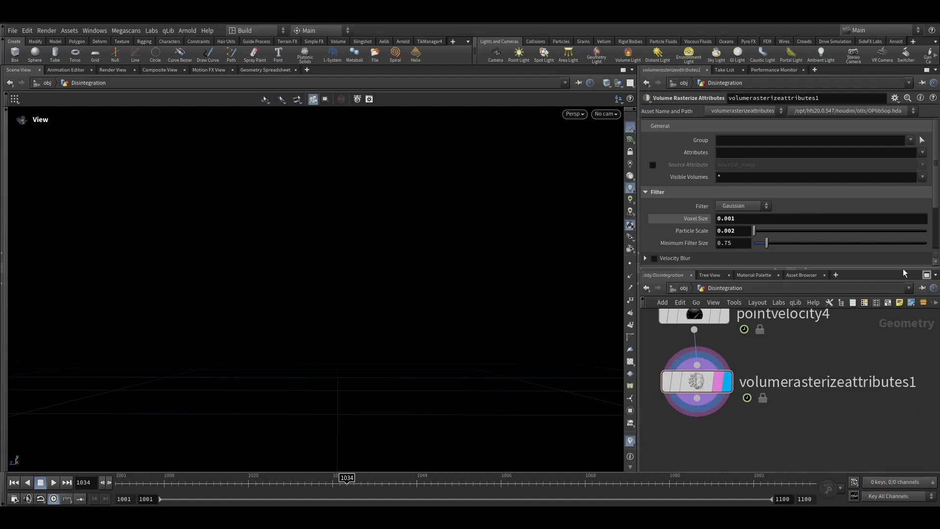
pyautogui.write('density')
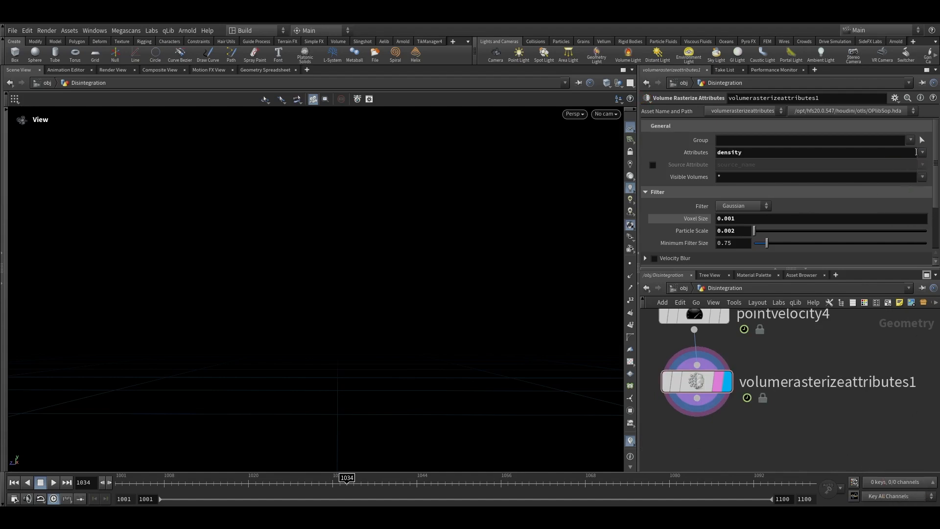
pyautogui.click(920, 152)
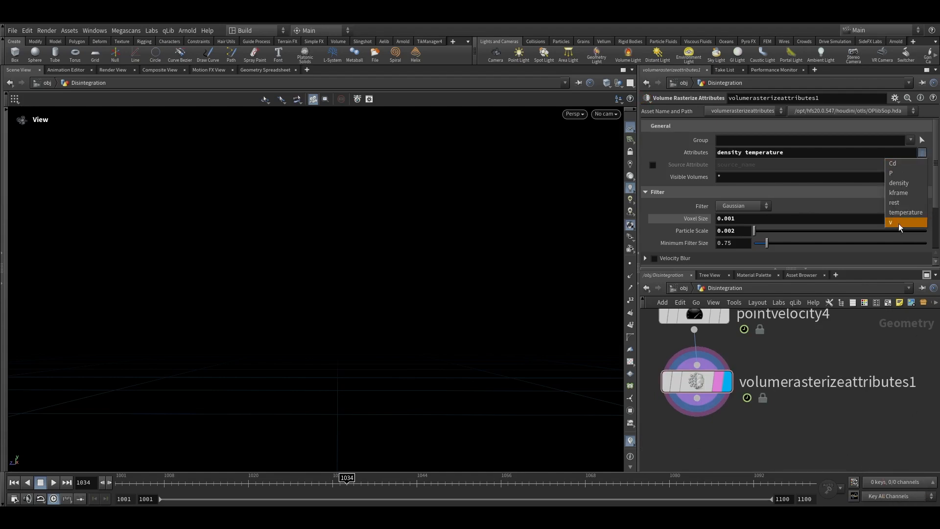
pyautogui.click(892, 222)
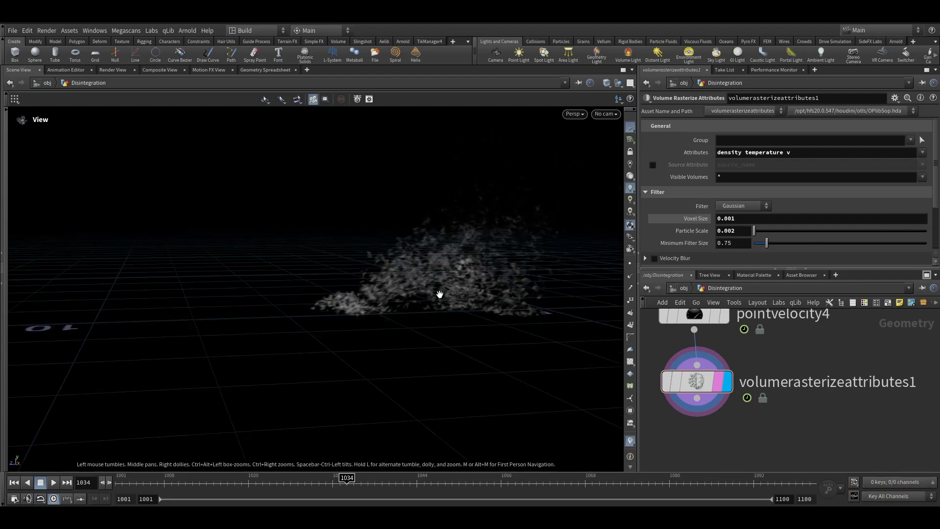
pyautogui.press('w')
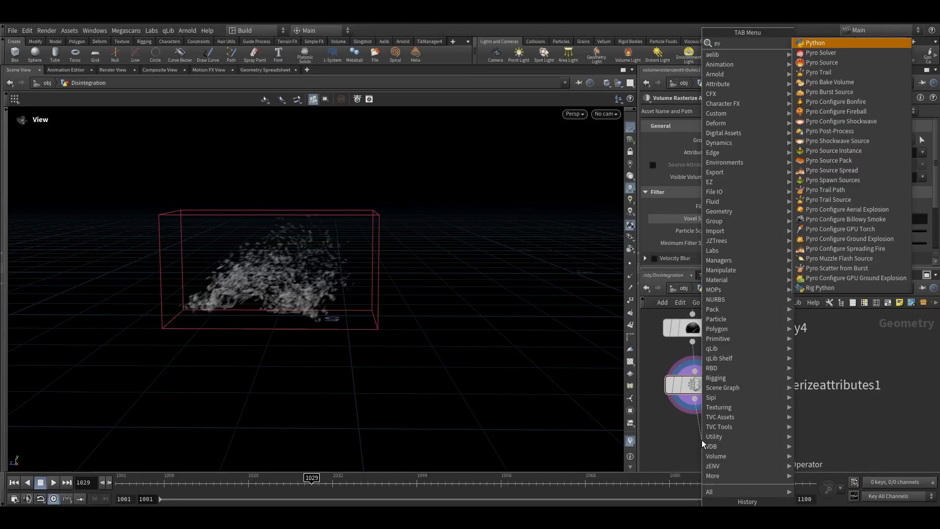
# Step: Add a Pyro Solver and a smoke_src File Cache saved to disk and loaded back
pyautogui.click(822, 52)
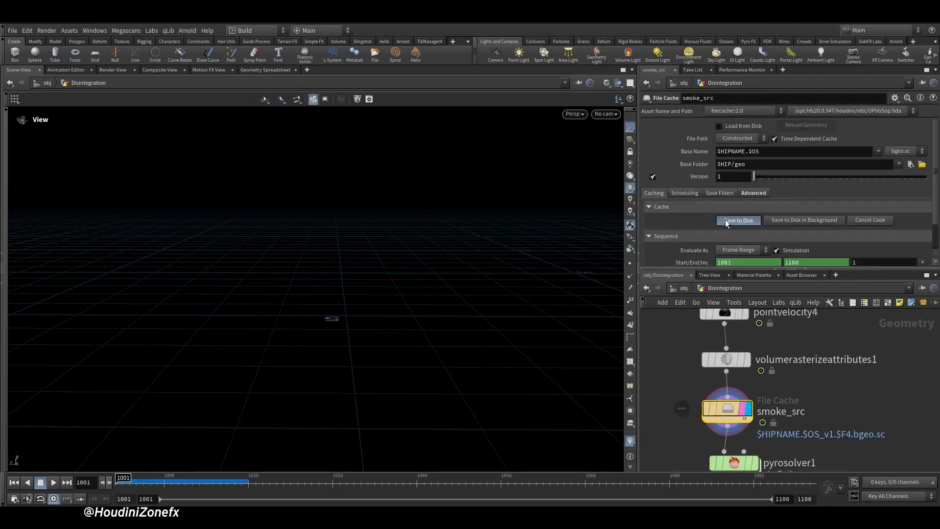
pyautogui.click(737, 220)
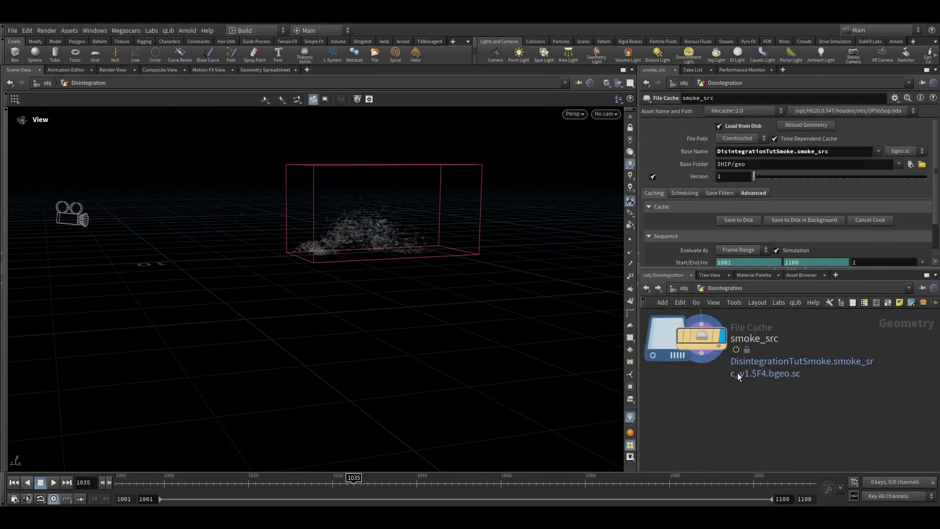
pyautogui.moveTo(448, 316)
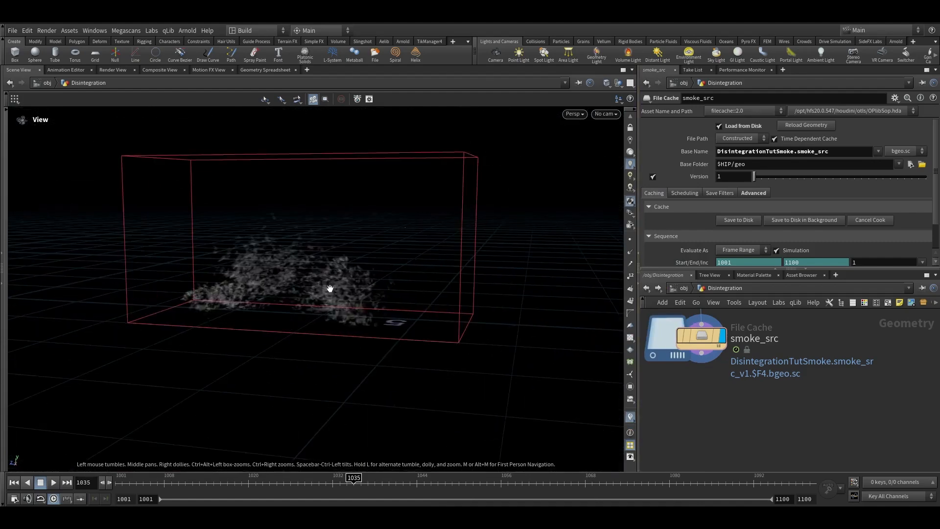
pyautogui.moveTo(190, 382)
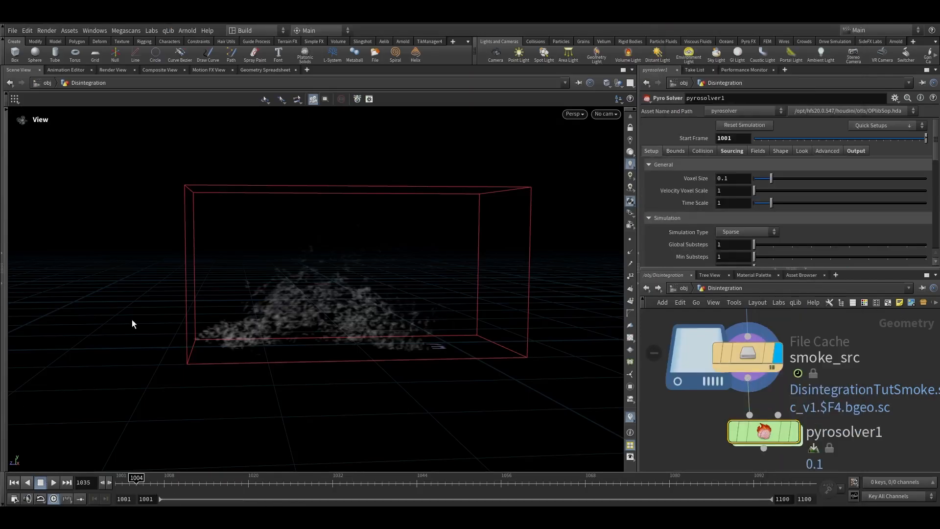
# Step: Set pyrosolver1's voxel size to 0.005 and expand the Bounds Resizing options
pyautogui.click(14, 481)
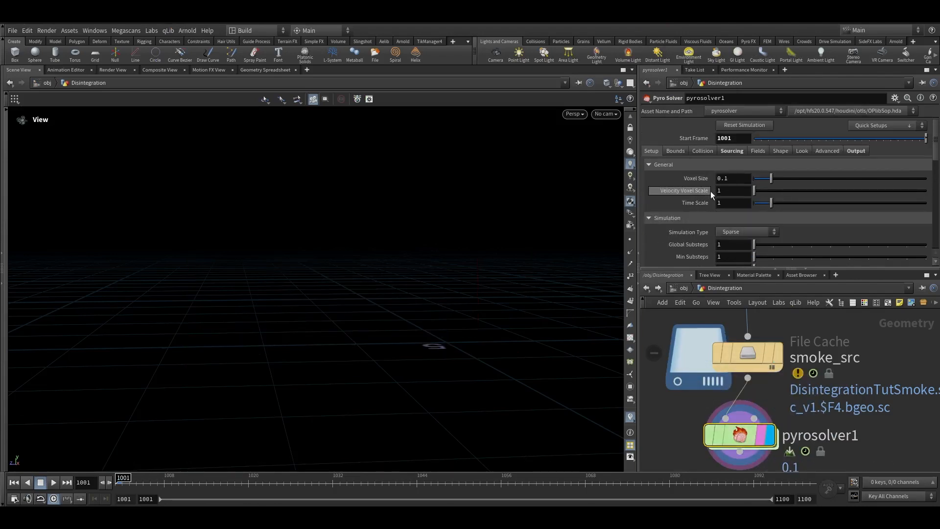
pyautogui.click(732, 178)
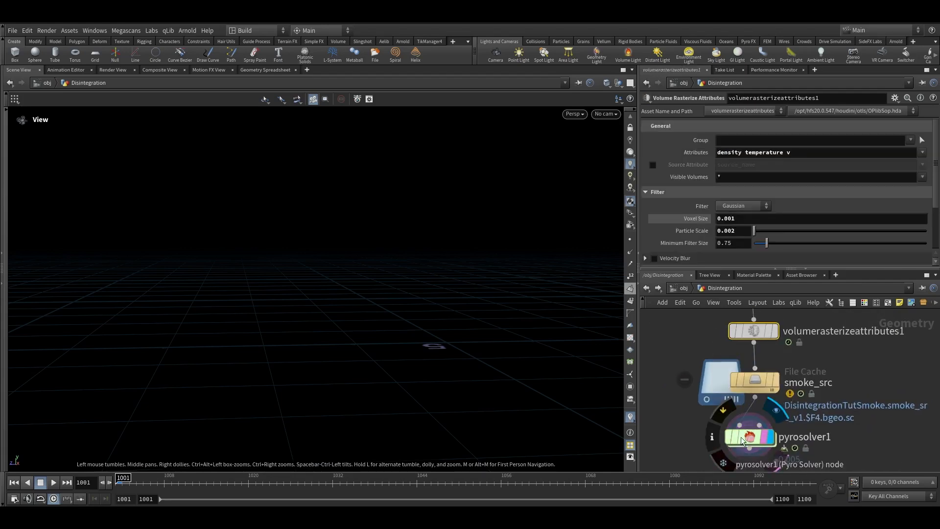
pyautogui.click(749, 436)
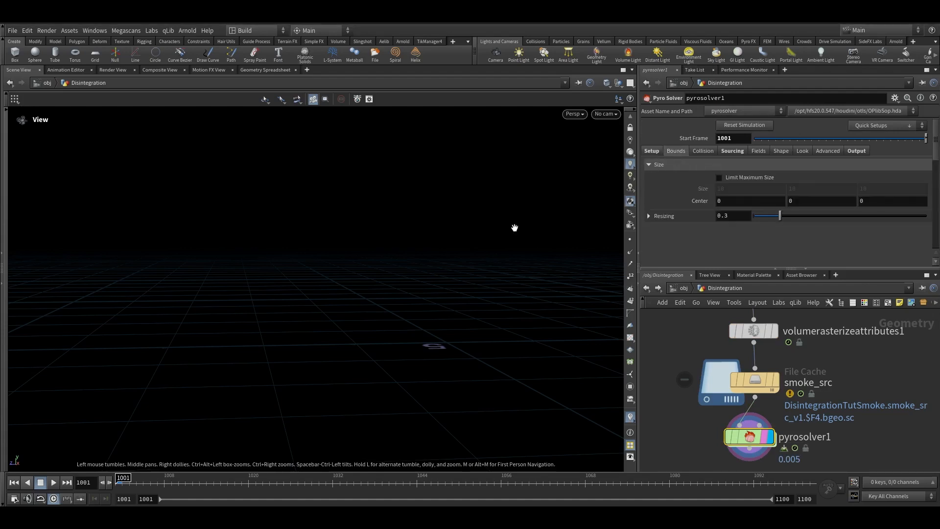
pyautogui.click(605, 114)
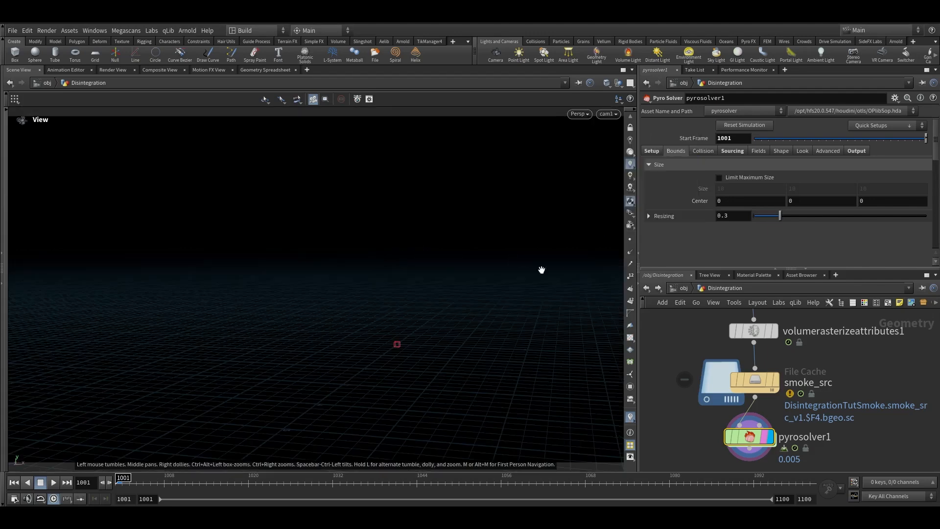
pyautogui.moveTo(335, 334)
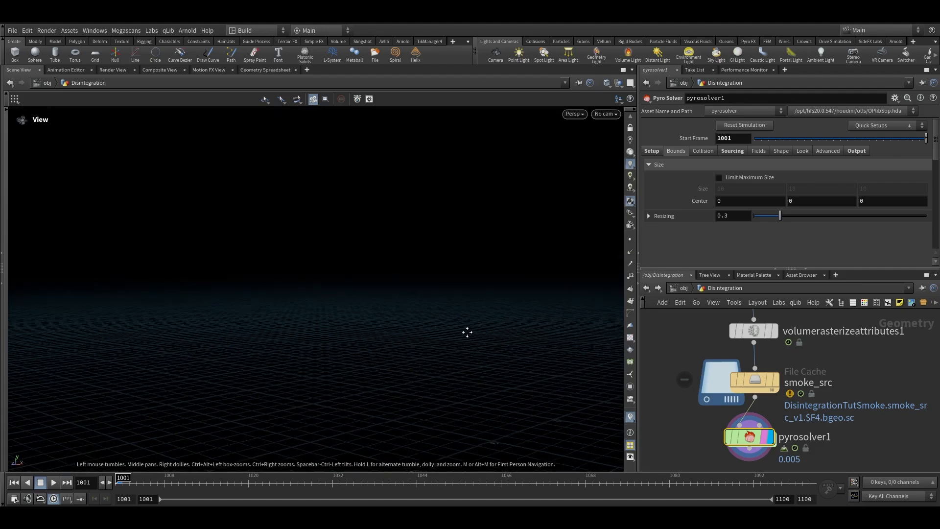
pyautogui.click(649, 216)
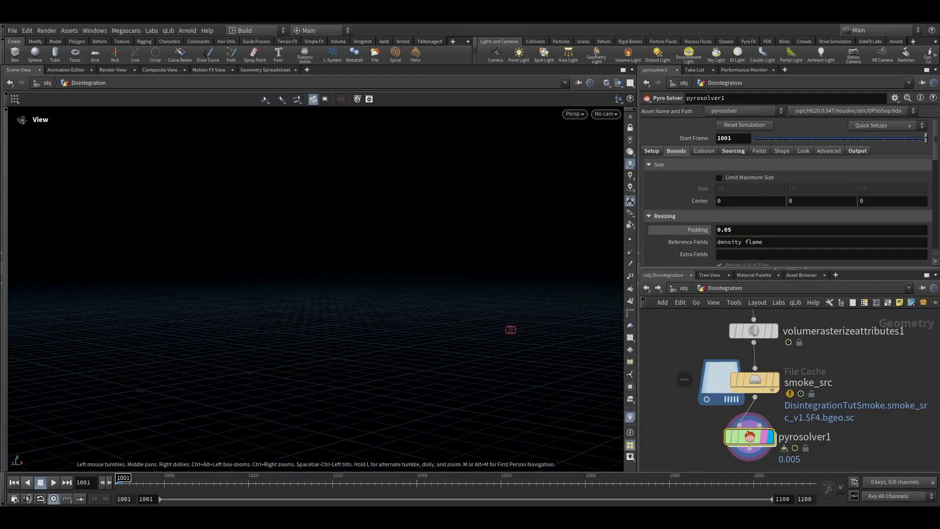
# Step: Source density at scale 1.1 and temperature at 0.1, and route volume v into vel
pyautogui.click(732, 150)
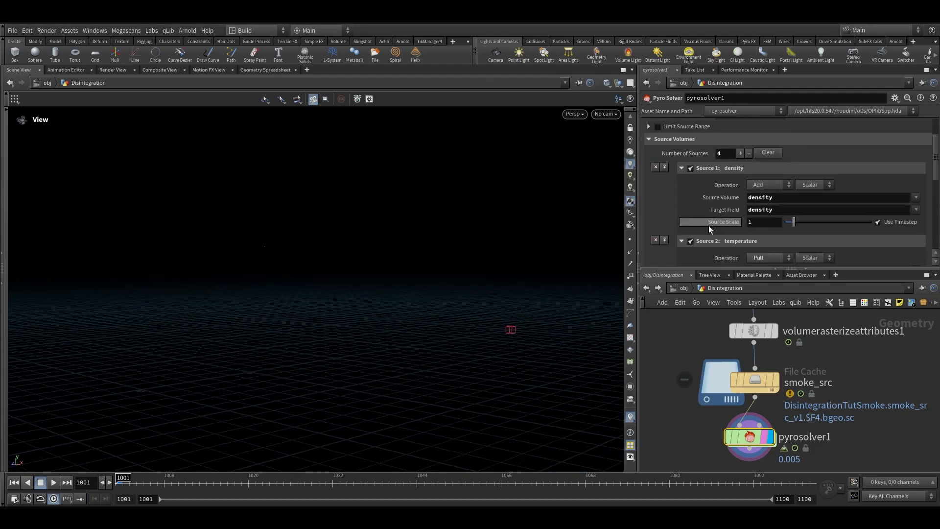
pyautogui.click(762, 221)
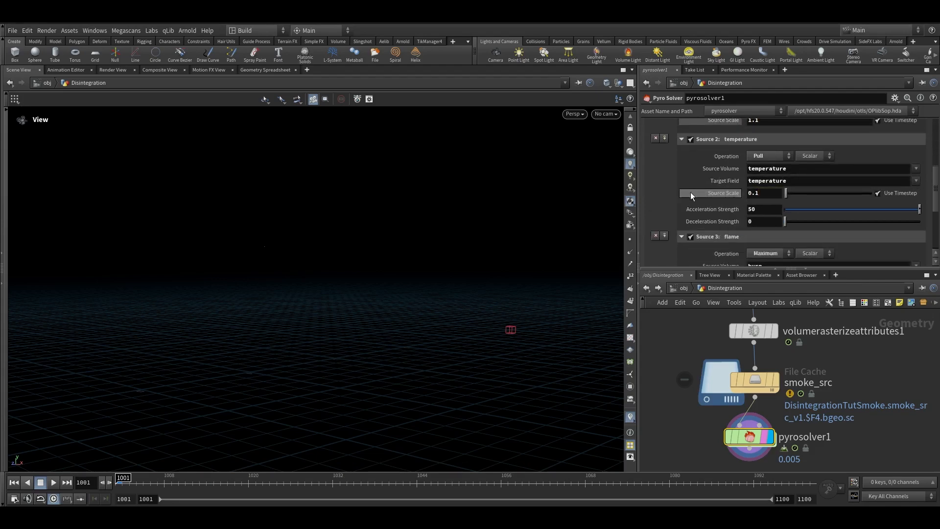
pyautogui.scroll(-3)
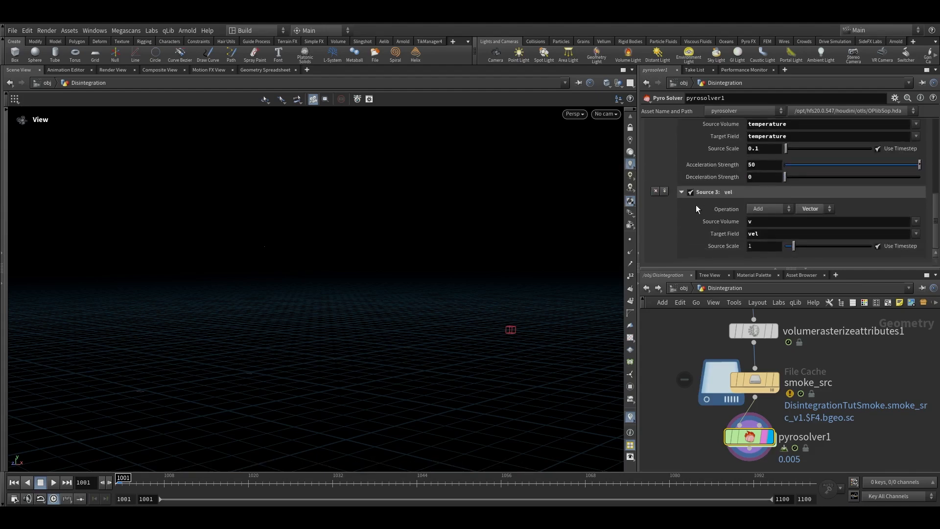
pyautogui.moveTo(667, 199)
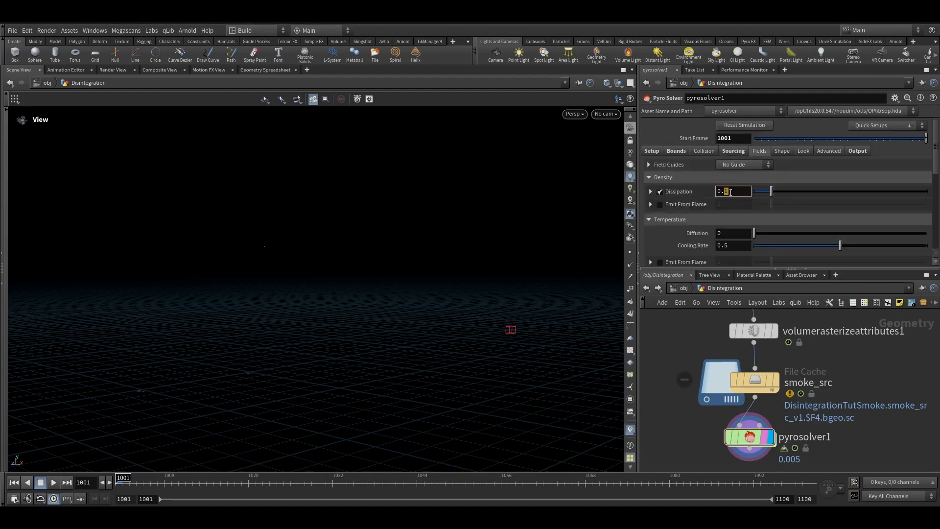
# Step: Set density dissipation to 0.045 and enable buoyancy at 0.15 on the Shape tab
pyautogui.write('0.045')
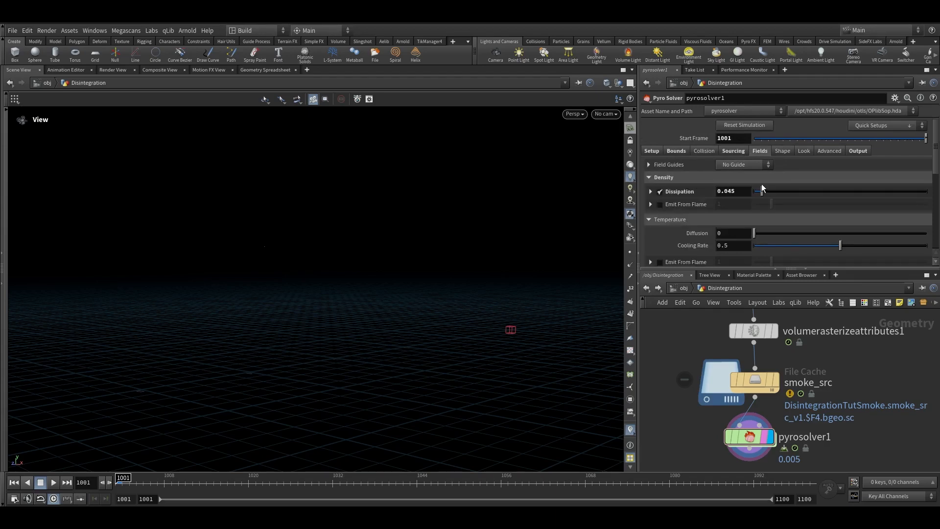
pyautogui.click(781, 150)
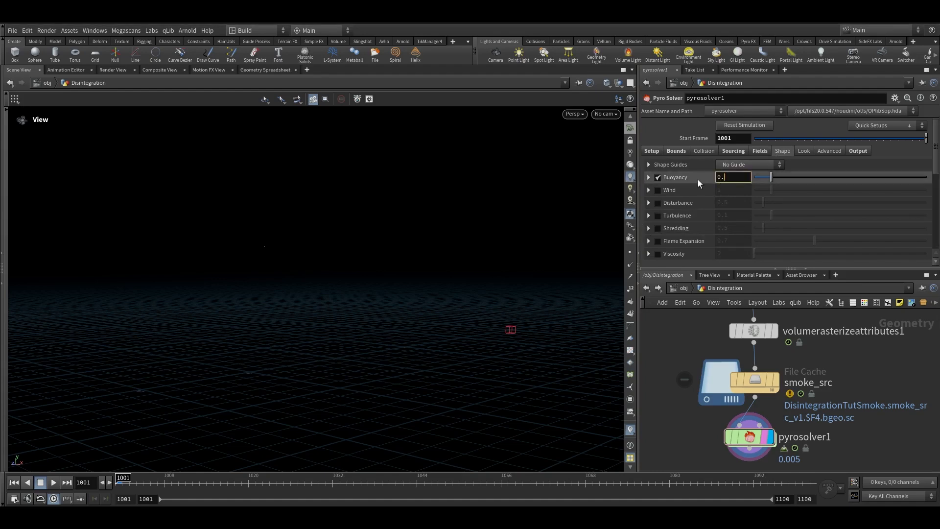
pyautogui.click(648, 177)
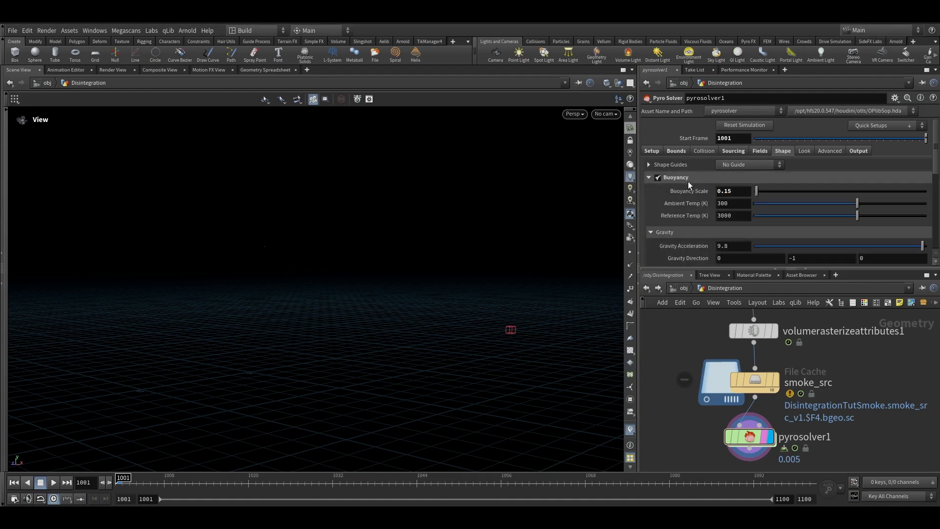
pyautogui.click(648, 177)
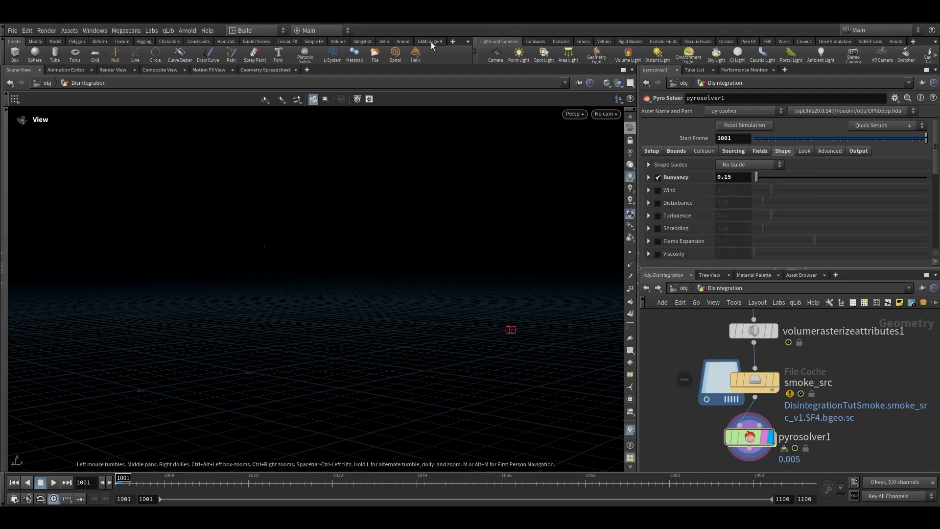
pyautogui.moveTo(644, 243)
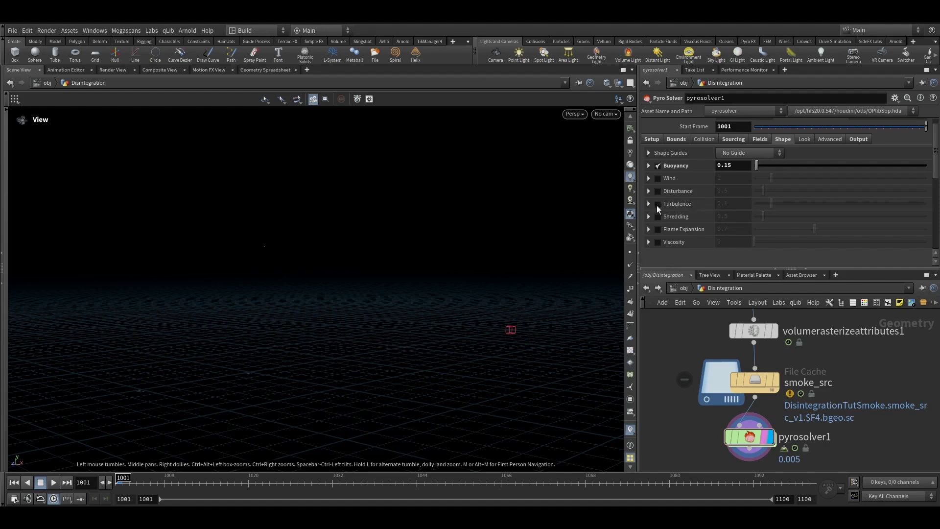
# Step: Enable turbulence with Analytic Simplex Noise, swirl size 0.2, pulse length 0.18, 4 octaves, seed 66
pyautogui.click(658, 203)
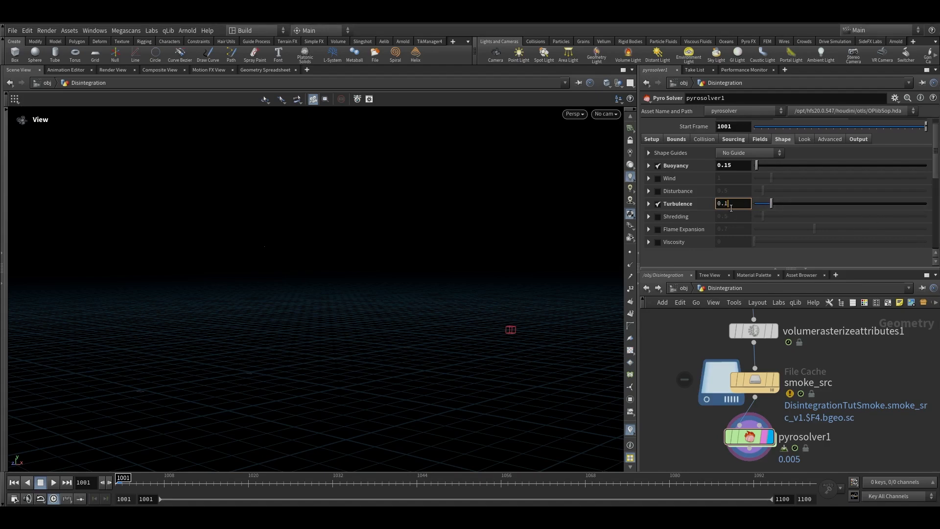
pyautogui.click(648, 204)
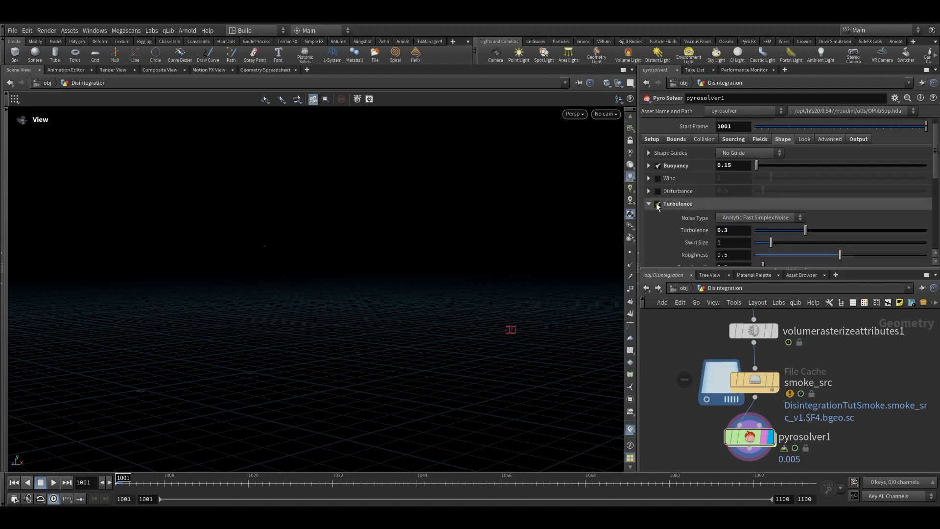
pyautogui.click(657, 204)
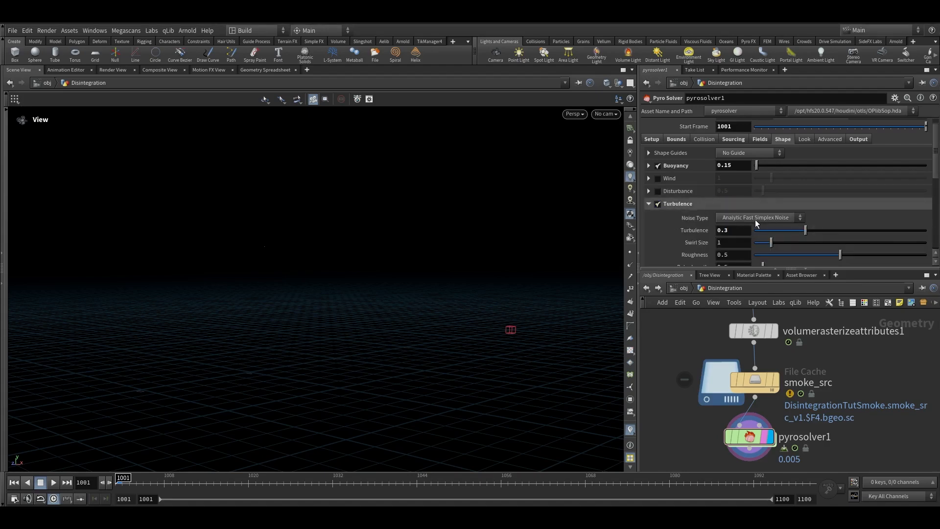
pyautogui.click(758, 217)
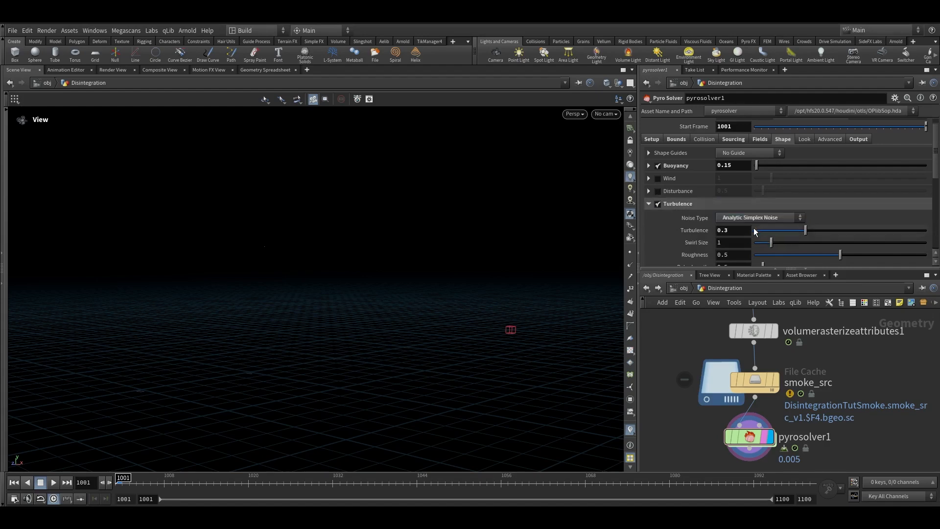
pyautogui.scroll(-3)
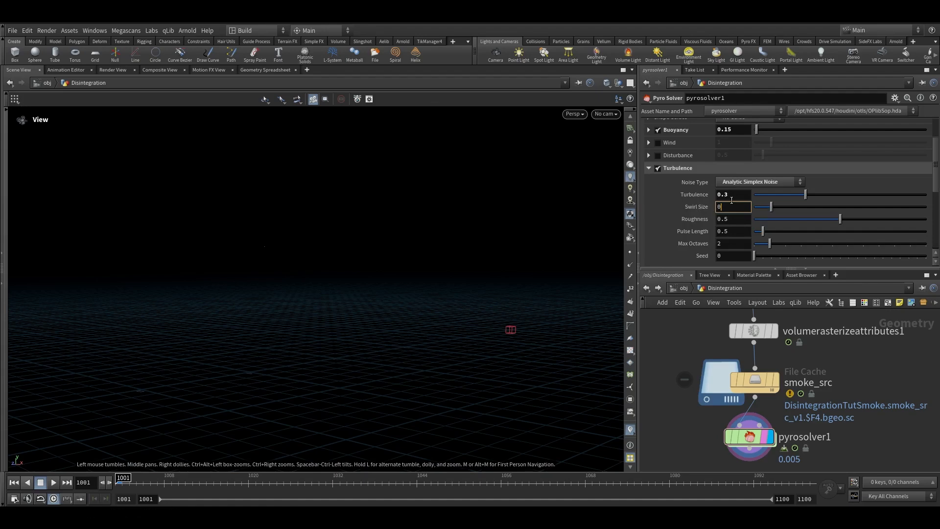
pyautogui.write('2')
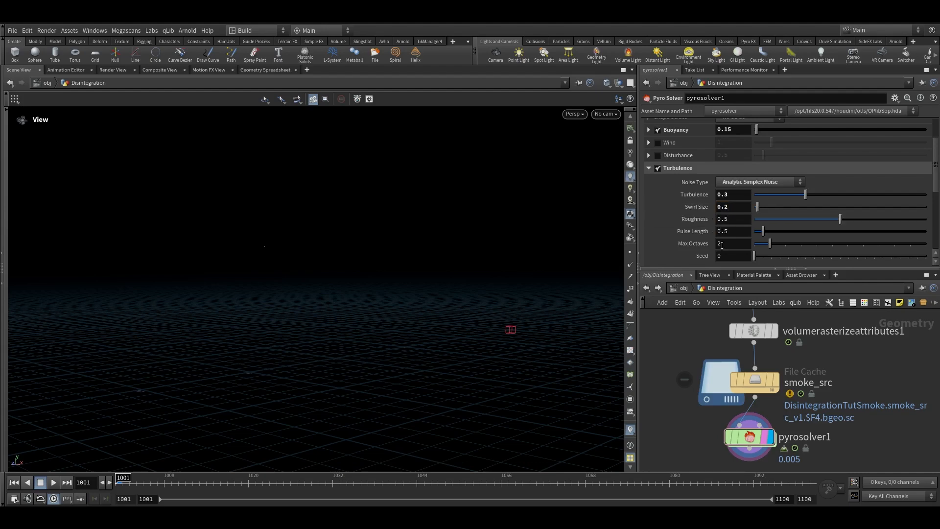
pyautogui.moveTo(692, 231)
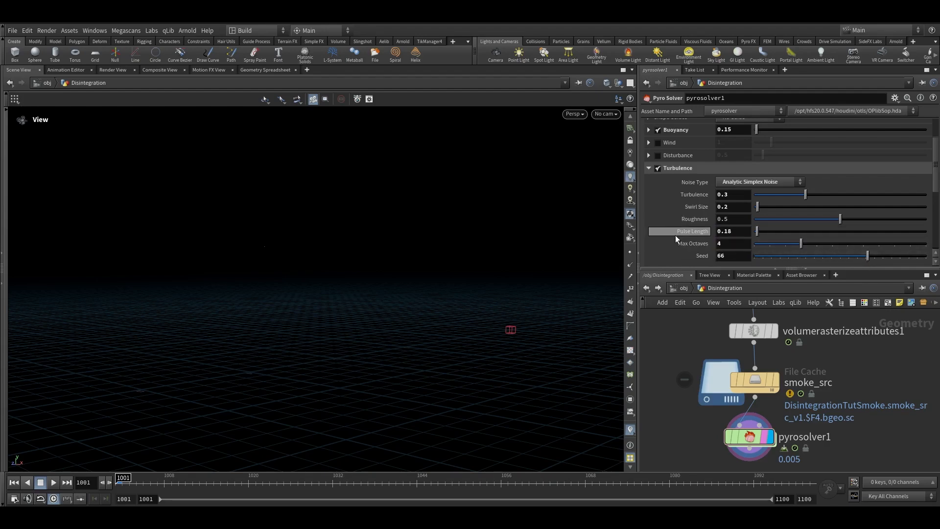
pyautogui.scroll(-3)
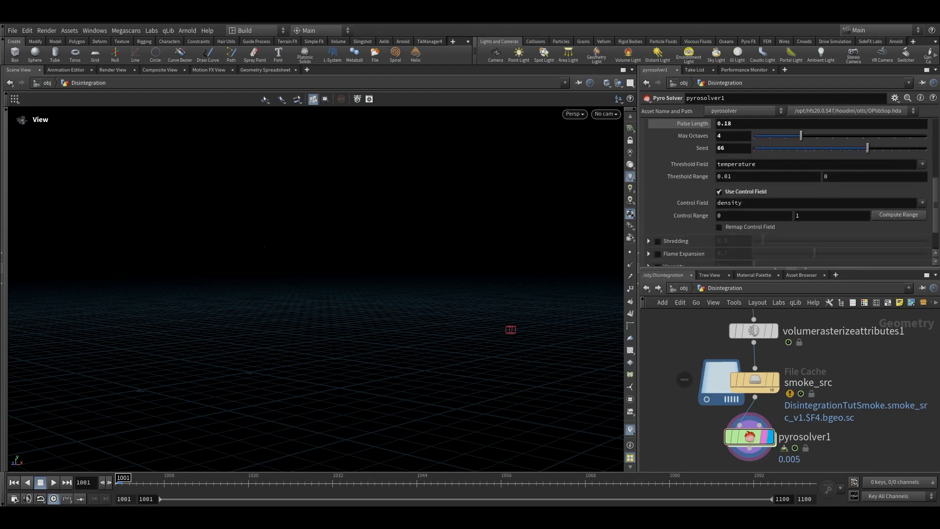
pyautogui.moveTo(717, 233)
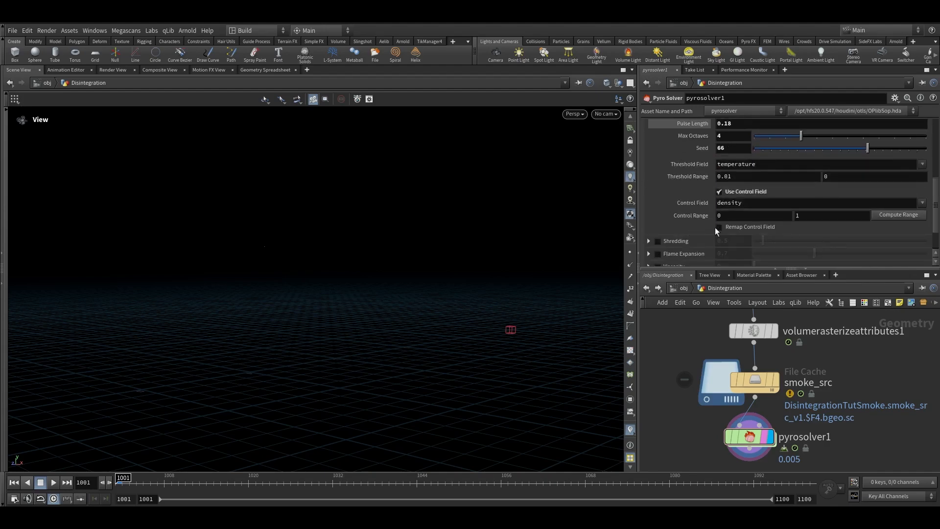
pyautogui.scroll(3)
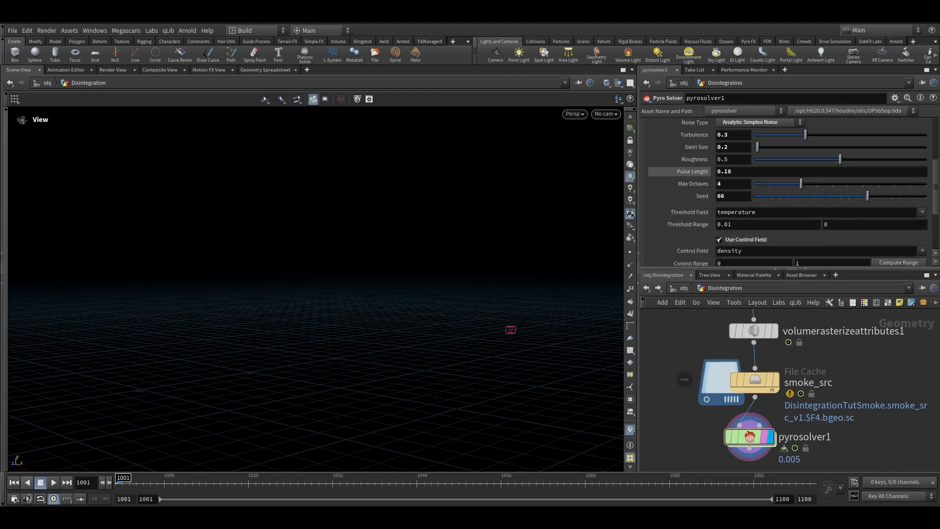
pyautogui.moveTo(887, 171)
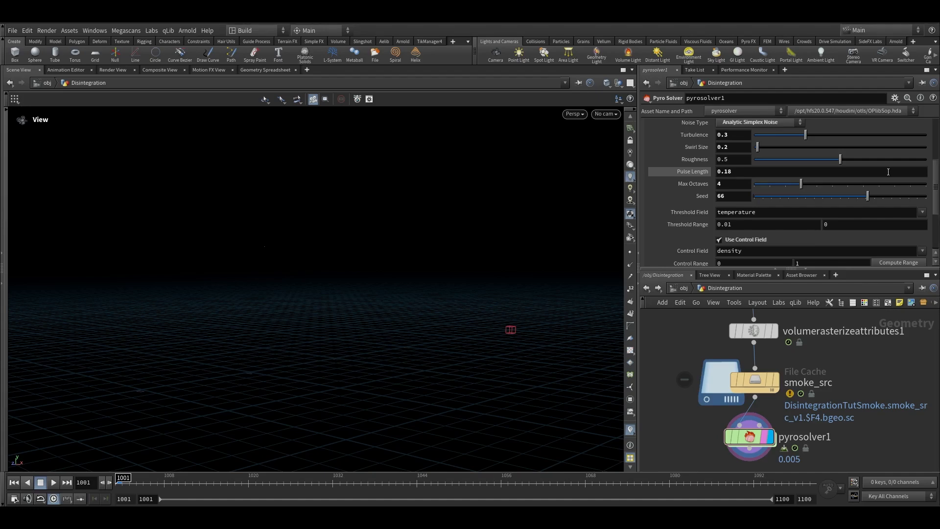
# Step: Enable Convert to VDB with 16-bit float, then simulate the opening frames up to 1025
pyautogui.scroll(-3)
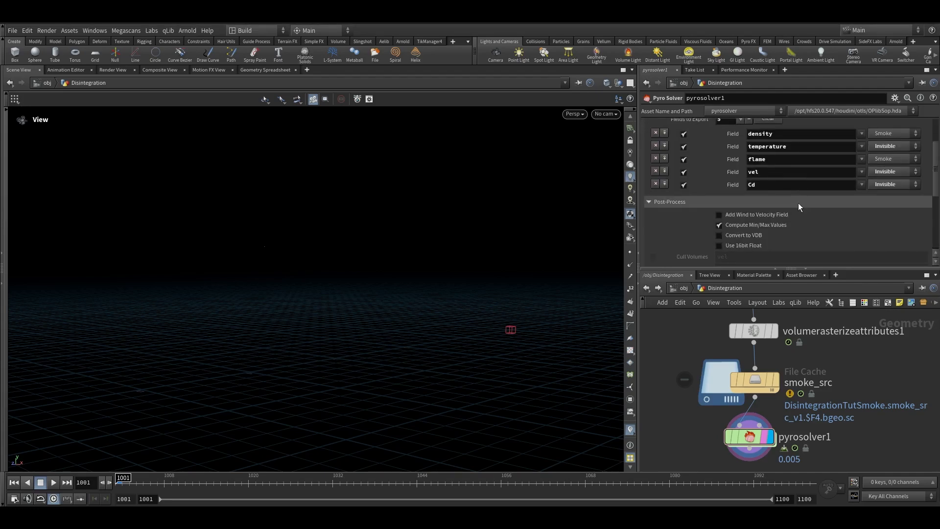
pyautogui.click(719, 235)
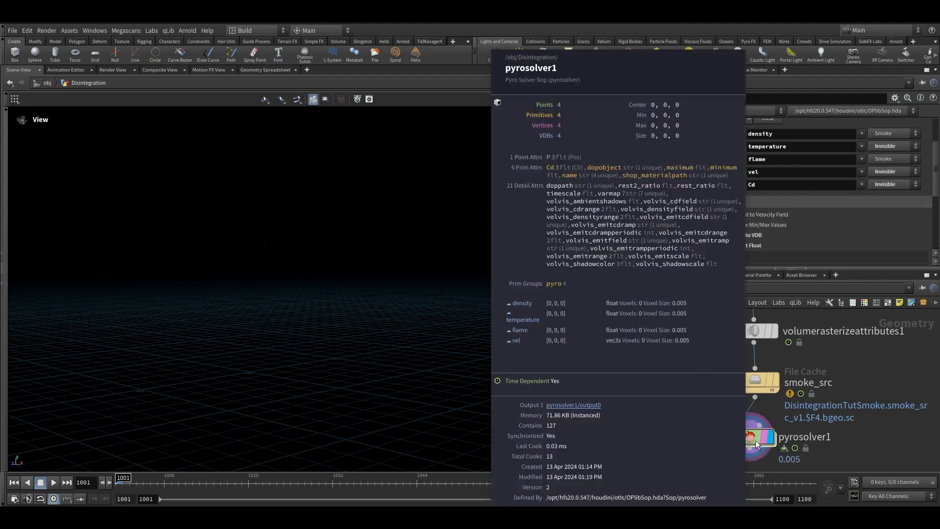
pyautogui.click(53, 481)
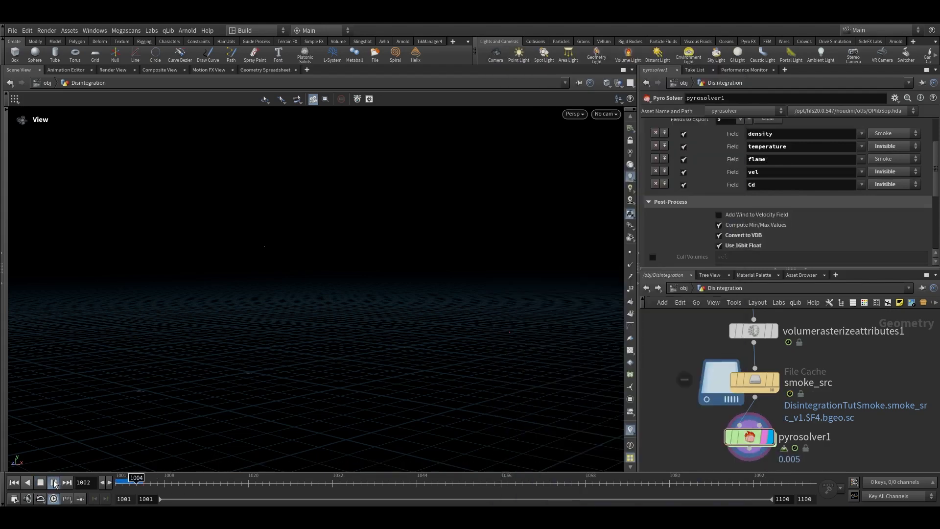
pyautogui.click(53, 482)
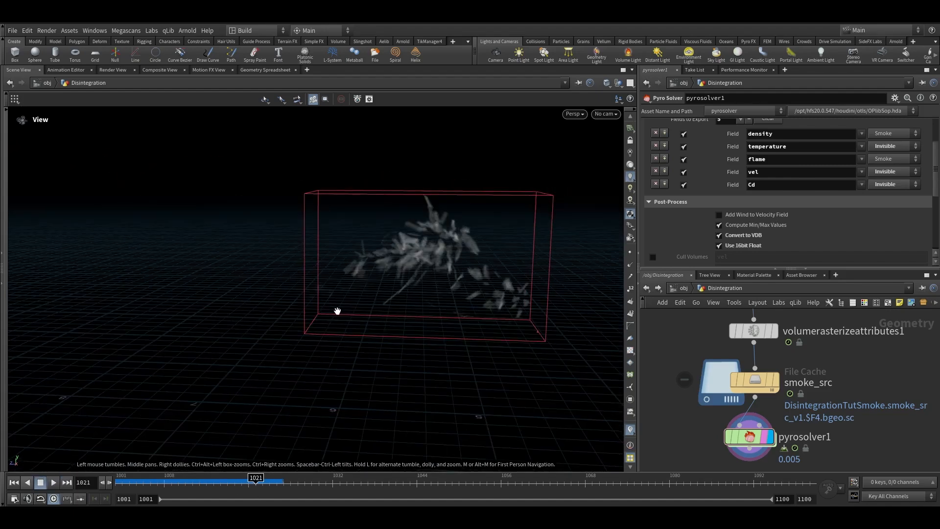
pyautogui.click(52, 482)
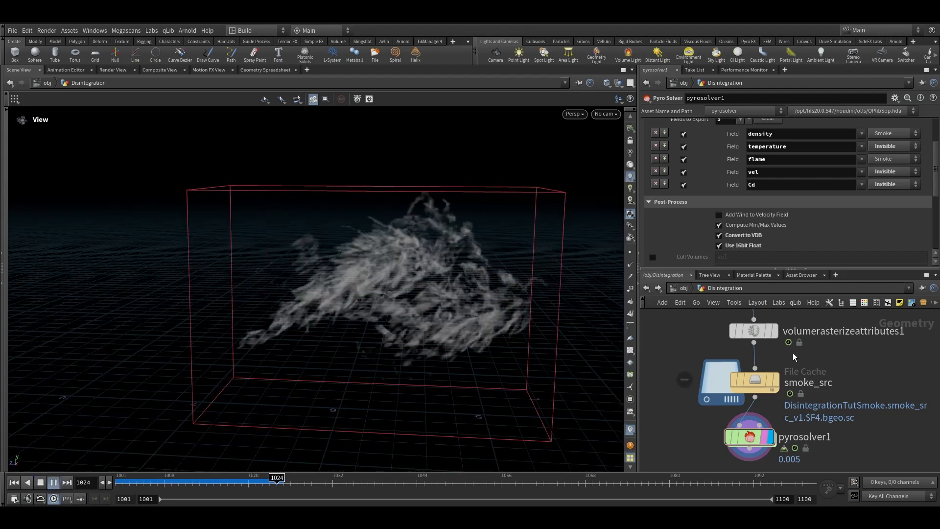
pyautogui.click(53, 482)
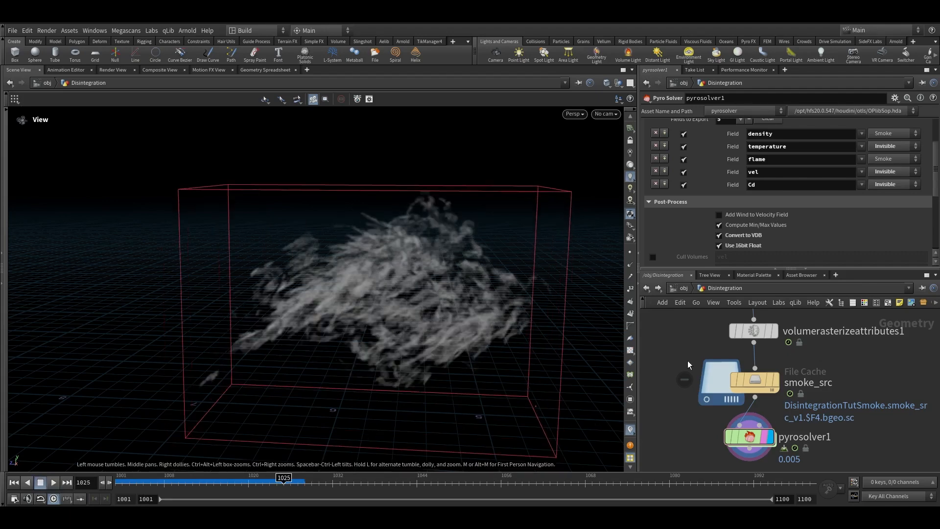
pyautogui.click(752, 380)
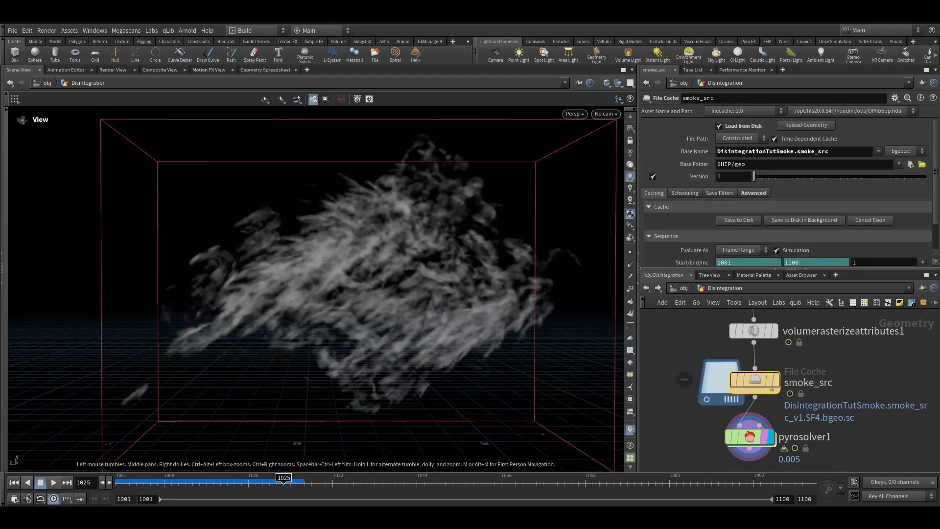
pyautogui.click(748, 436)
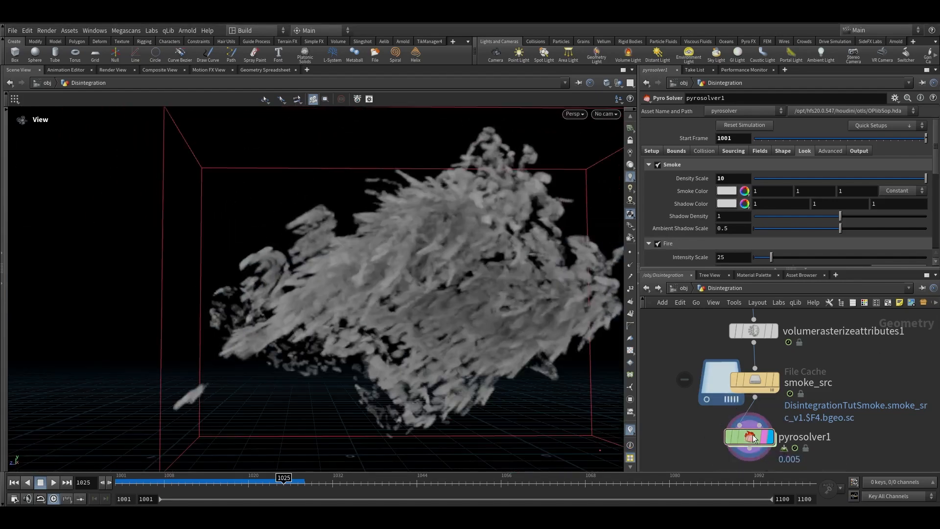
# Step: Inside pyrosolver1, add Gas Vortex Confinement (scale 2) and Gas Turbulence nodes feeding a Merge
pyautogui.doubleClick(749, 436)
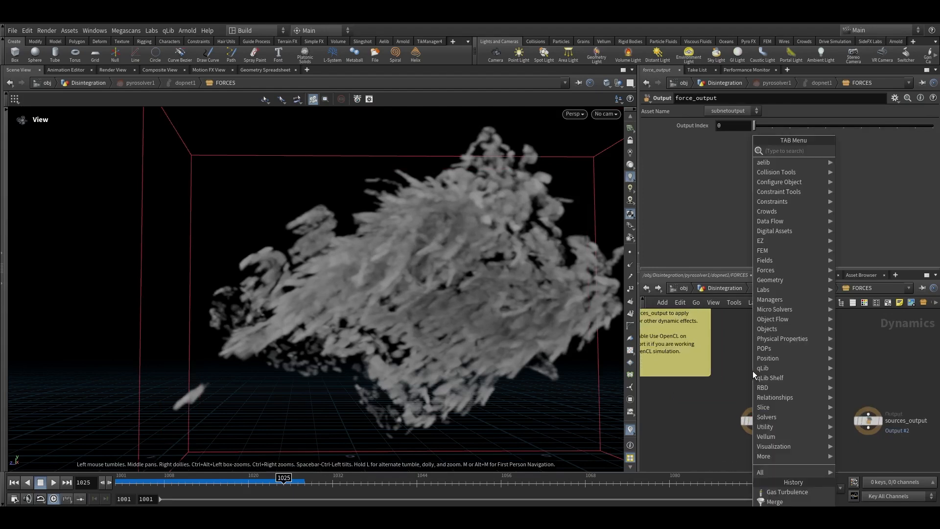
pyautogui.write('gas vor')
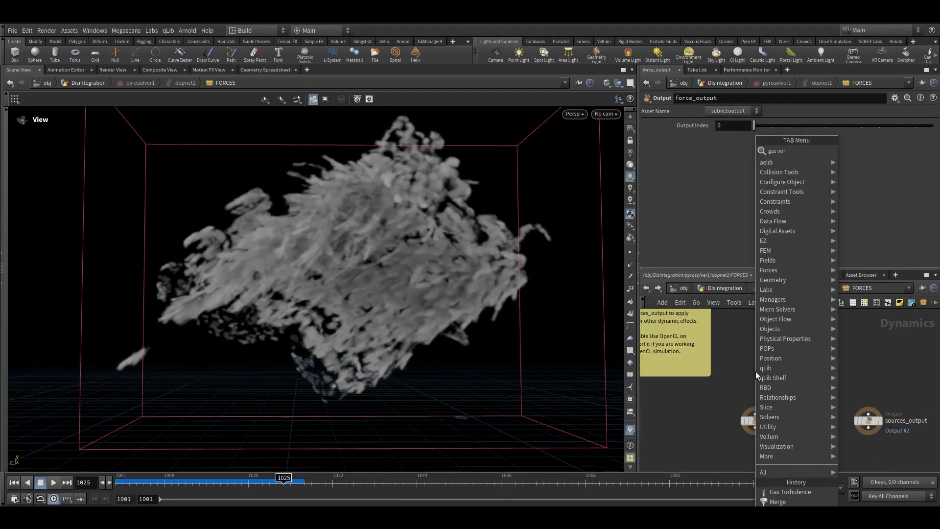
pyautogui.click(786, 491)
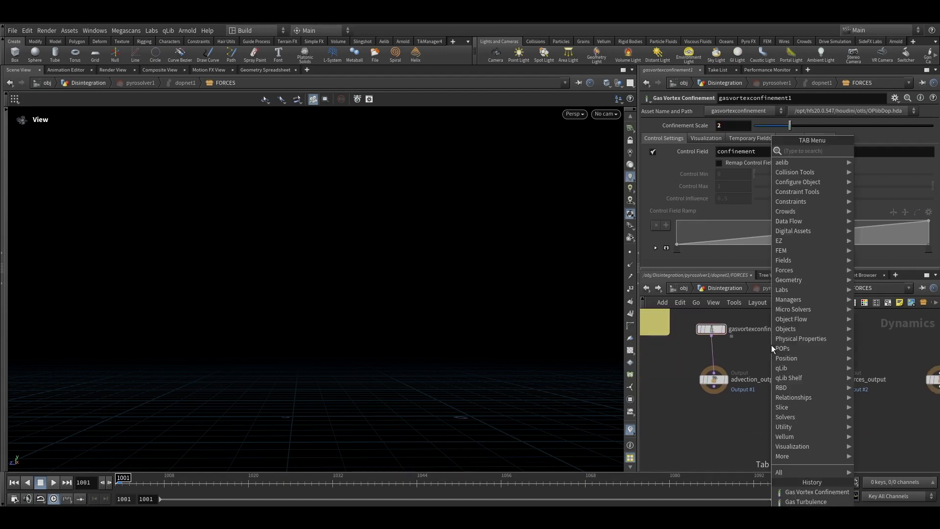
pyautogui.press('Escape')
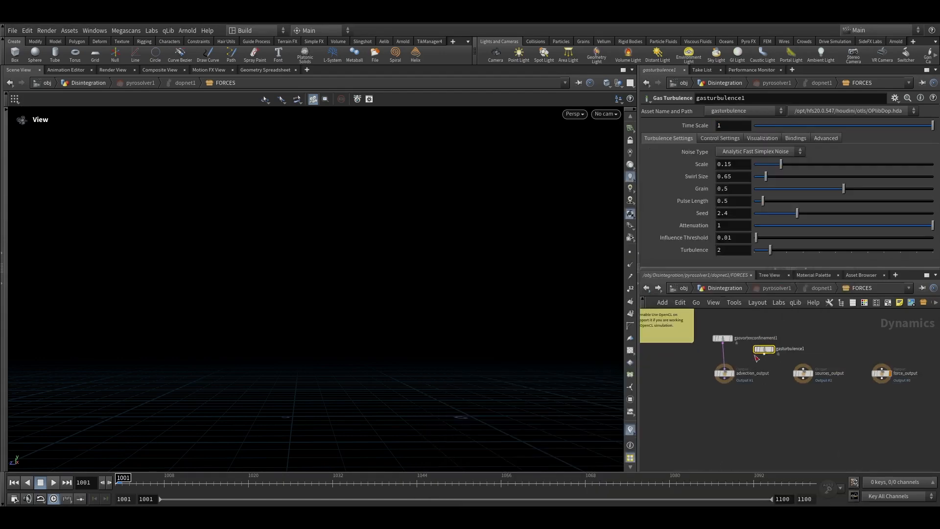
pyautogui.click(722, 337)
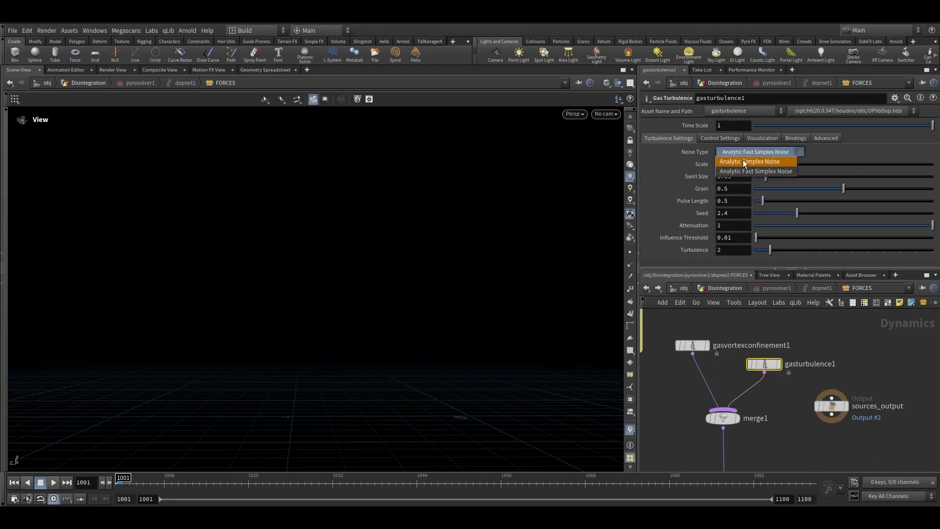
# Step: Set gasturbulence1 to Analytic Simplex Noise, scale 0.265, swirl 0.4, pulse 0.15, seed 6.19, turbulence 4
pyautogui.click(749, 160)
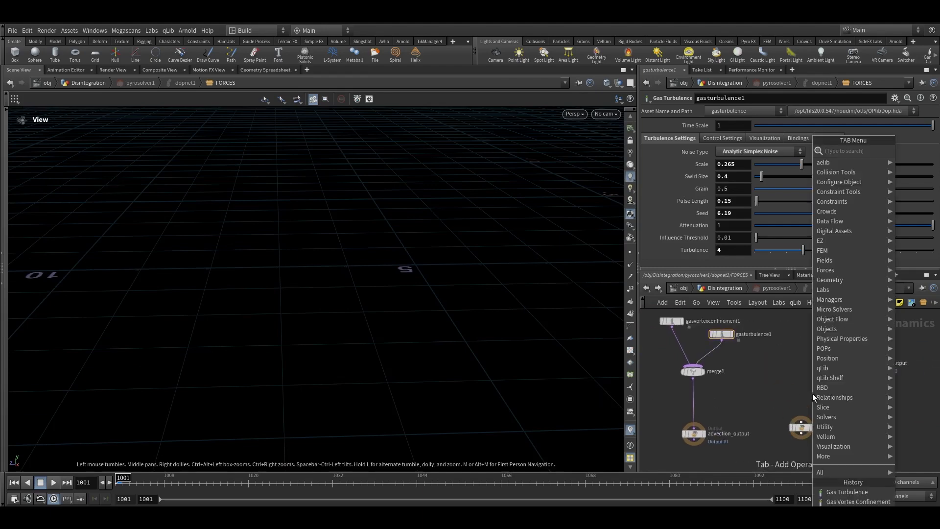
pyautogui.write('gas b')
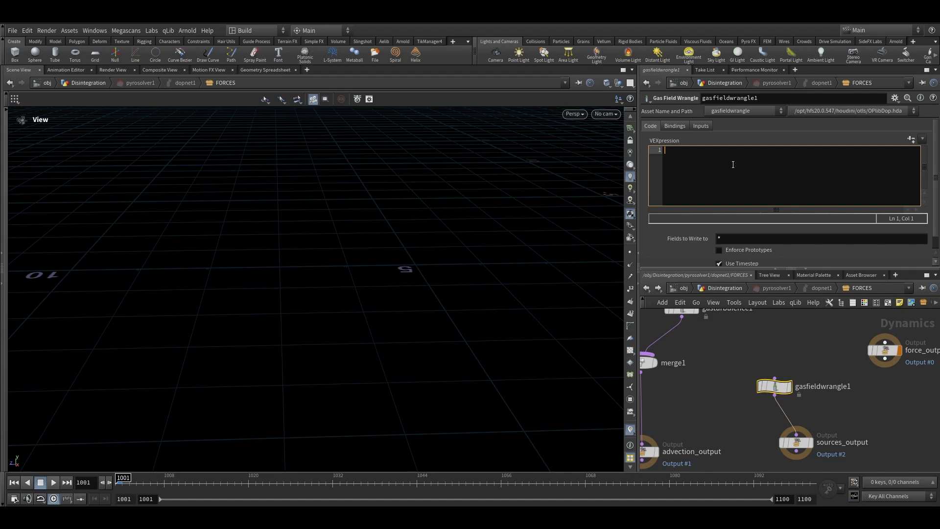
pyautogui.write('if(')
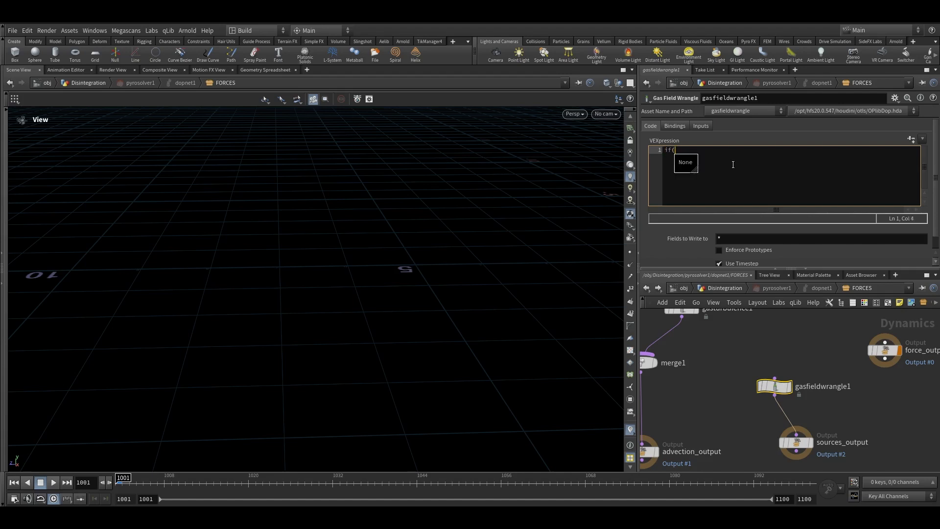
pyautogui.write('length(@vel')
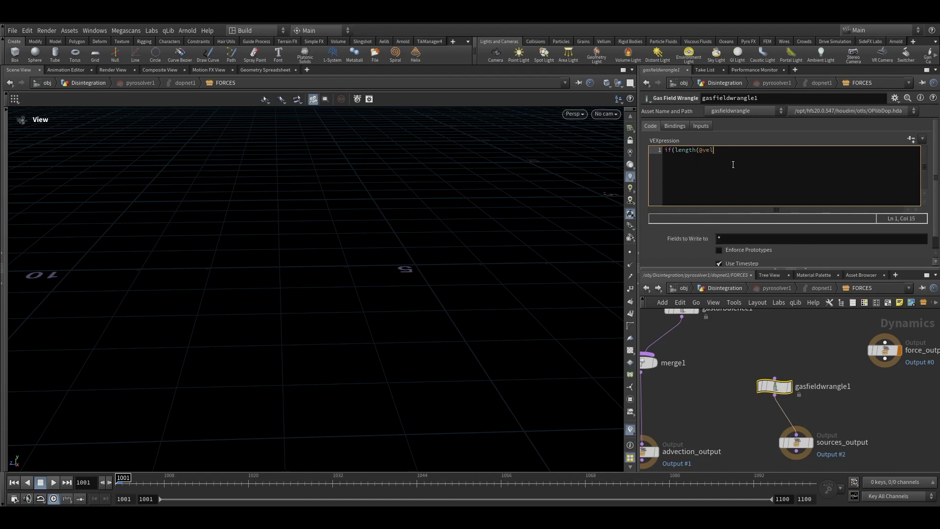
pyautogui.write(')<0.0')
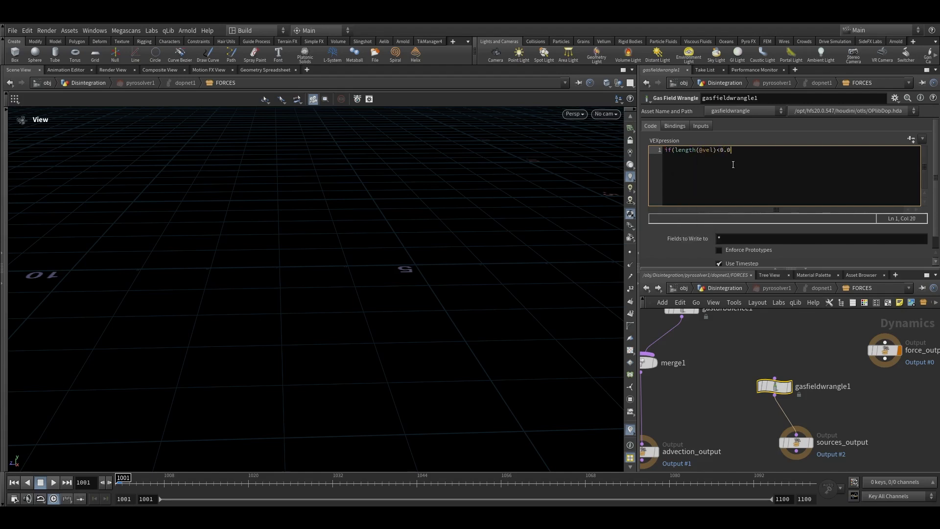
pyautogui.write('1)')
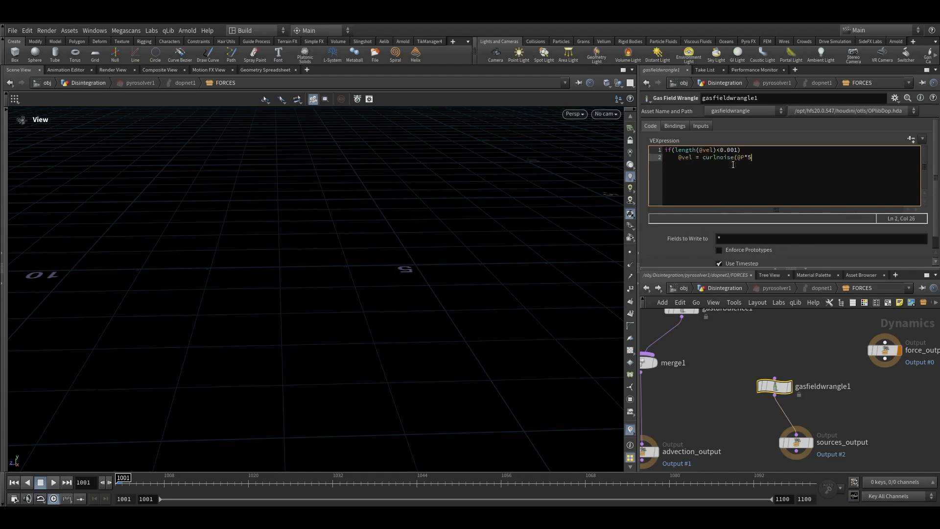
pyautogui.write(')*0')
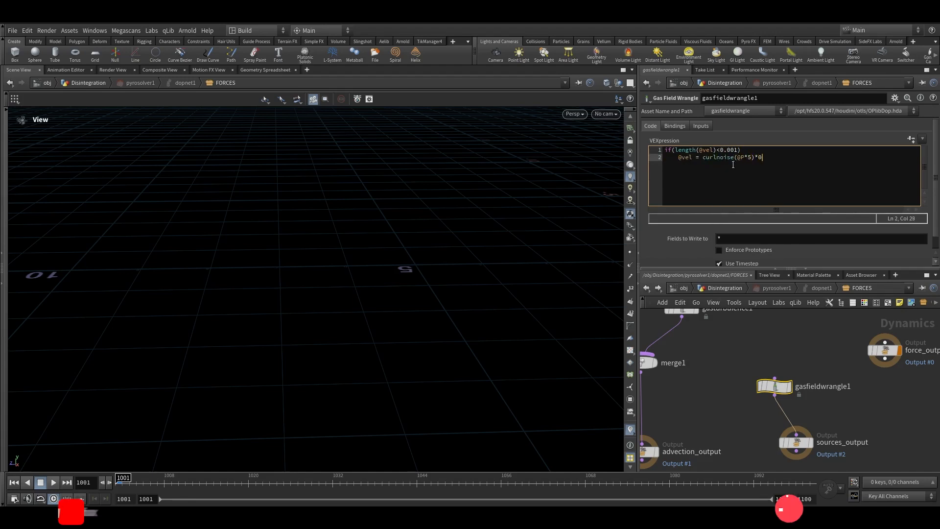
pyautogui.write('.125;')
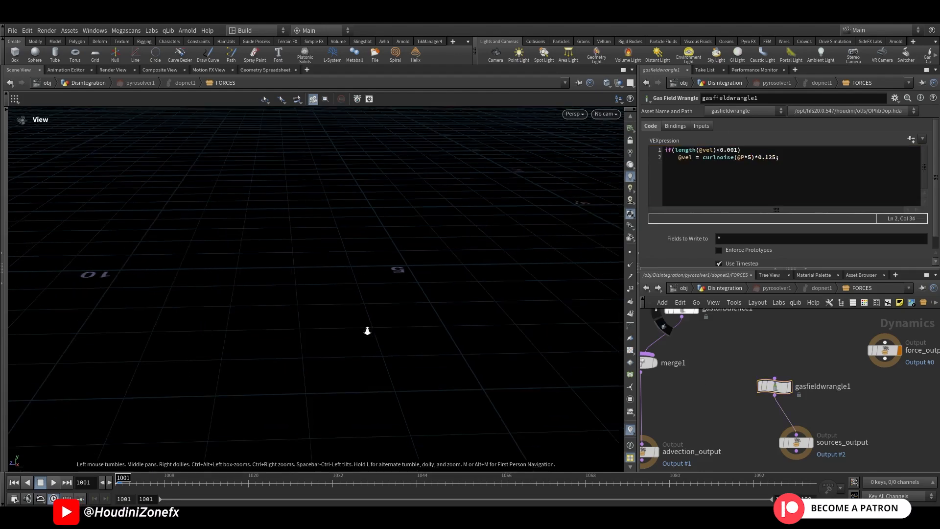
pyautogui.click(724, 355)
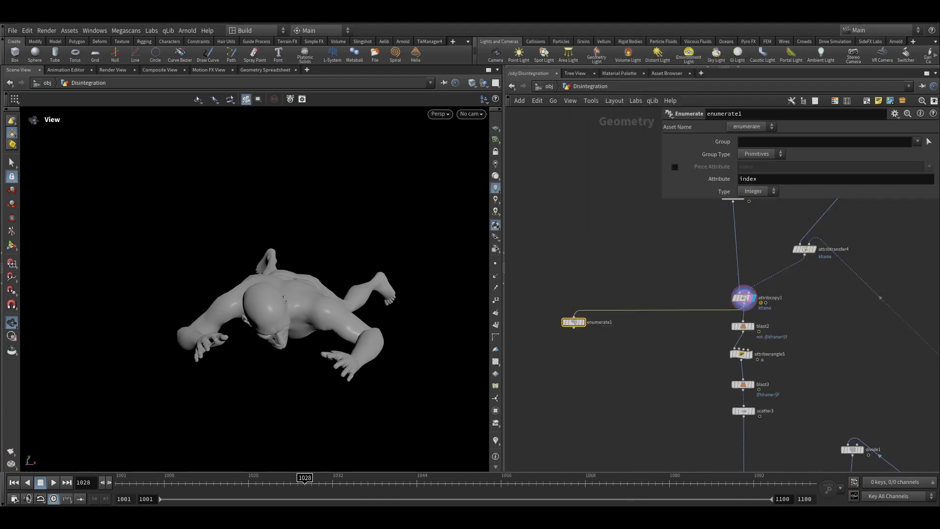
pyautogui.click(761, 153)
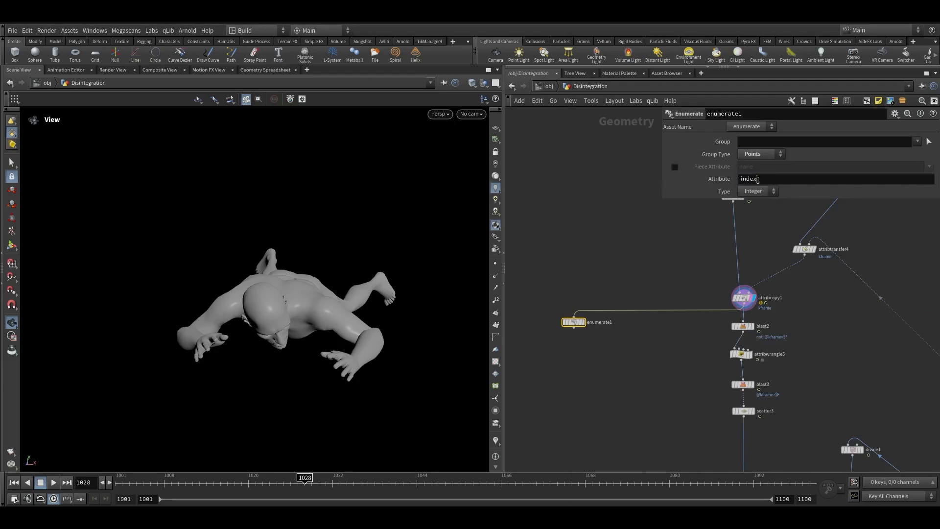
pyautogui.write('id')
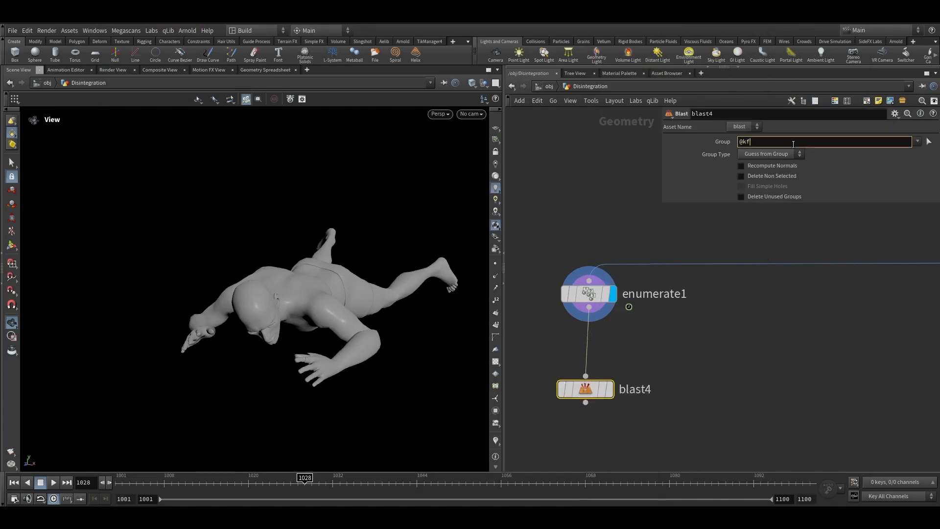
pyautogui.write('rame')
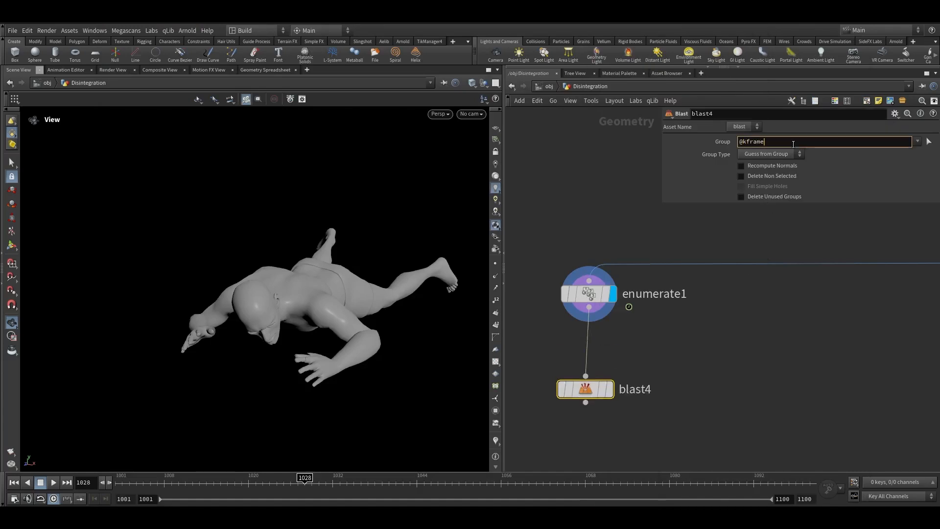
pyautogui.write('<$F')
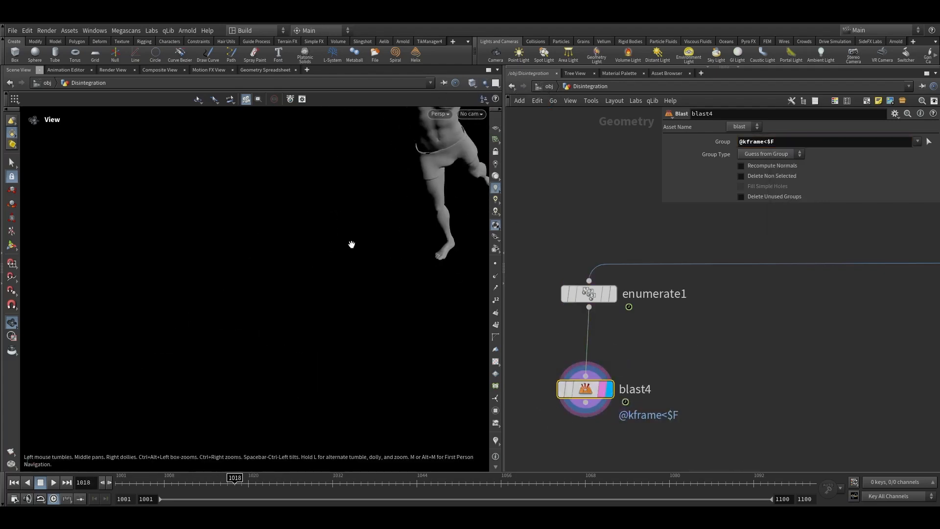
pyautogui.click(290, 477)
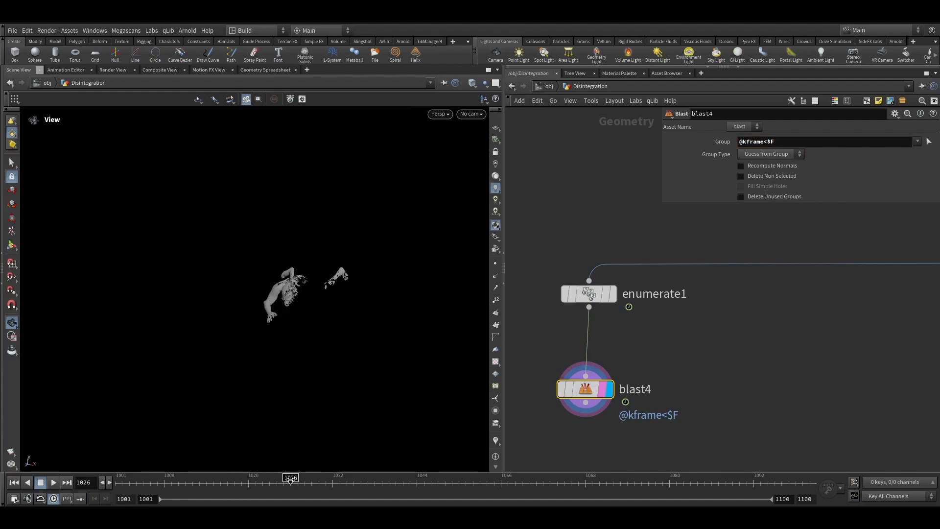
pyautogui.moveTo(777, 427)
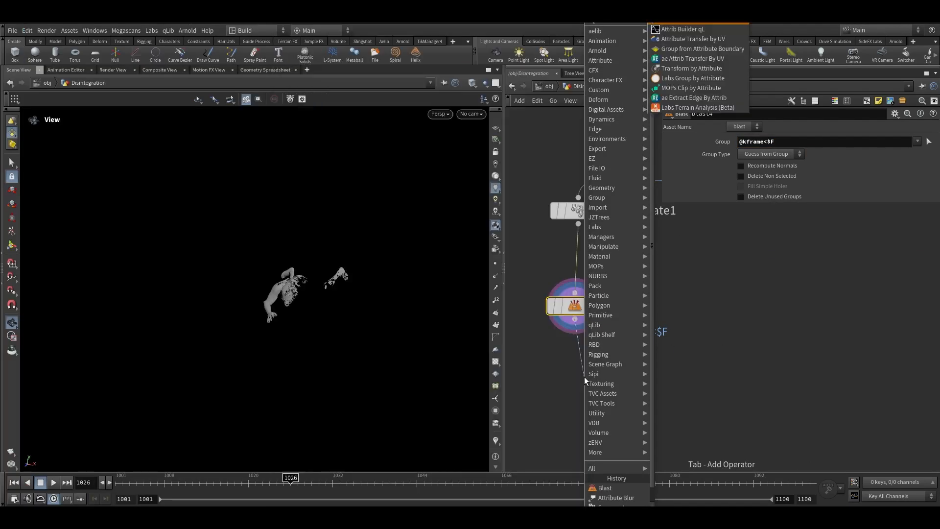
pyautogui.click(616, 497)
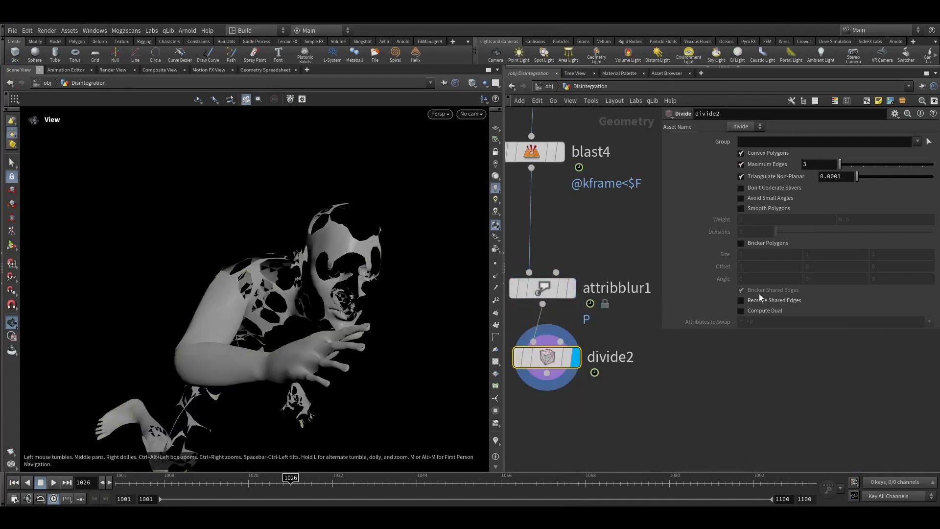
pyautogui.moveTo(741, 304)
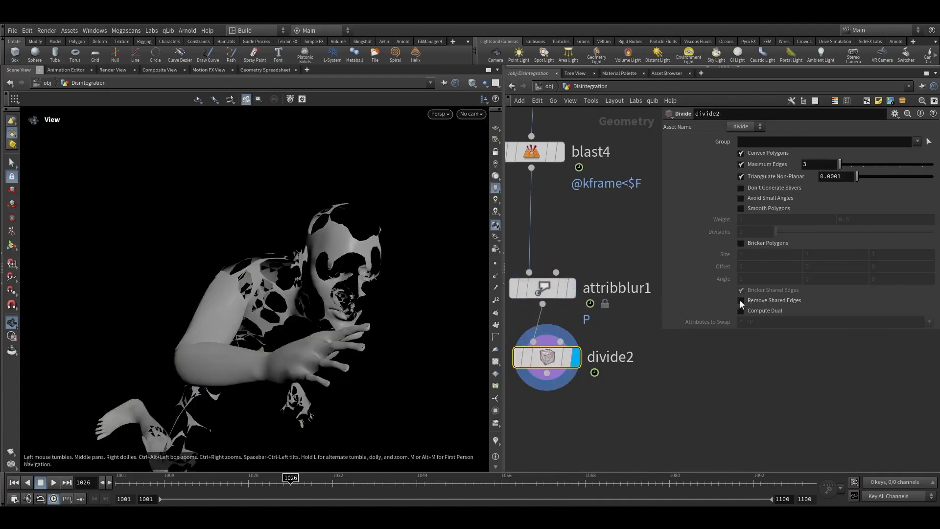
pyautogui.moveTo(745, 307)
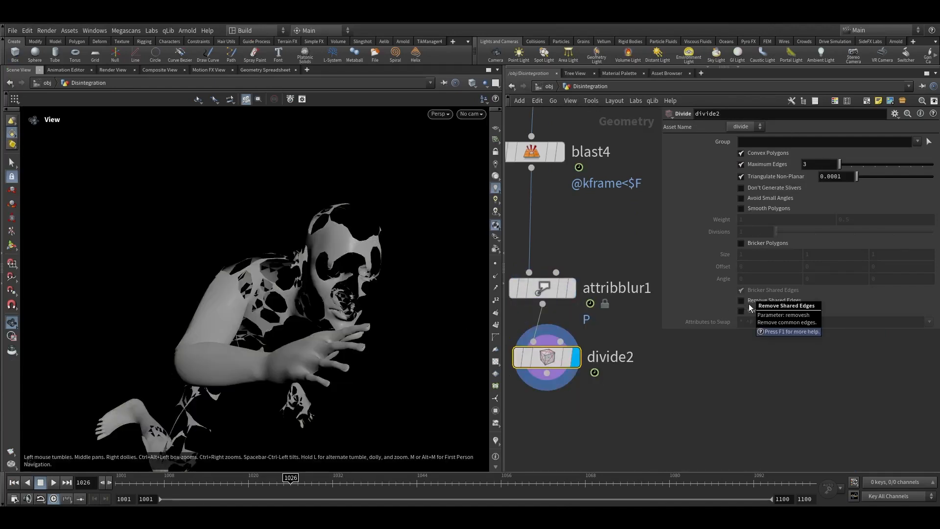
# Step: Enable Remove Shared Edges on divide2 and set the Primitive node's Close U to Unroll with New Points
pyautogui.click(742, 299)
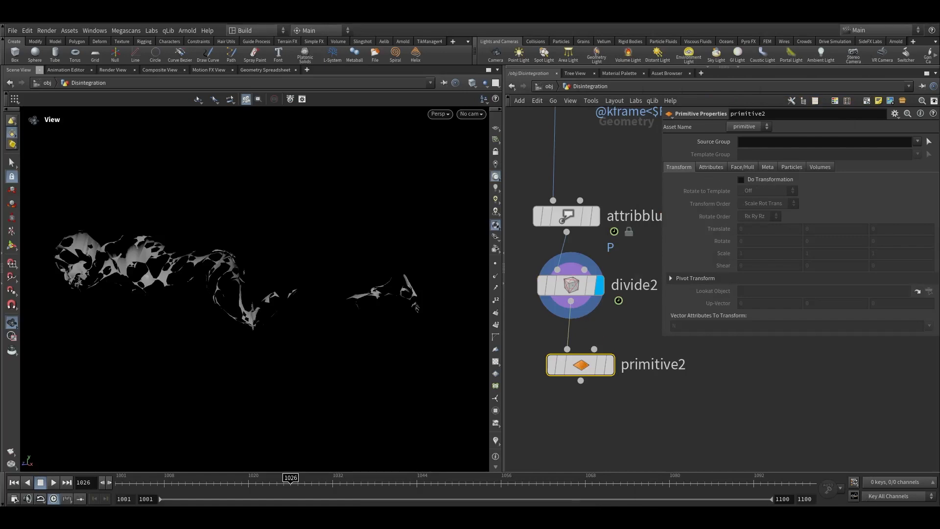
pyautogui.click(742, 167)
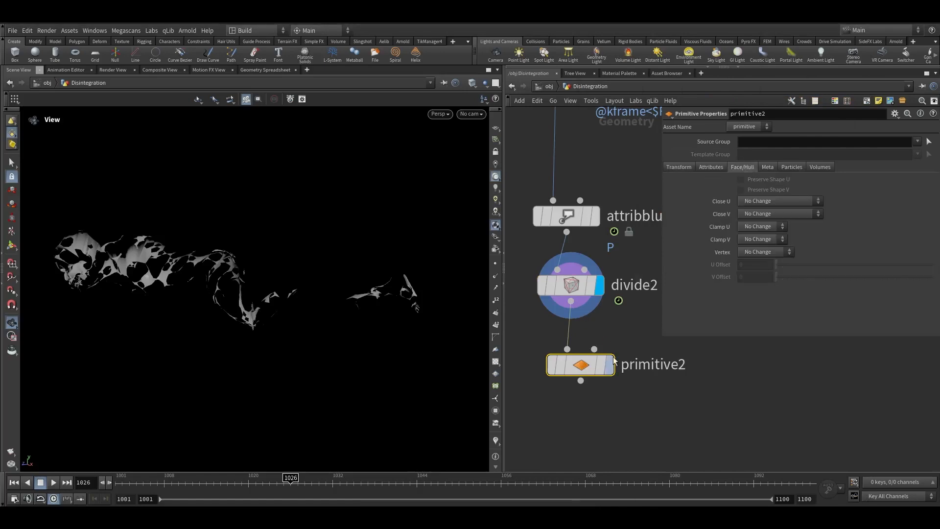
pyautogui.click(579, 364)
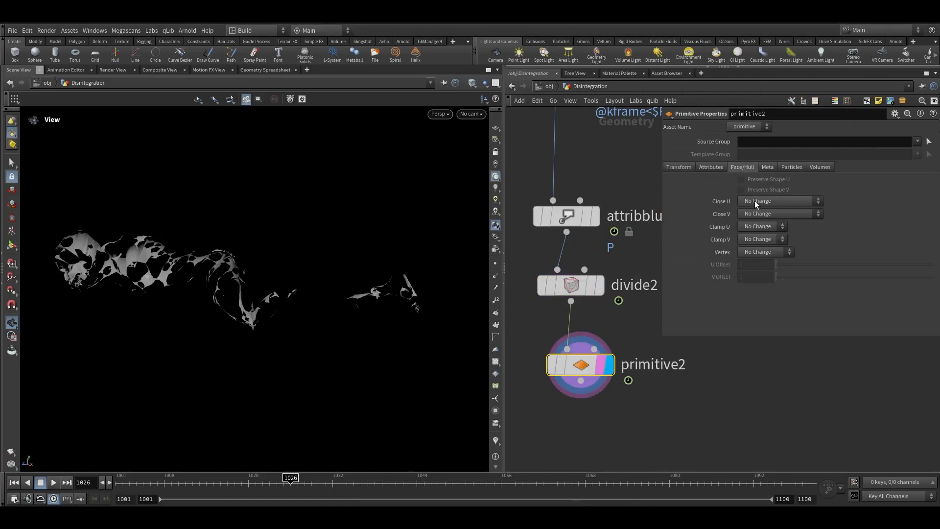
pyautogui.click(779, 200)
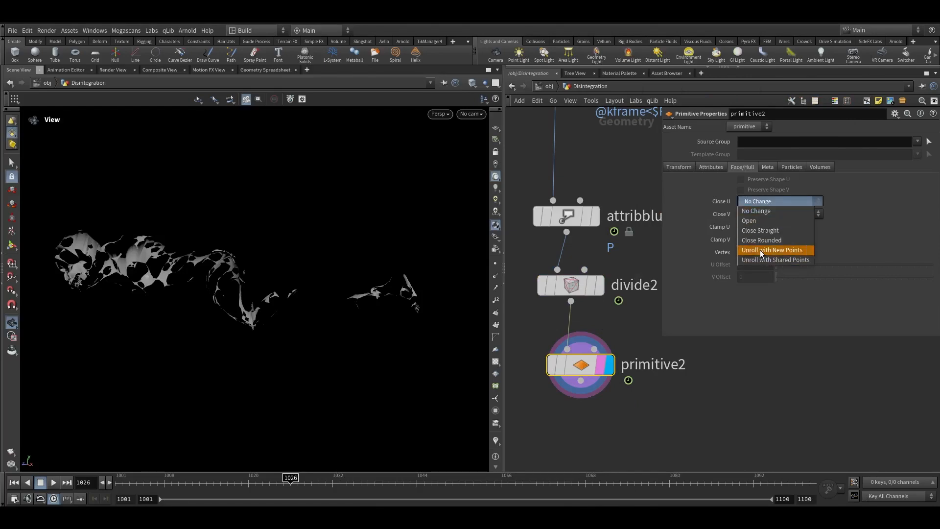
pyautogui.click(772, 250)
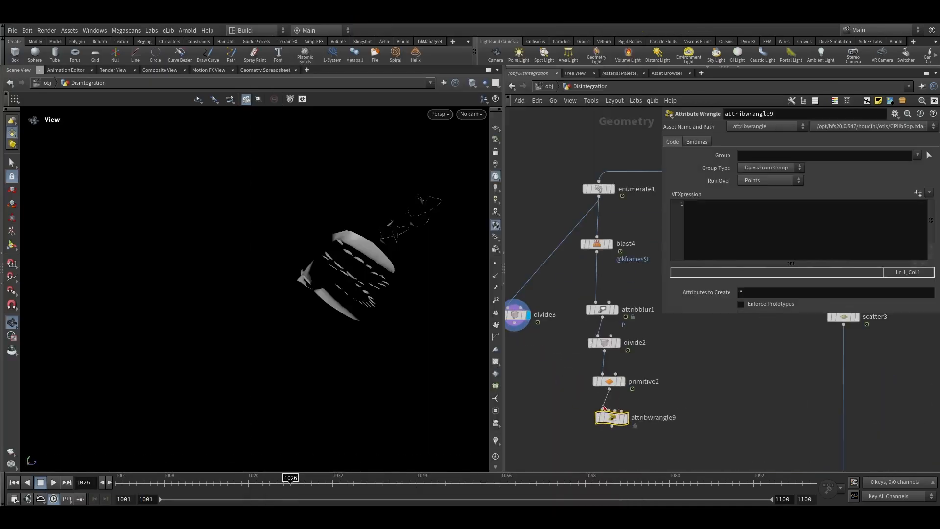
# Step: Preview the unrolled polylines and divide3, then wire divide3 into the wrangle's second input
pyautogui.click(606, 377)
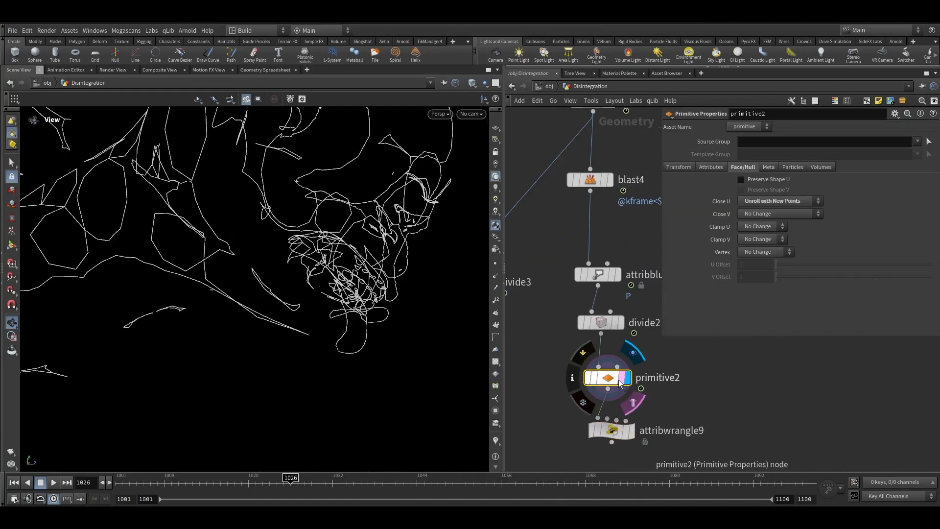
pyautogui.click(607, 434)
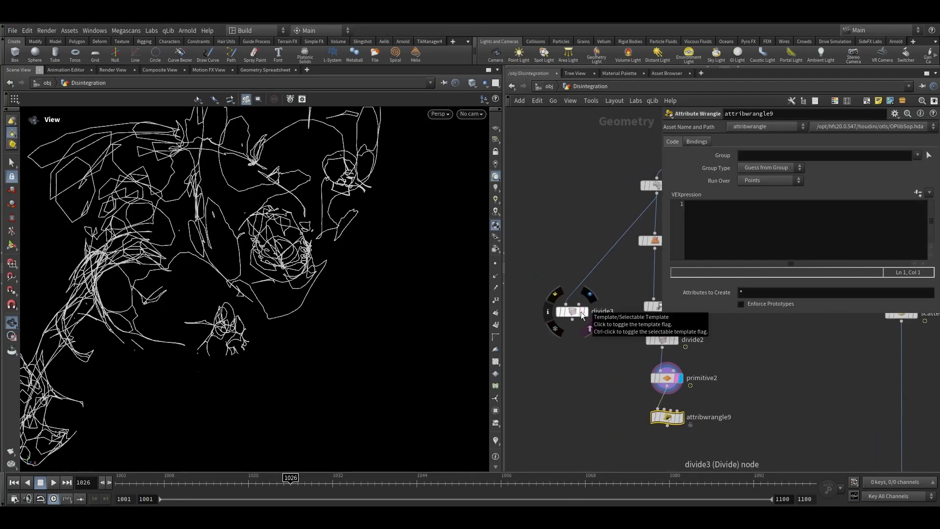
pyautogui.click(571, 311)
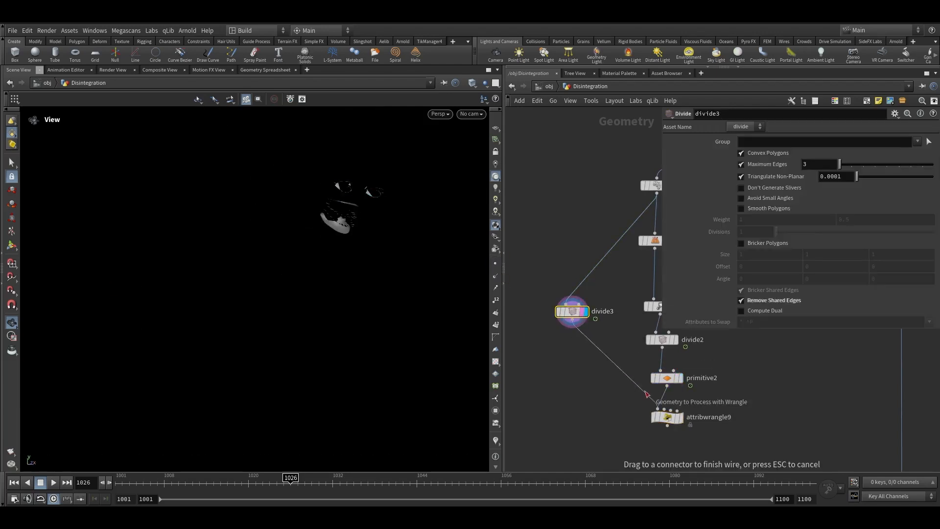
pyautogui.click(665, 417)
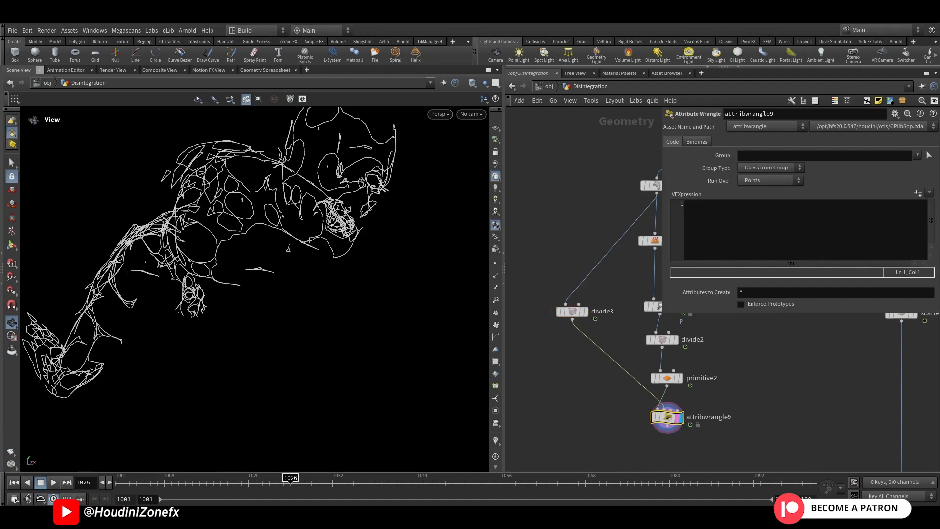
# Step: Enter VEX removing points whose id is found in input 1 via findattribval
pyautogui.write('if(')
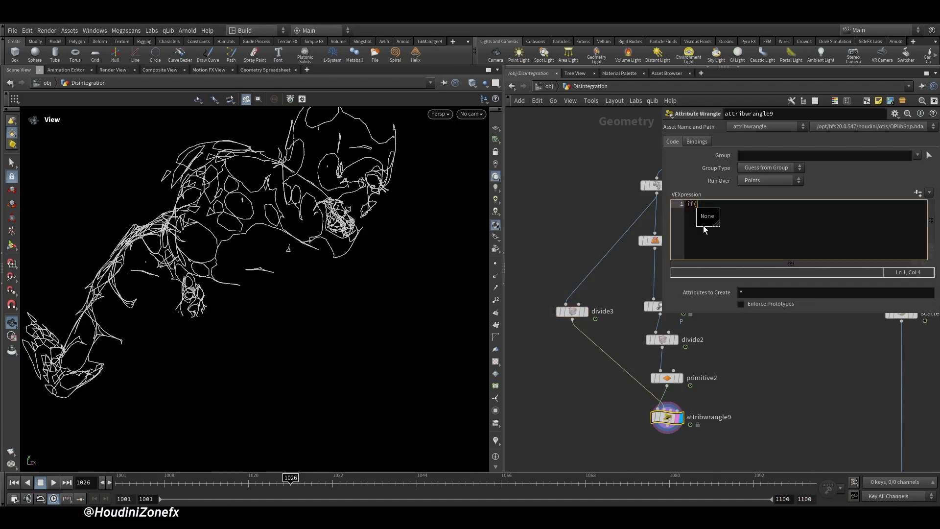
pyautogui.write('findattribval')
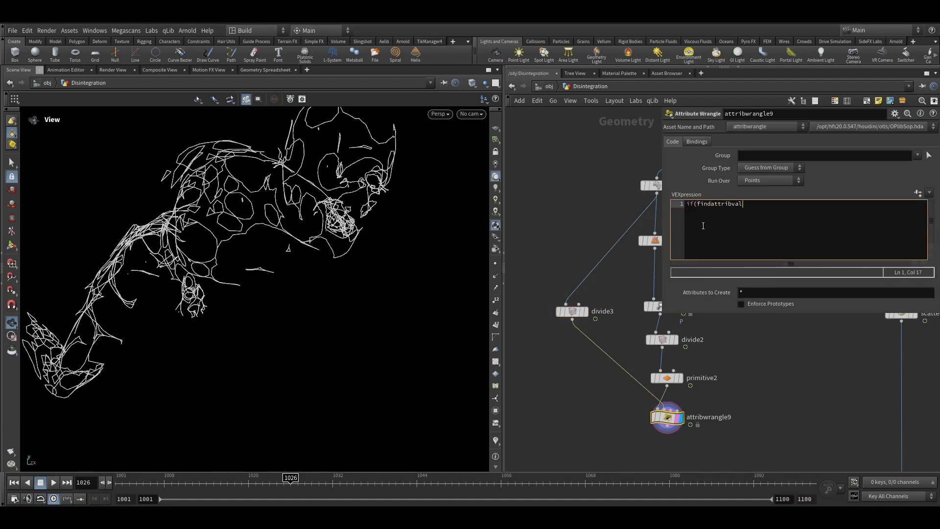
pyautogui.write('(1')
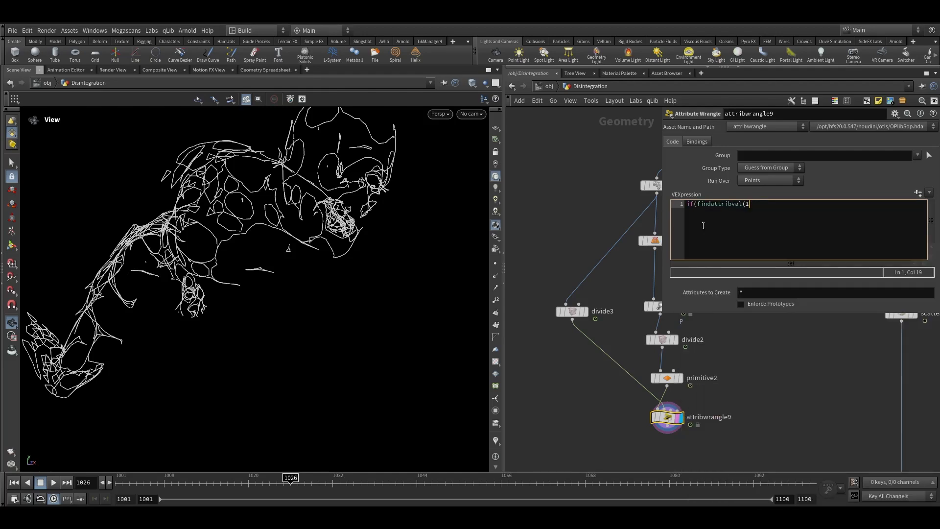
pyautogui.write(',')
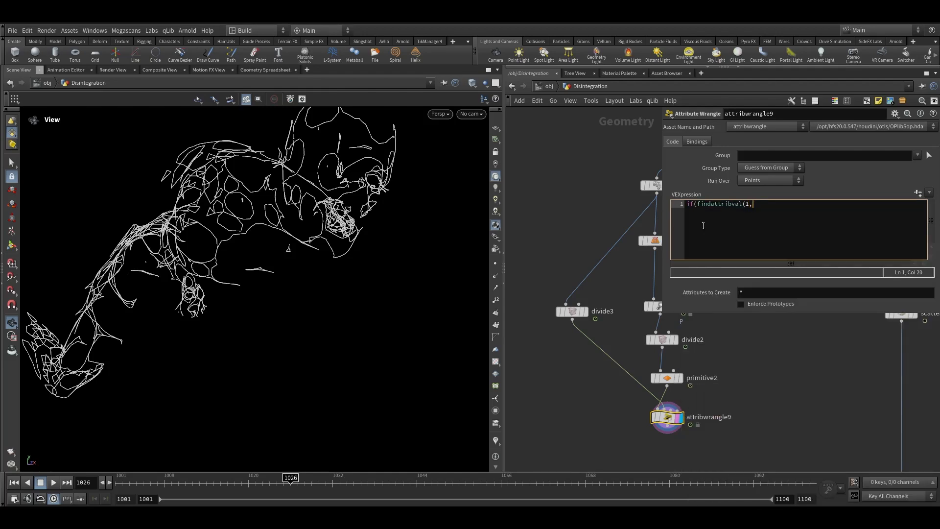
pyautogui.write('"point","id')
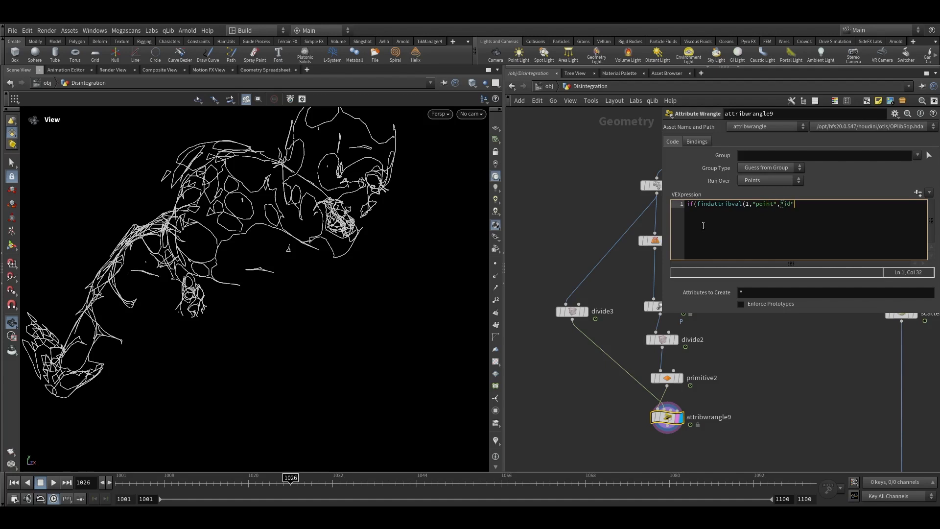
pyautogui.write(',')
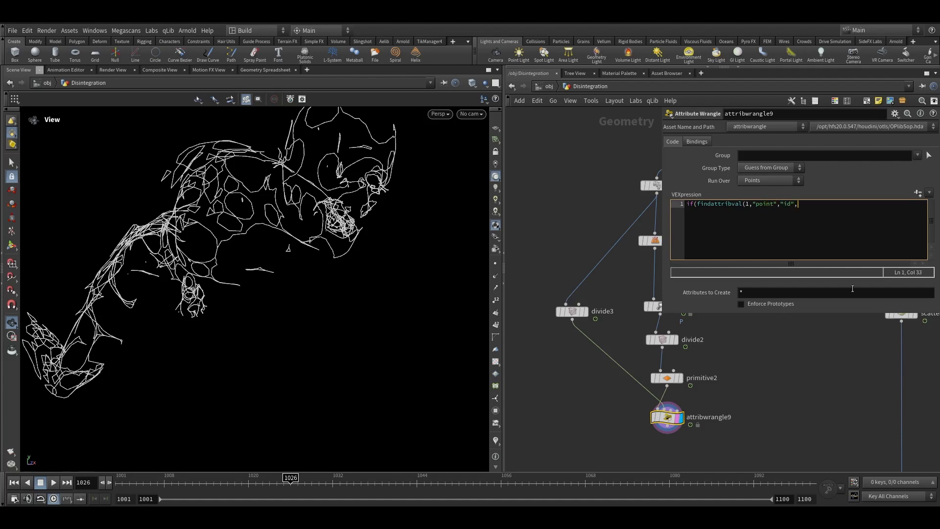
pyautogui.moveTo(667, 417)
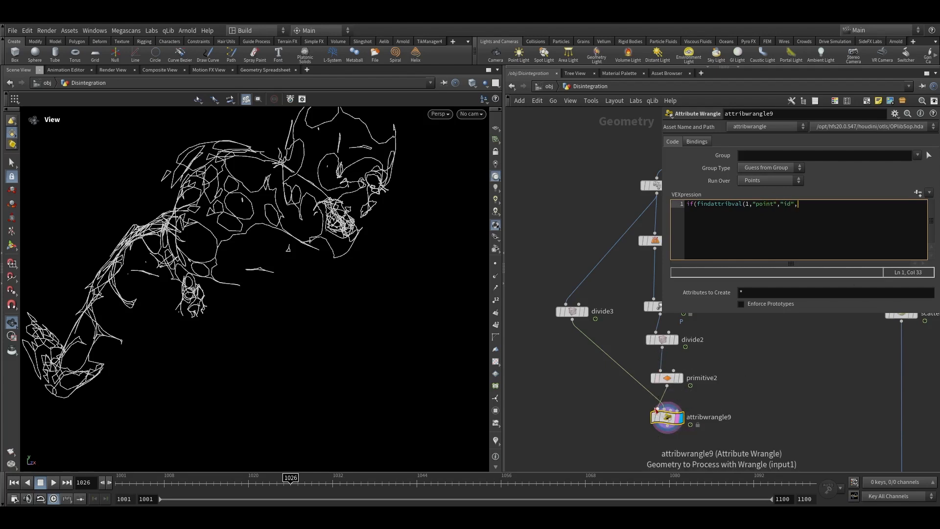
pyautogui.write('0')
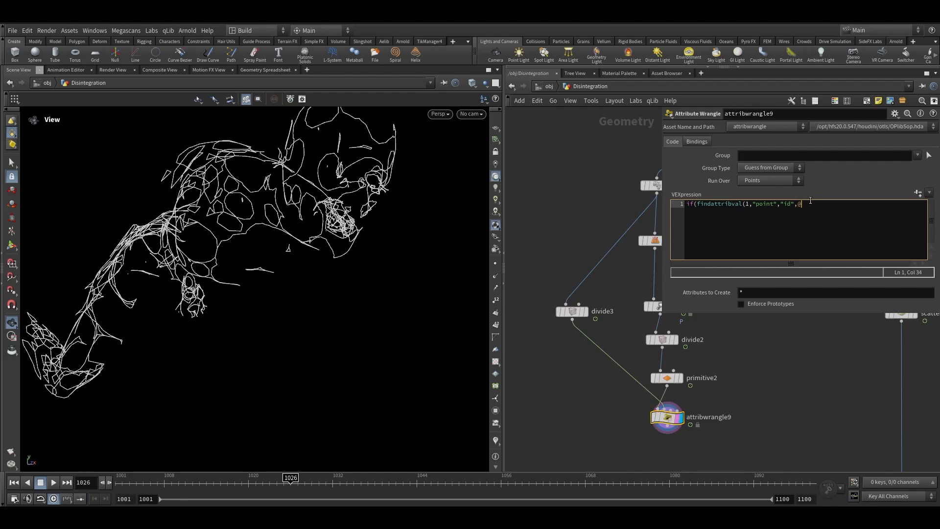
pyautogui.write('@id) 1')
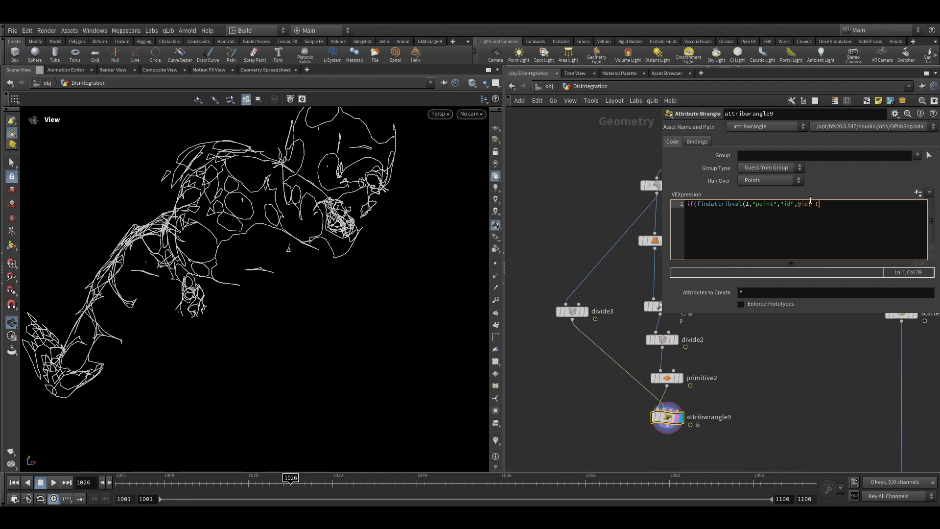
pyautogui.write('!= -1)')
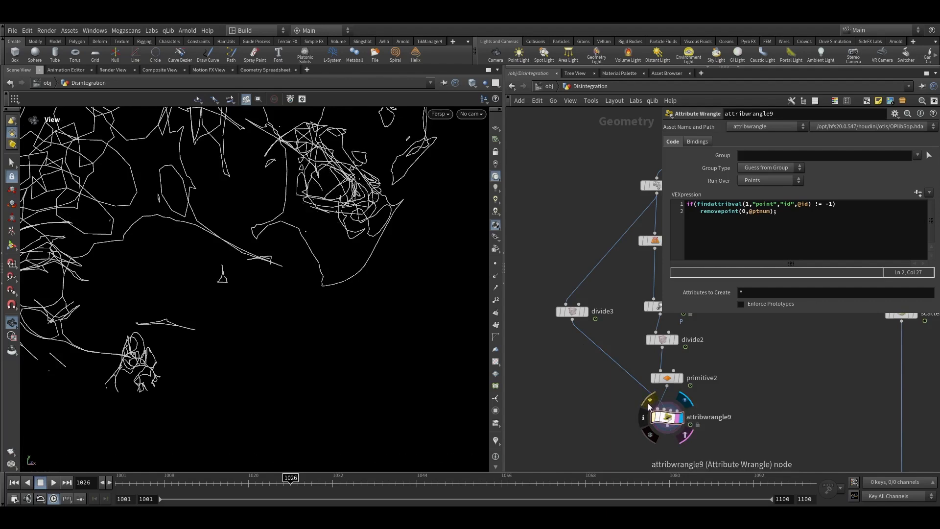
# Step: Apply the point-removal code and add a Measure node below it computing Perimeter
pyautogui.press('f')
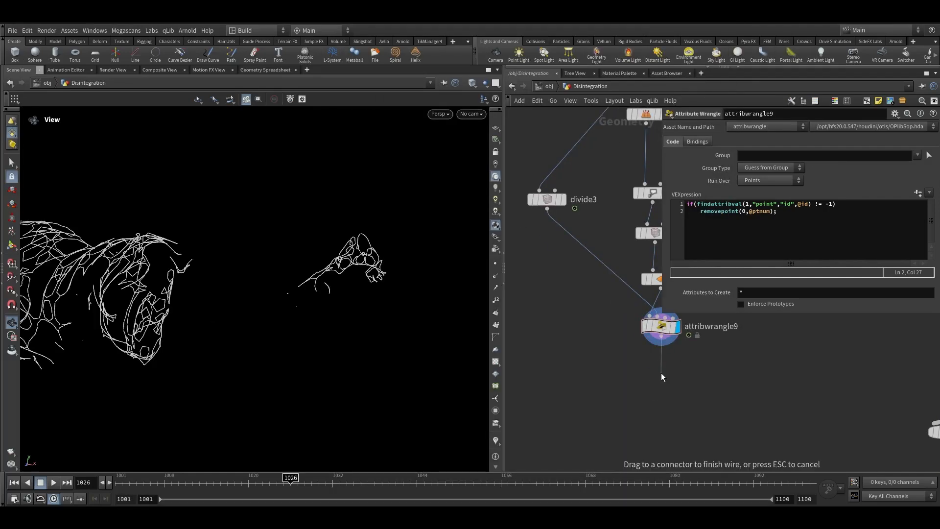
pyautogui.click(651, 372)
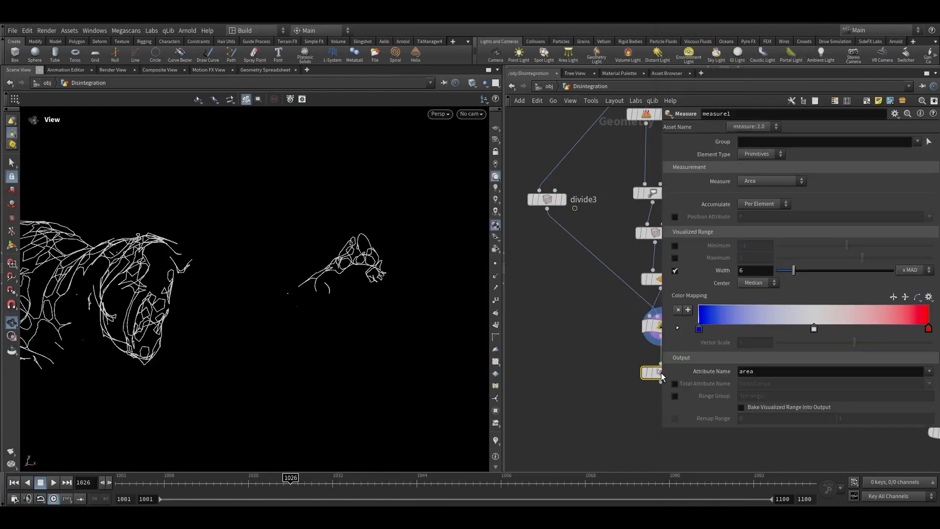
pyautogui.click(771, 181)
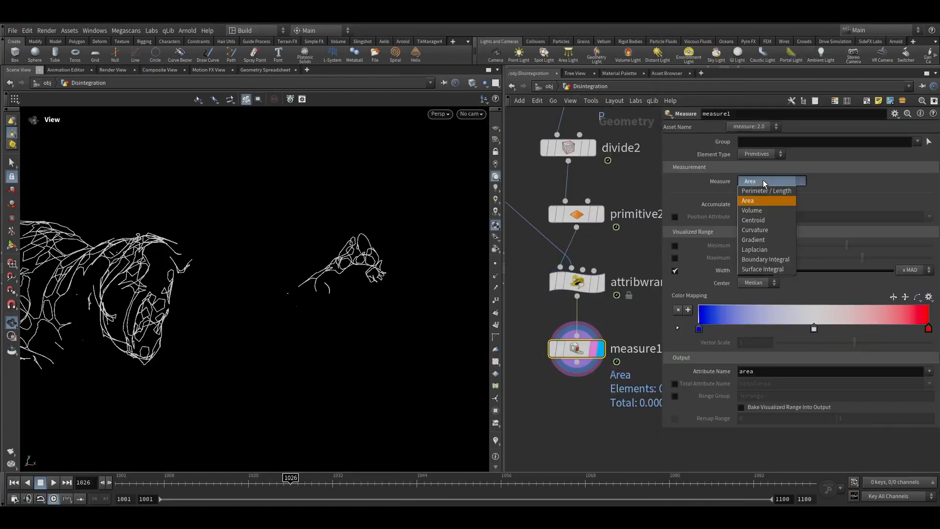
pyautogui.click(765, 190)
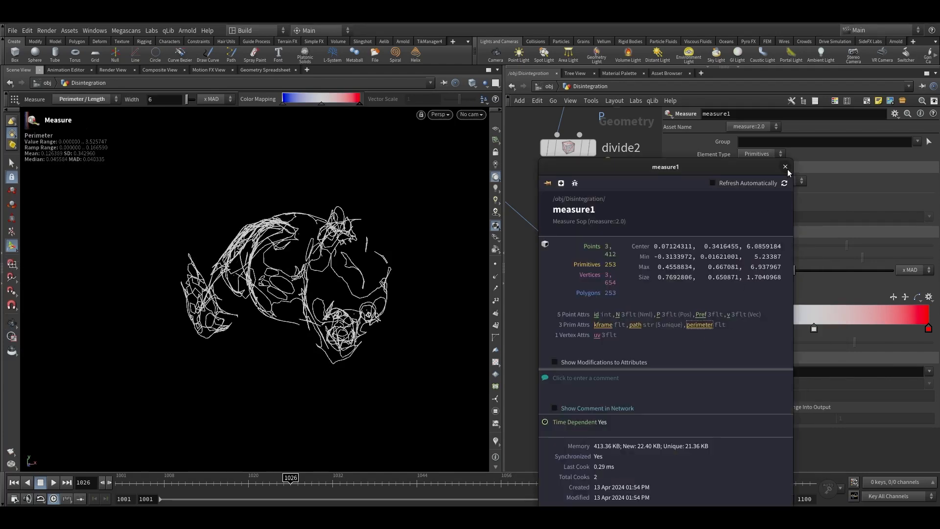
pyautogui.click(784, 166)
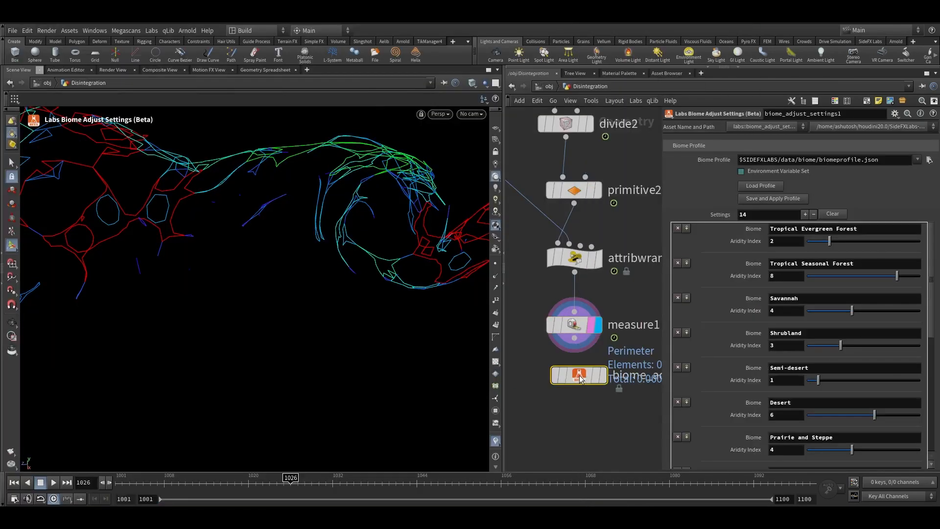
pyautogui.click(573, 323)
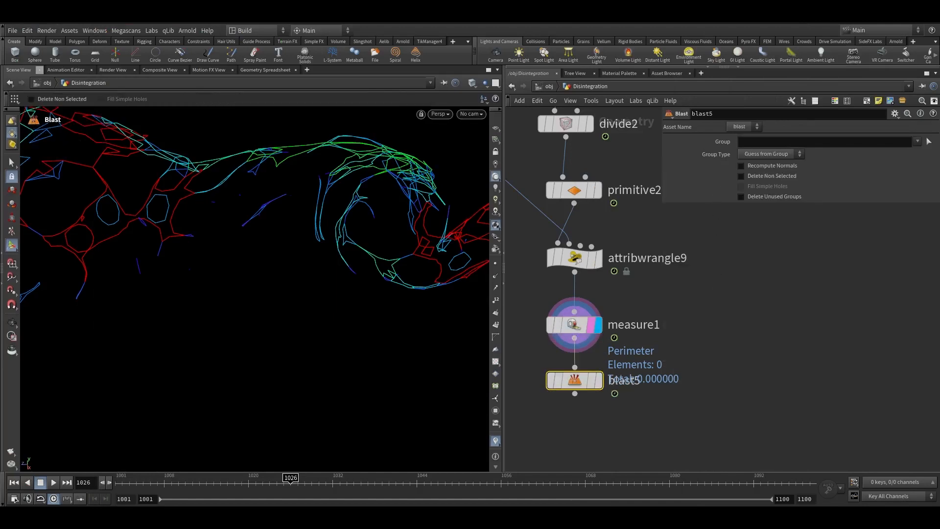
pyautogui.click(825, 141)
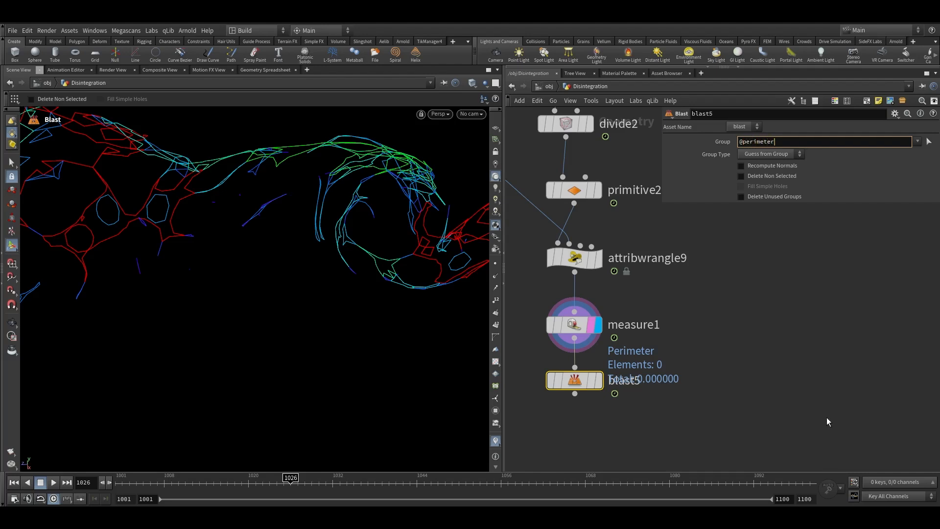
pyautogui.write('>0.04')
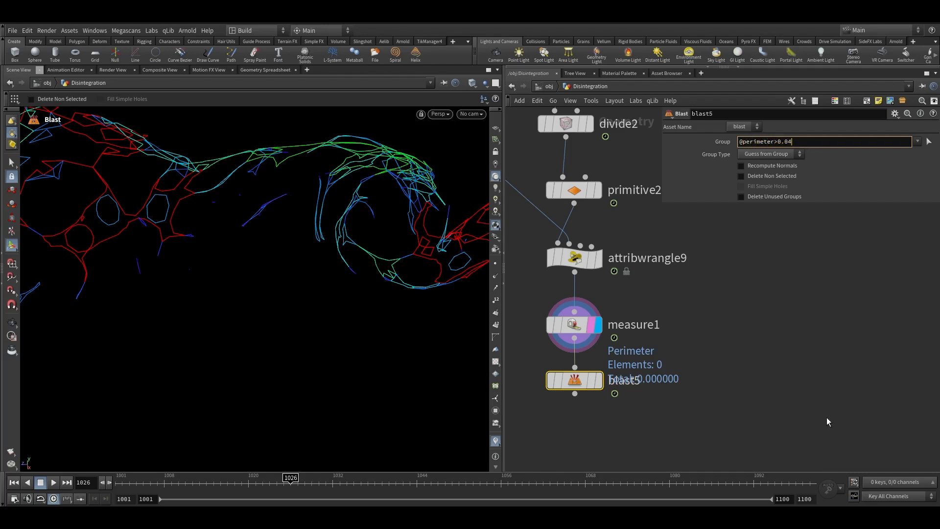
pyautogui.click(741, 176)
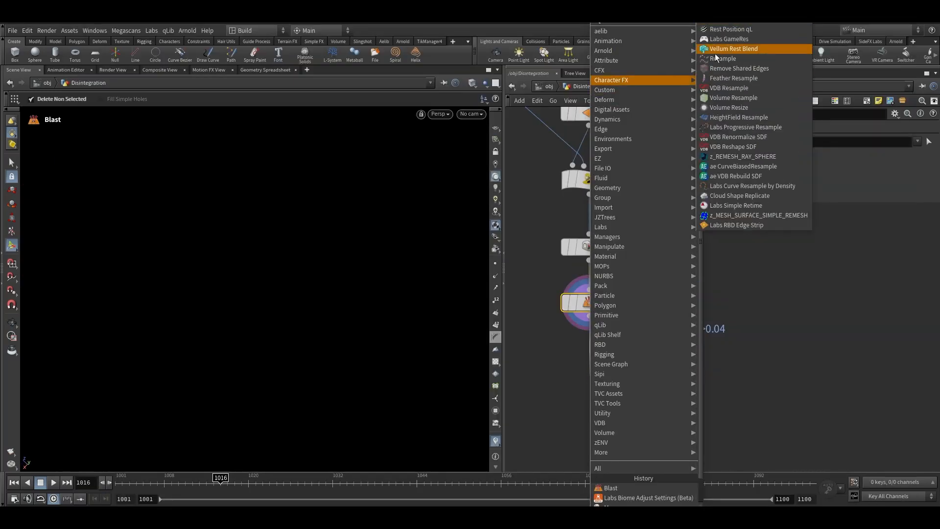
pyautogui.click(724, 58)
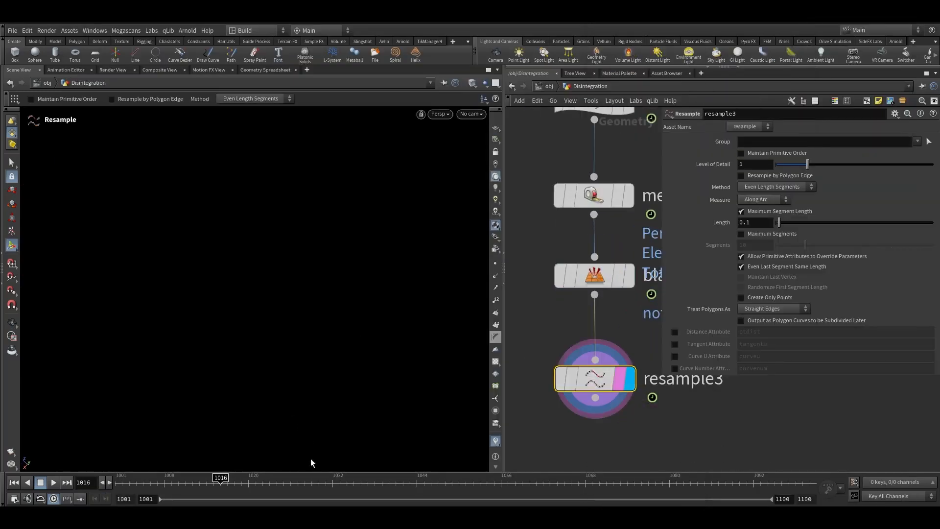
pyautogui.click(52, 482)
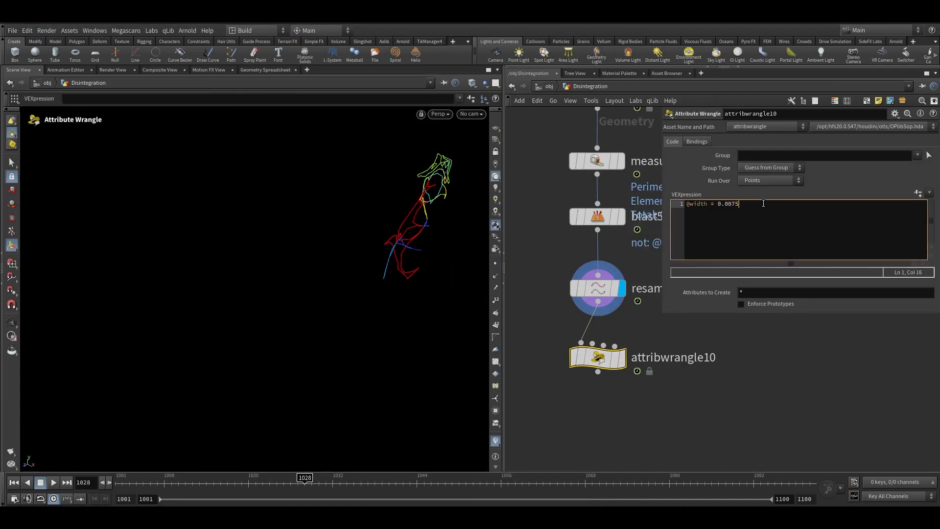
pyautogui.write(';')
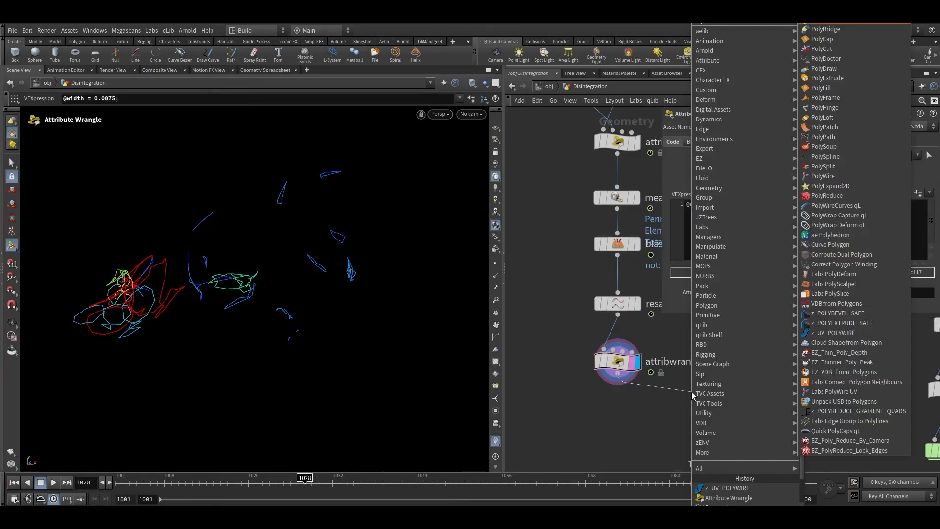
pyautogui.click(822, 166)
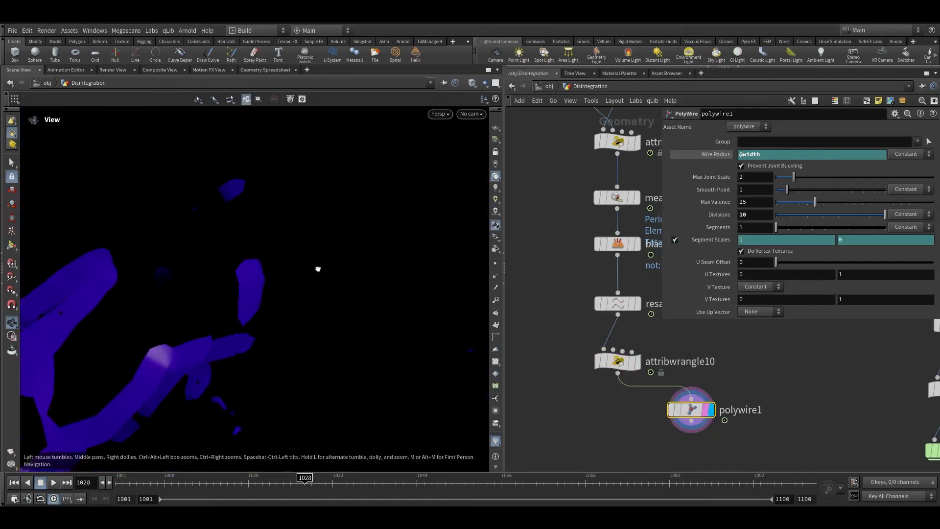
pyautogui.click(616, 361)
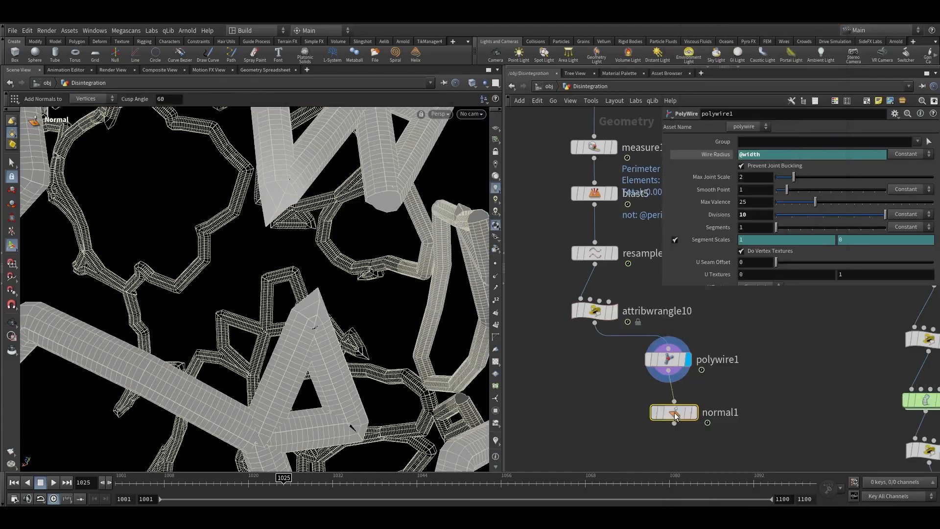
pyautogui.click(667, 359)
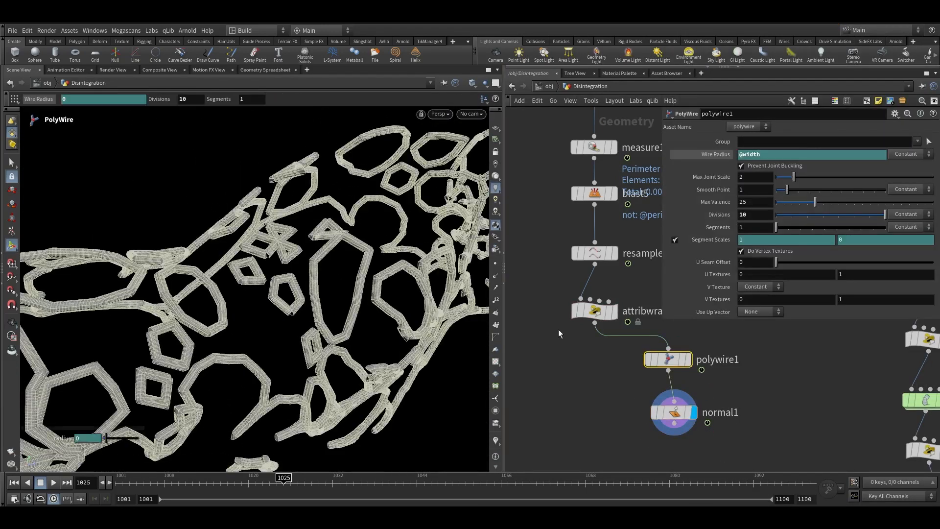
pyautogui.click(594, 252)
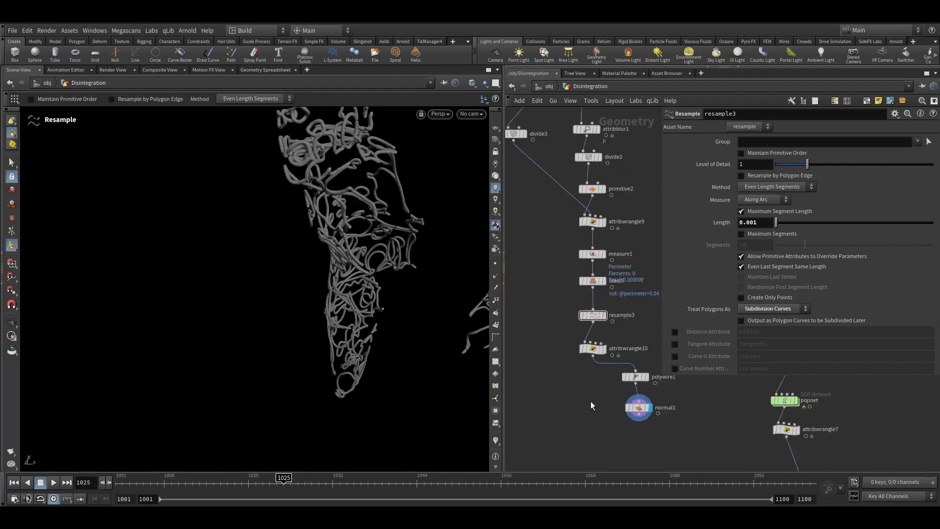
pyautogui.click(633, 382)
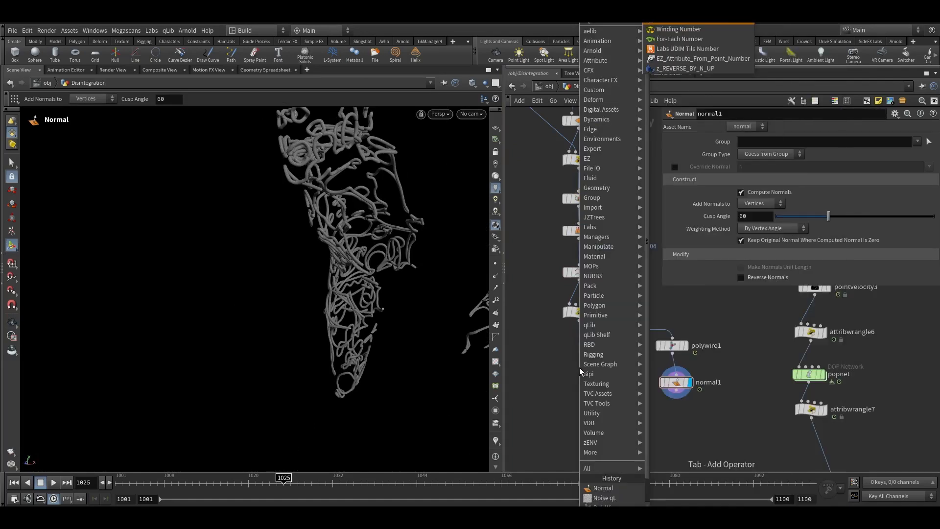
pyautogui.click(602, 487)
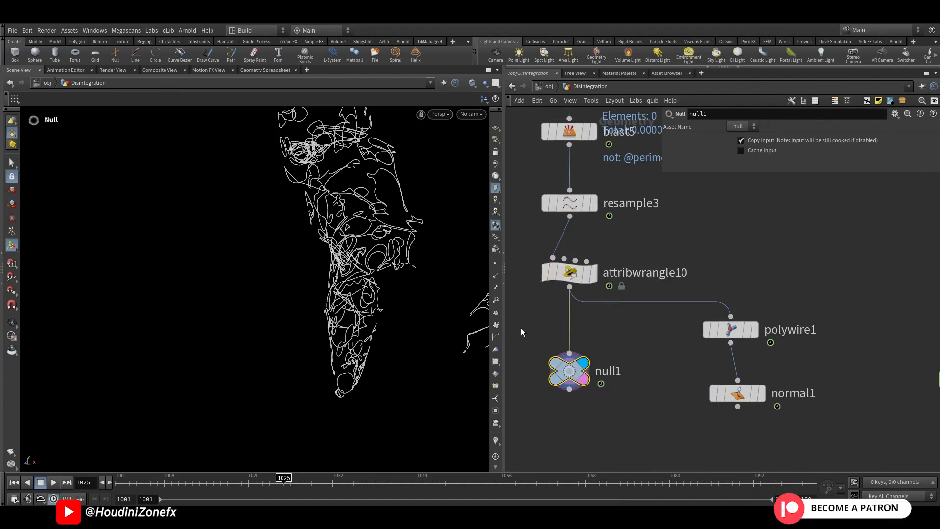
pyautogui.doubleClick(606, 371)
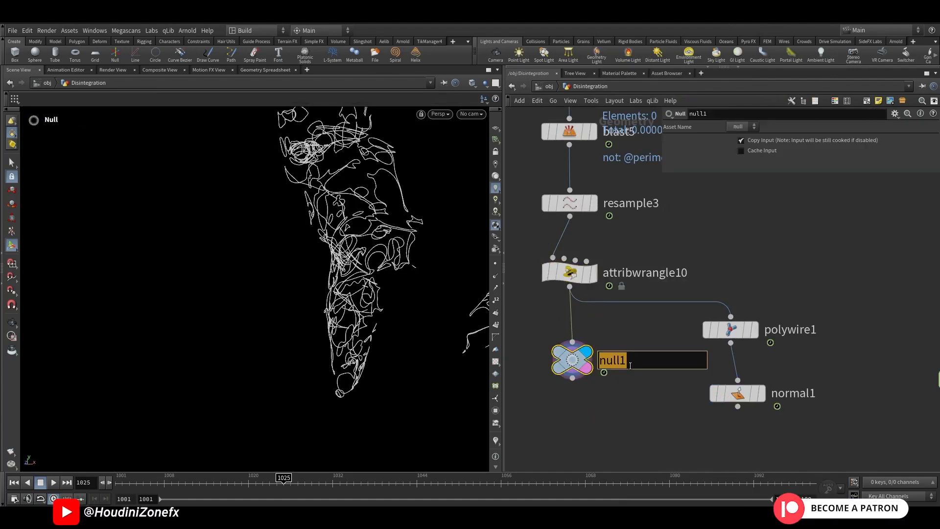
pyautogui.click(568, 272)
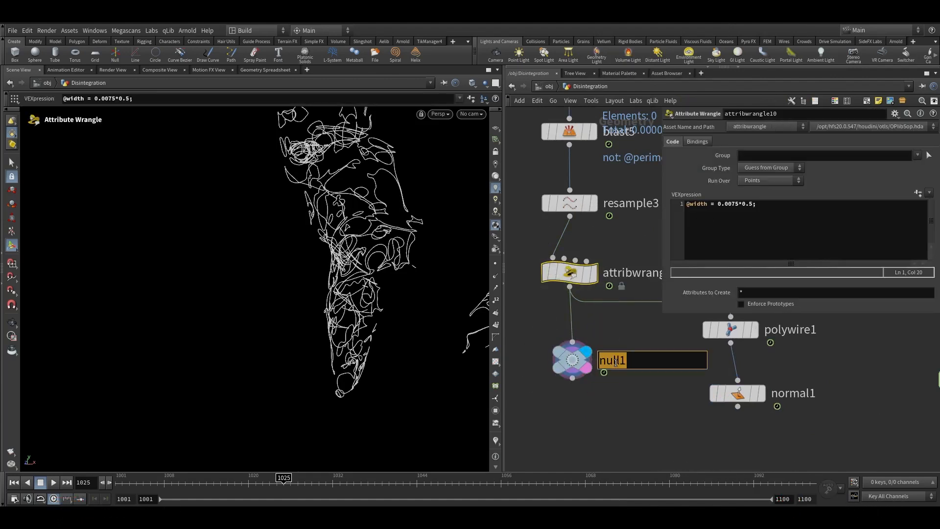
pyautogui.write('OU')
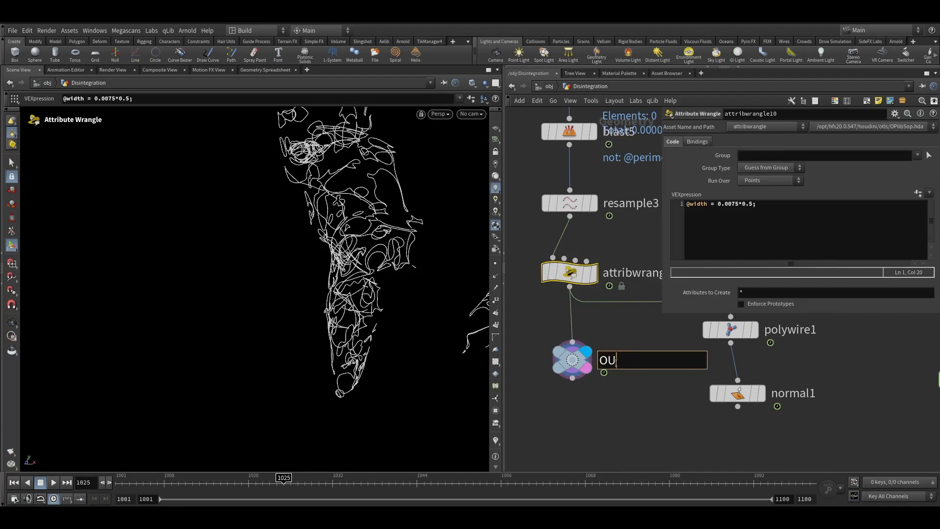
pyautogui.click(737, 393)
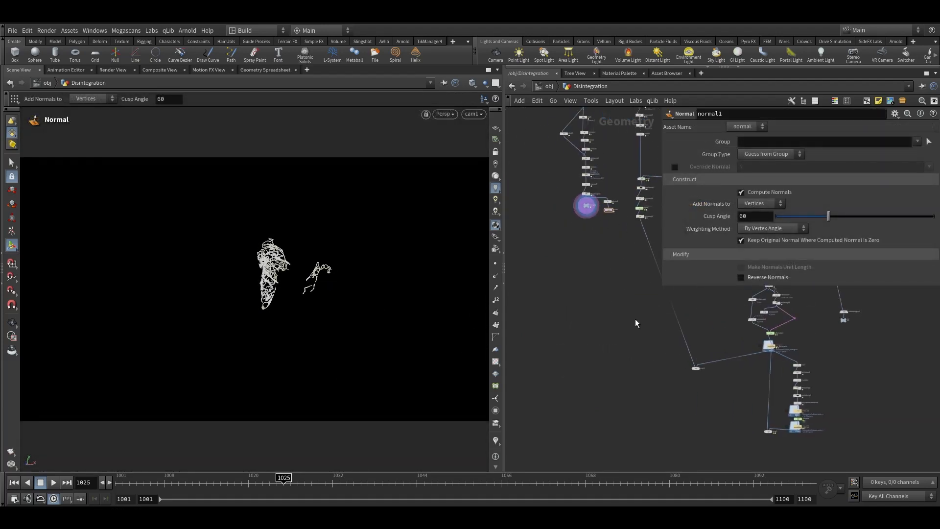
pyautogui.moveTo(588, 248)
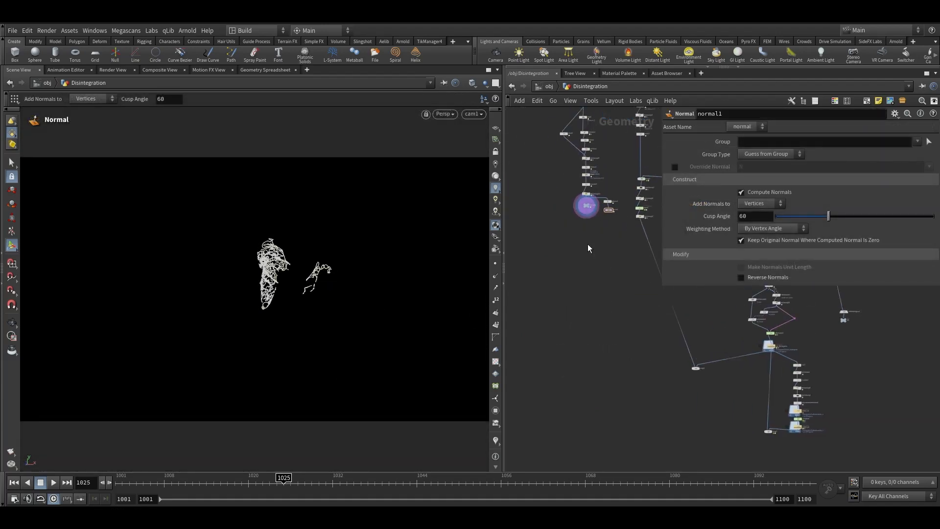
pyautogui.moveTo(619, 200)
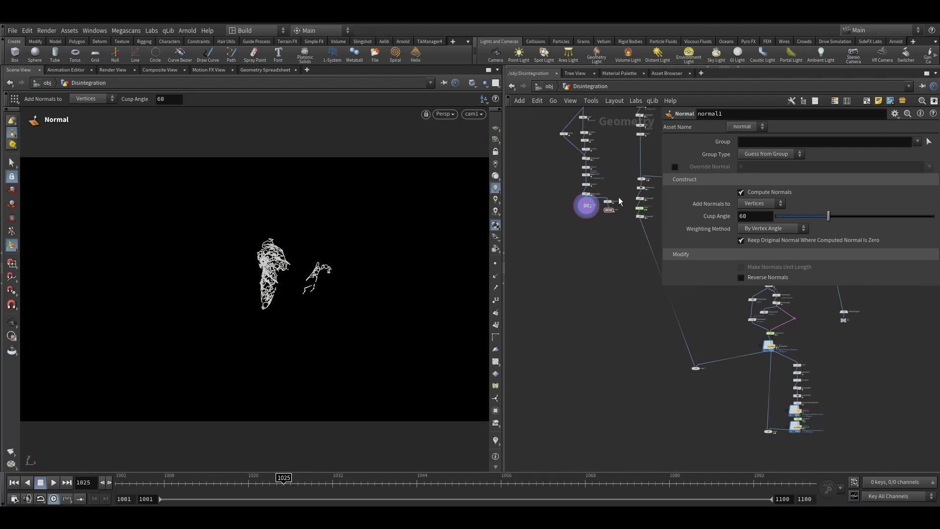
pyautogui.moveTo(620, 197)
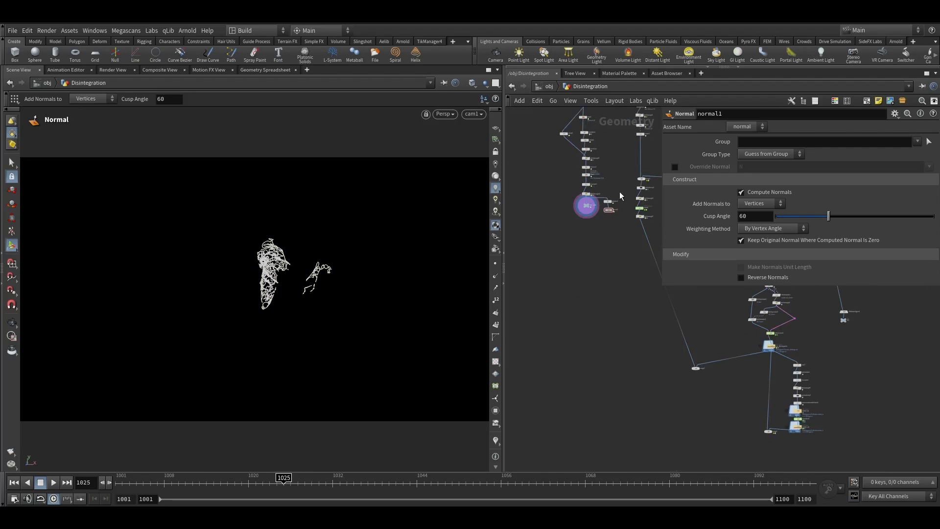
pyautogui.moveTo(597, 166)
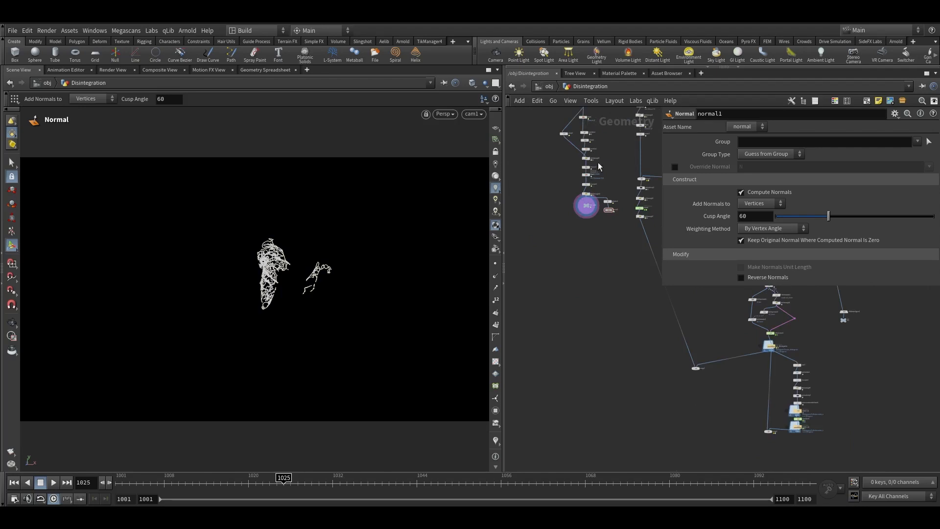
pyautogui.moveTo(555, 131)
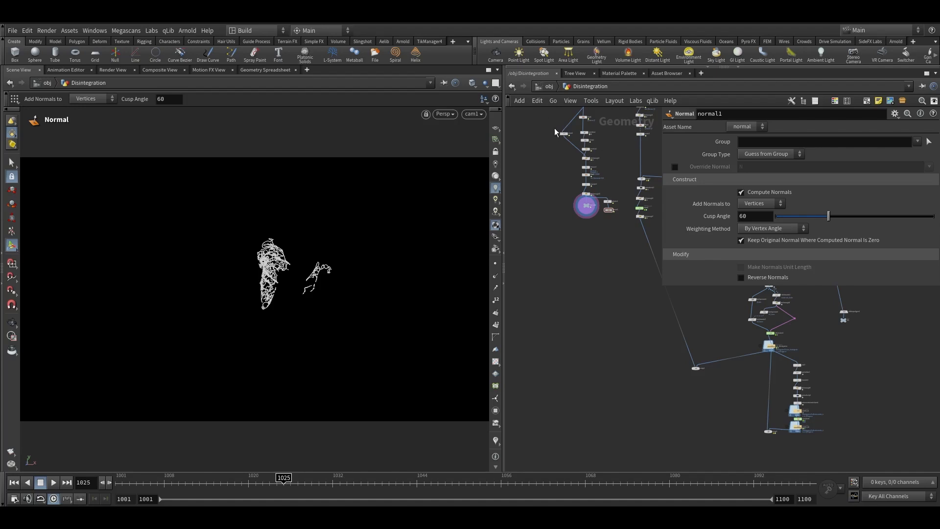
pyautogui.moveTo(563, 169)
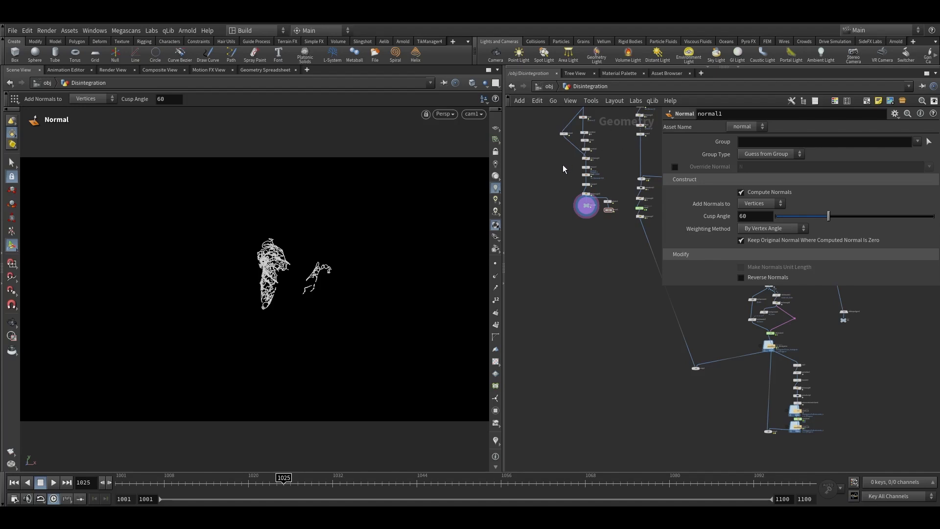